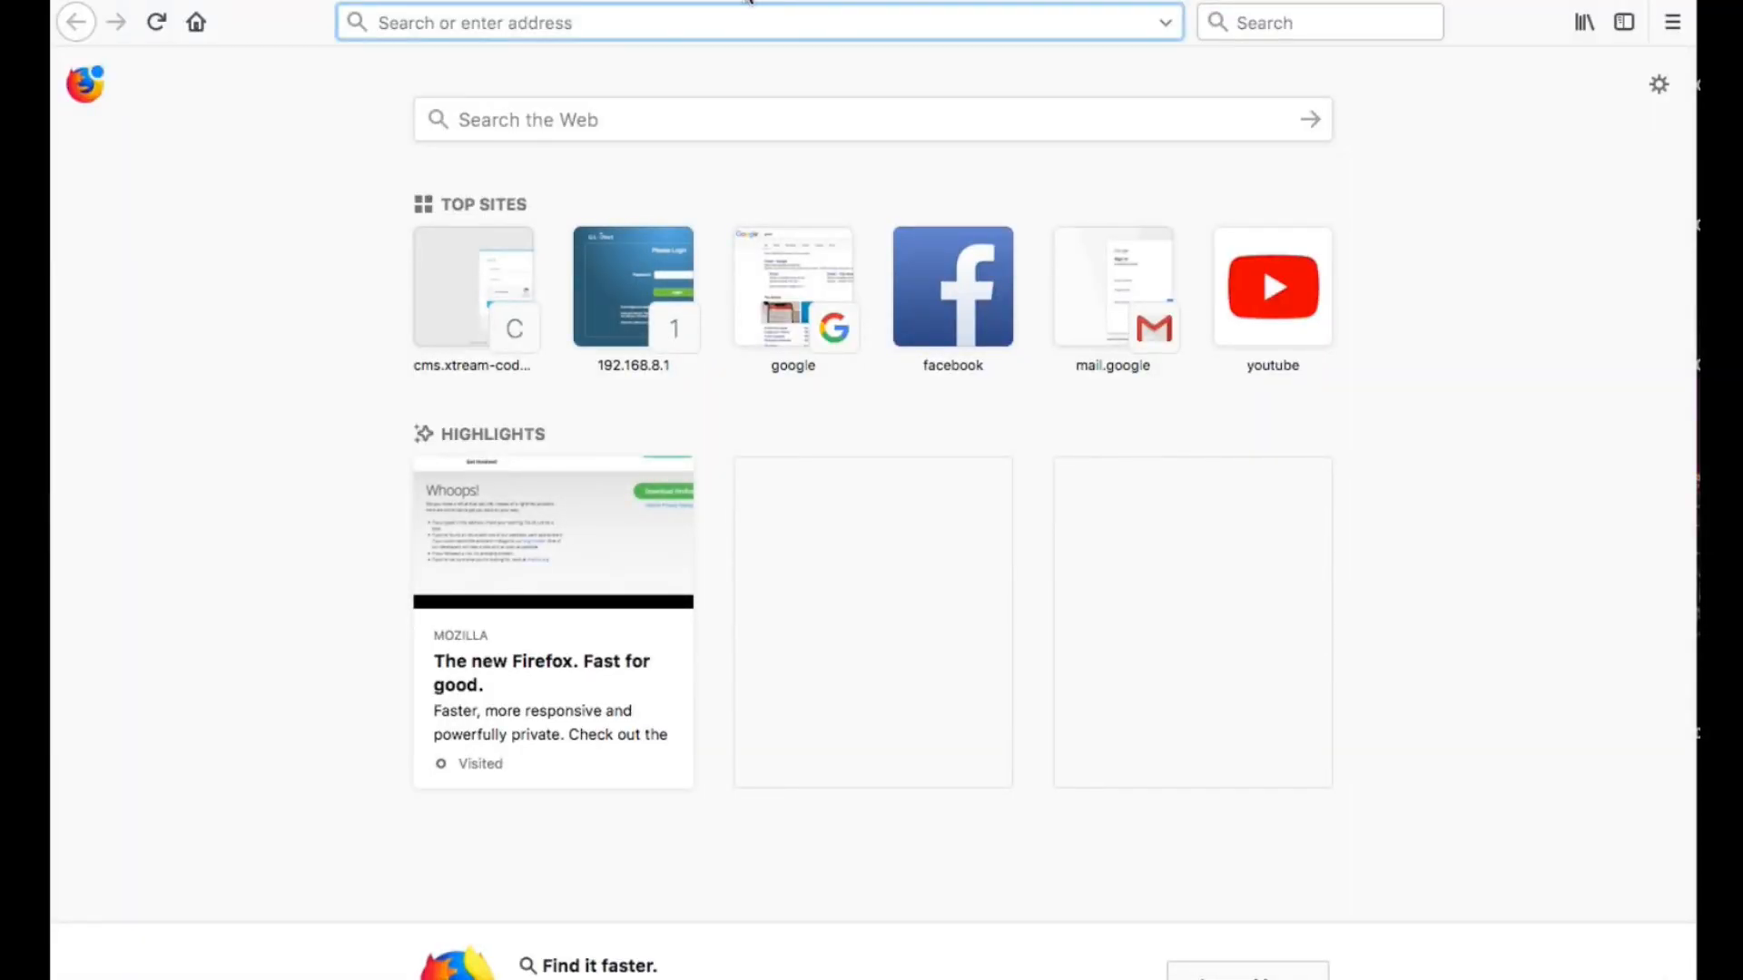
Step: Open the 192.168.8.1 admin page, choose English and the Europe/London timezone, and continue
left_click(632, 286)
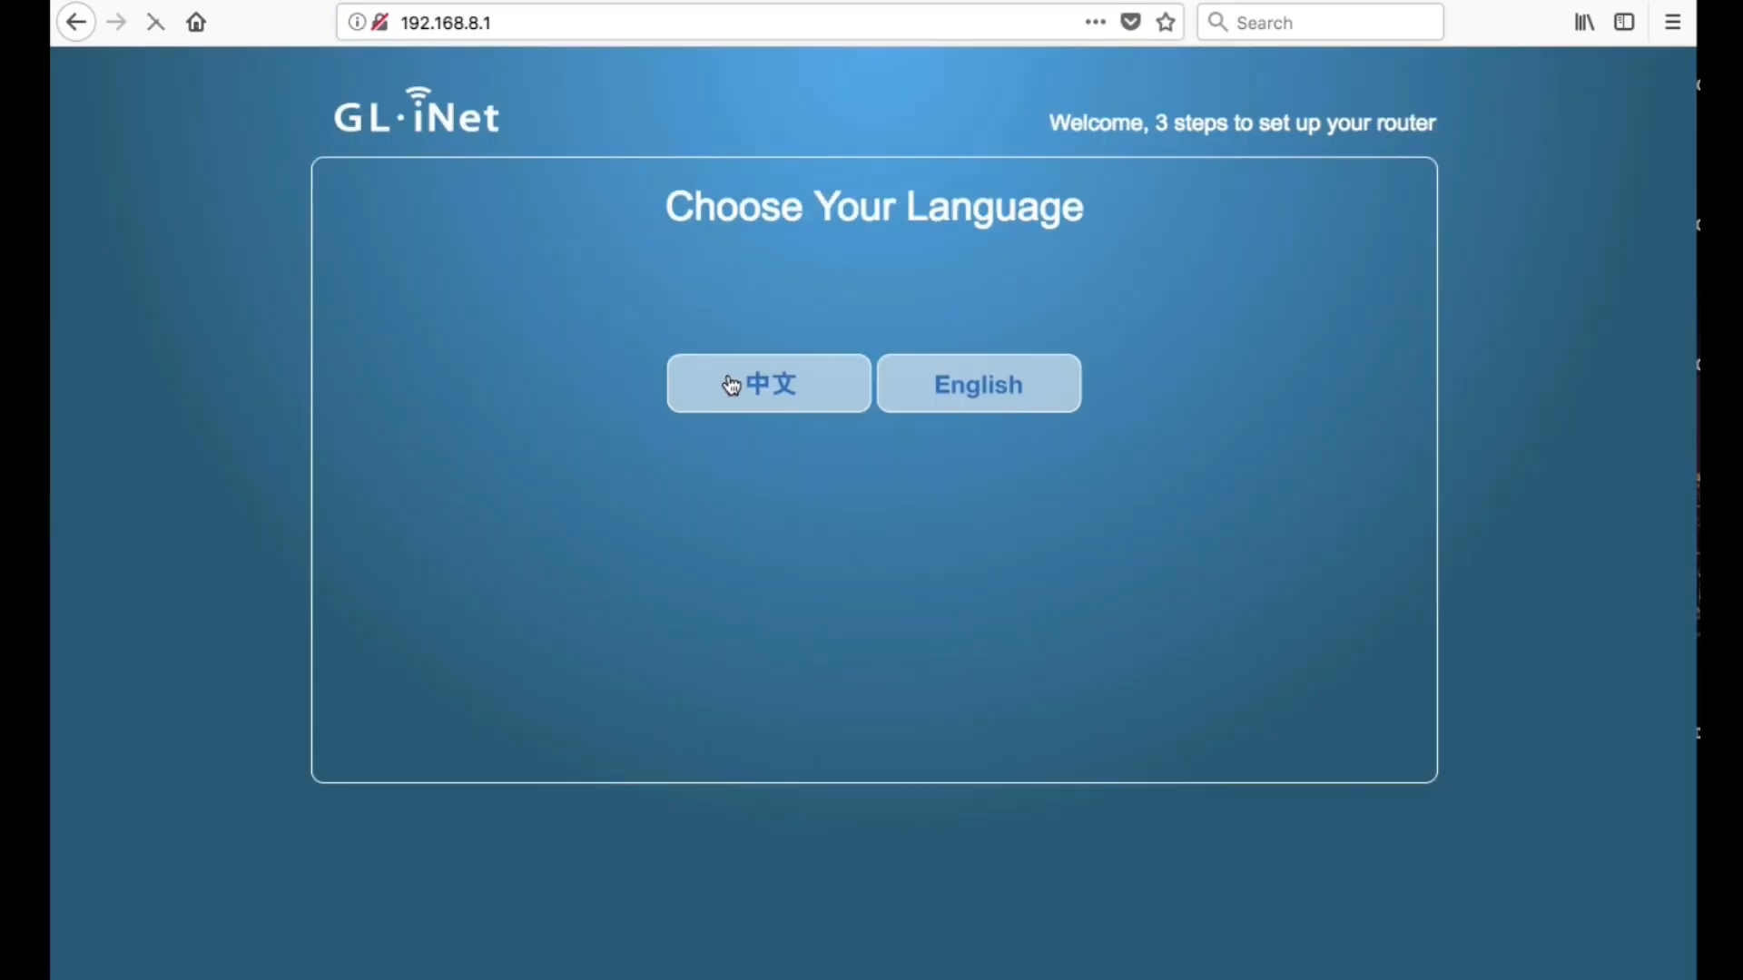
mouse_move(911, 498)
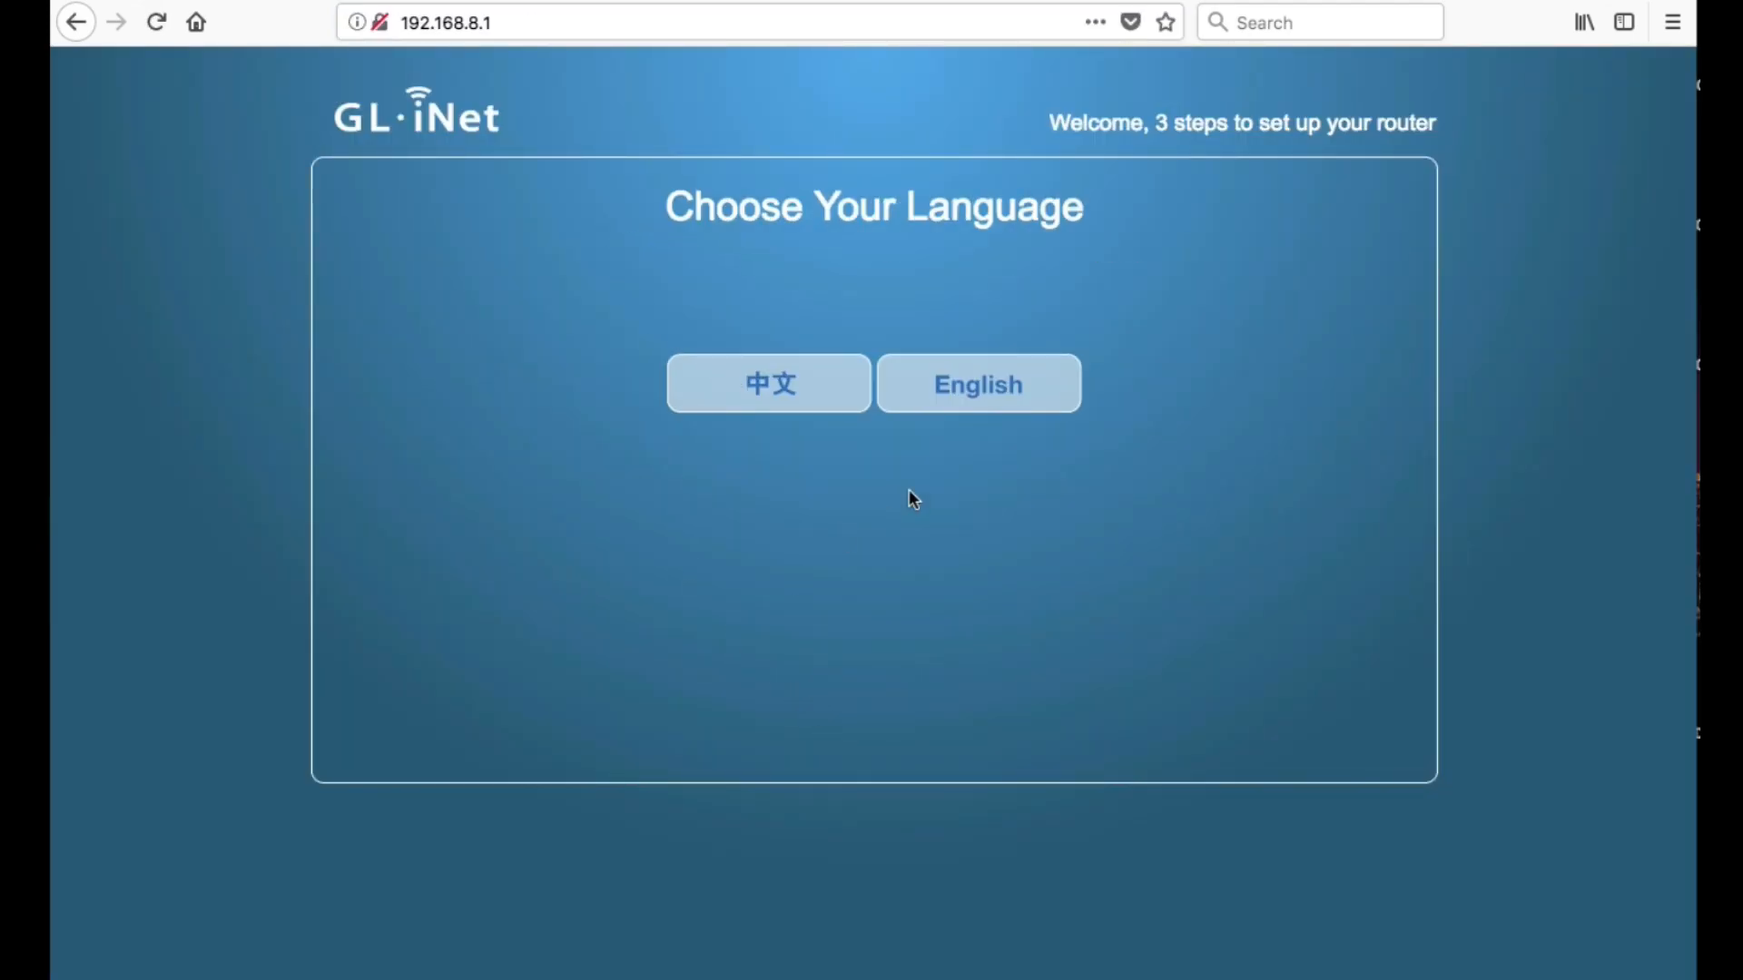
left_click(976, 383)
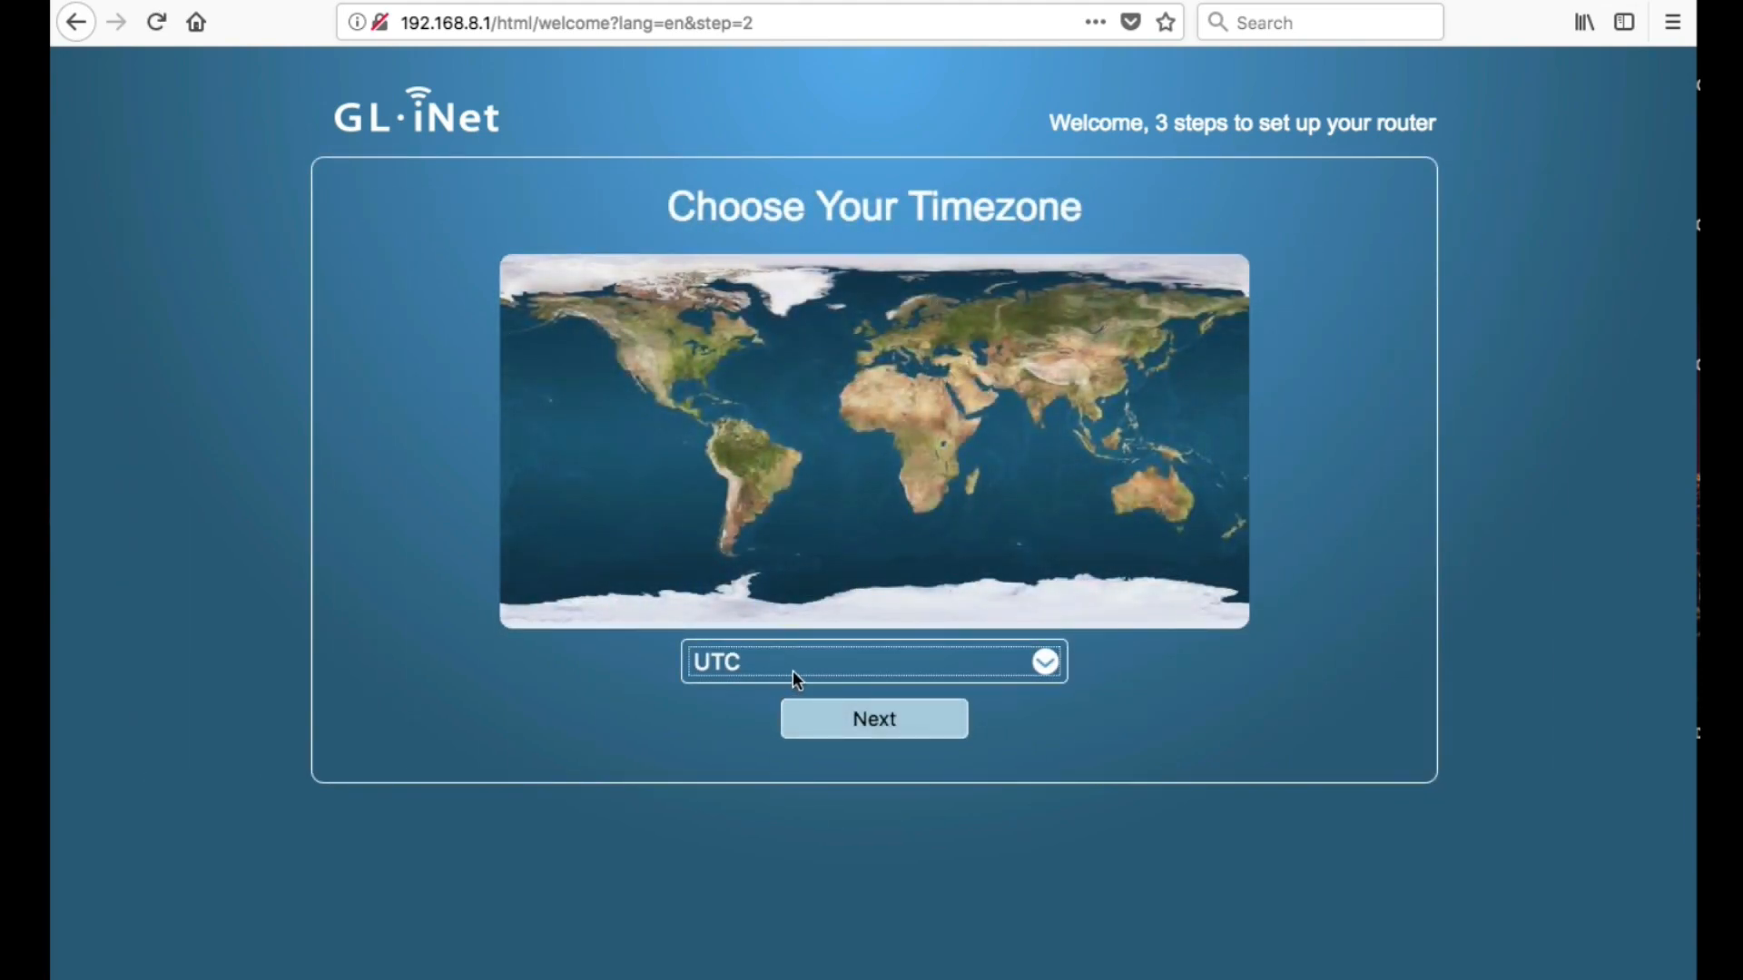
left_click(872, 662)
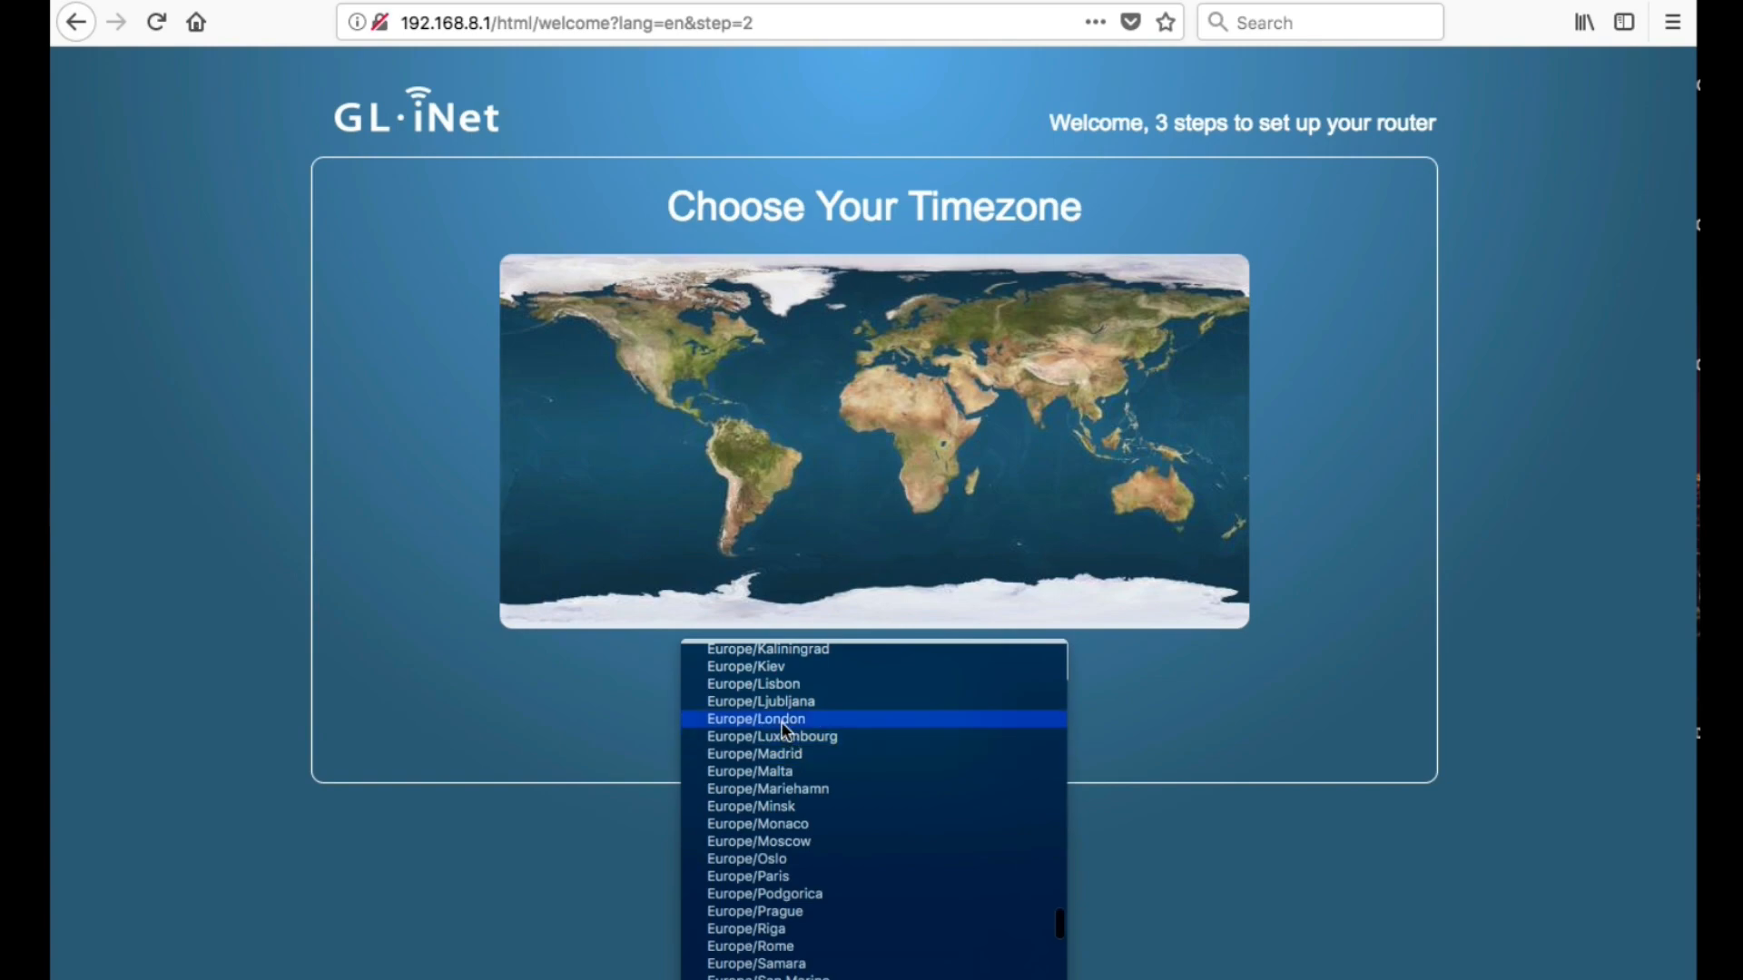
left_click(756, 718)
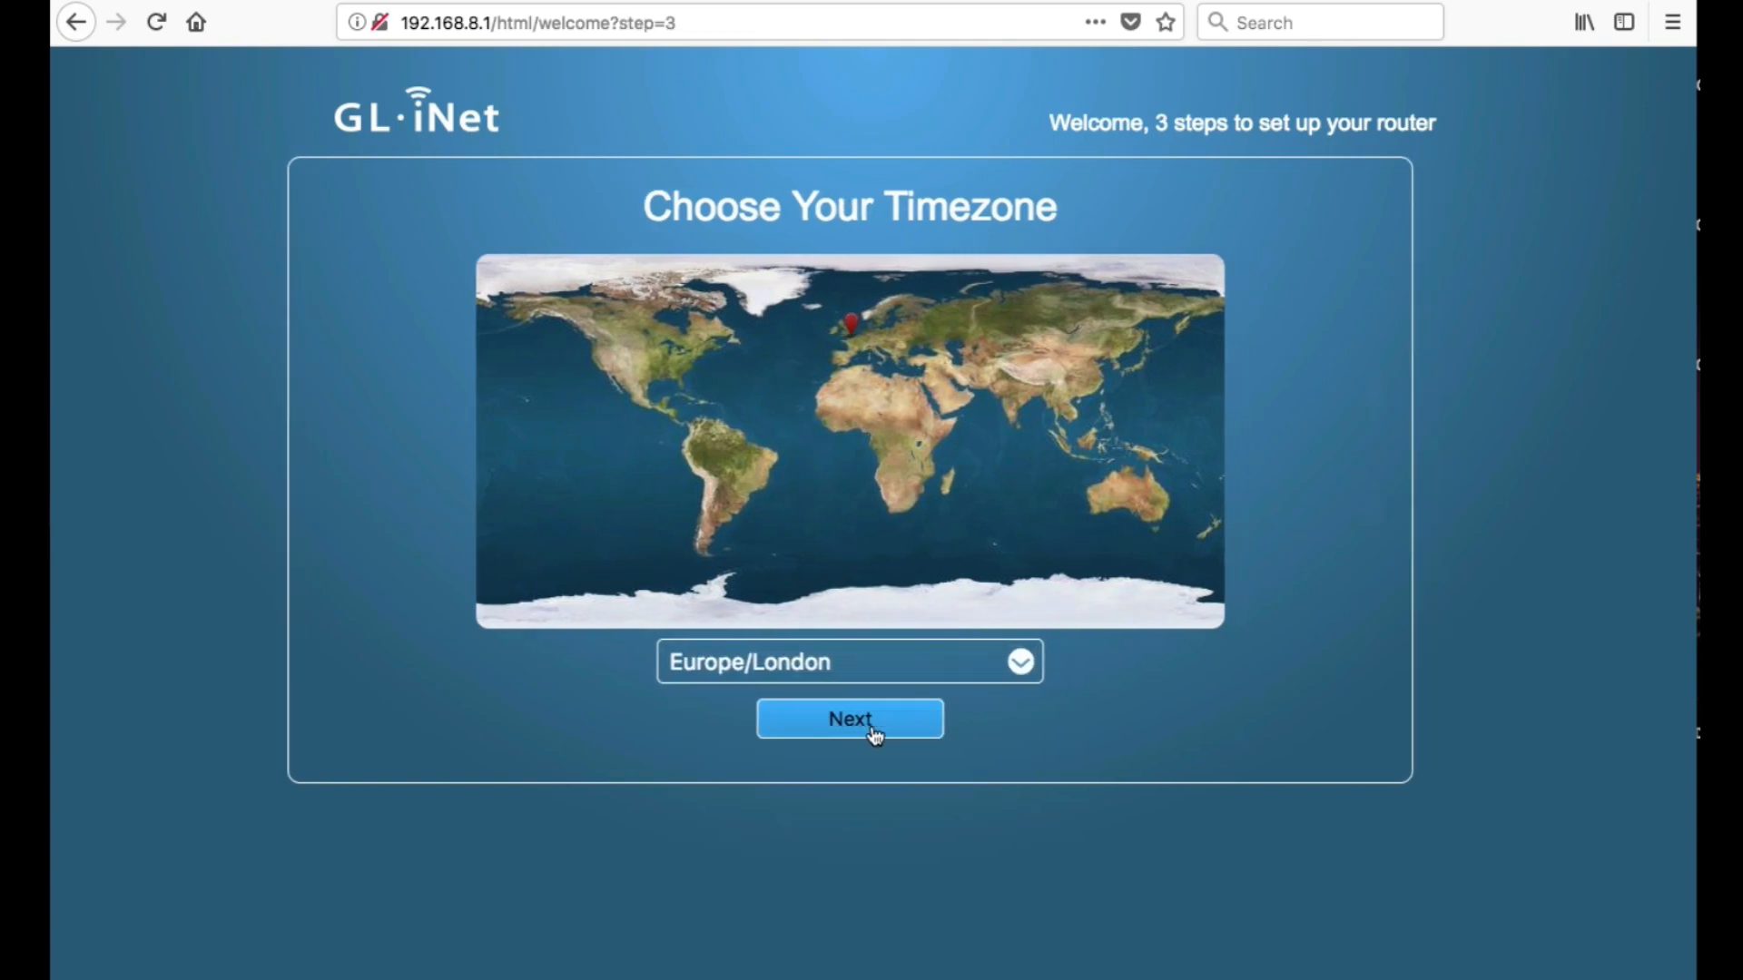
left_click(849, 718)
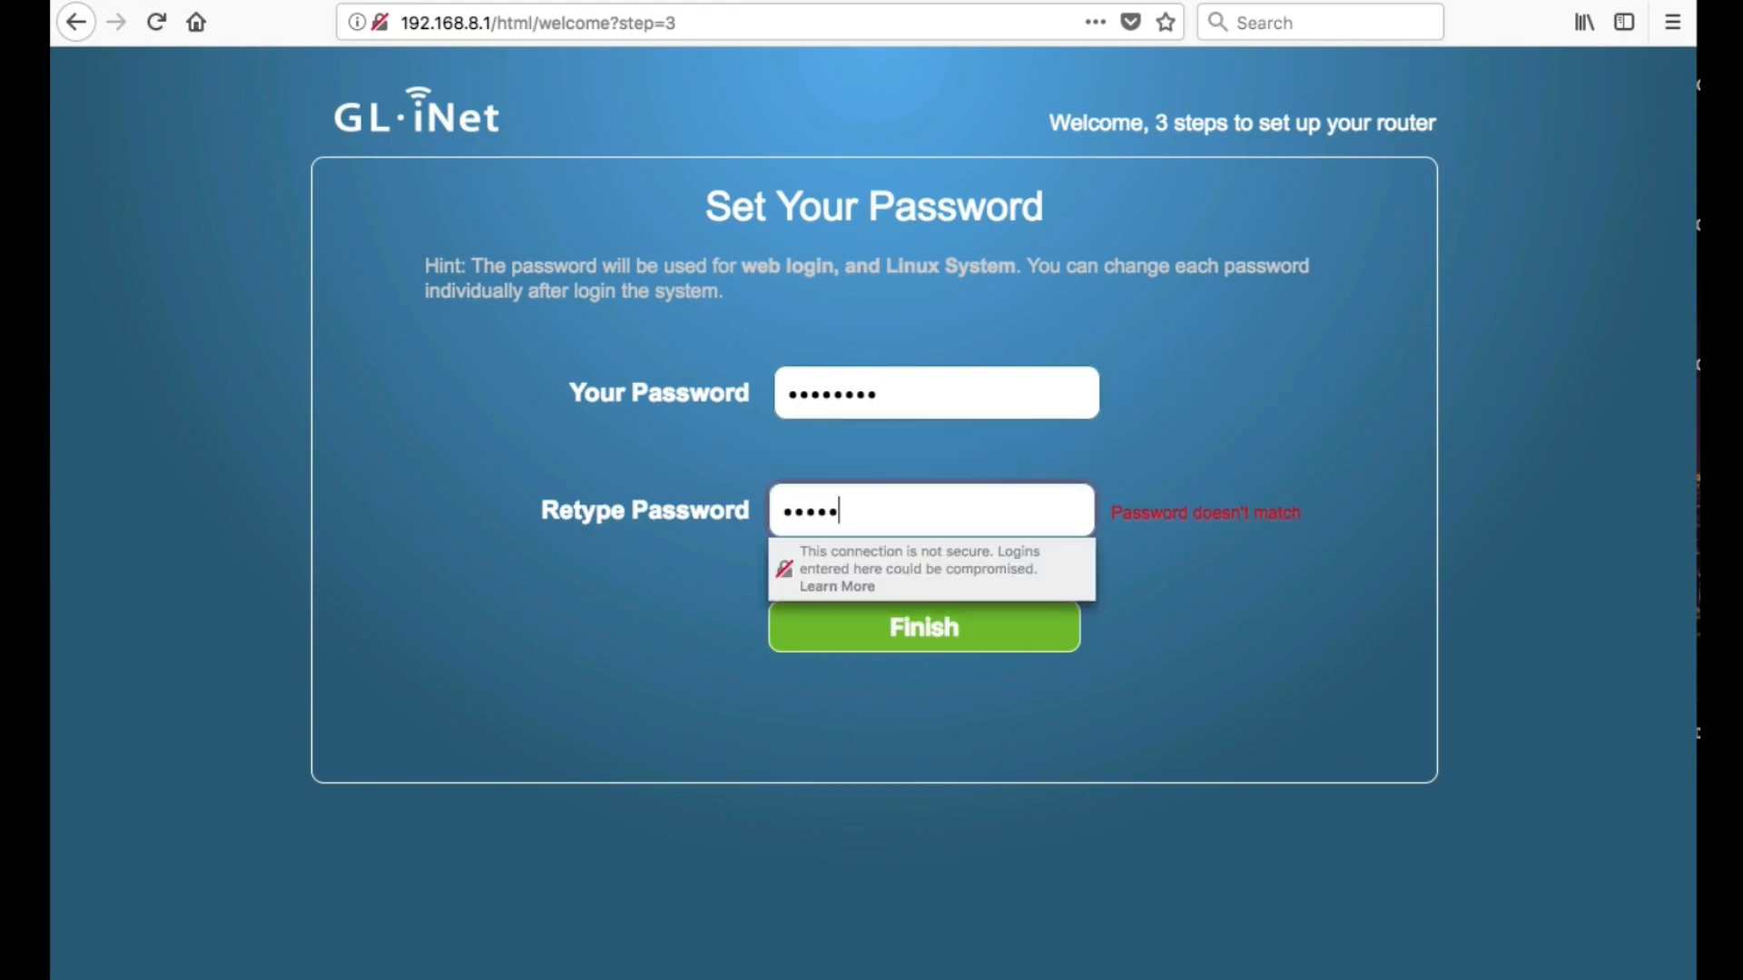
Step: Retype the router password, finish the wizard, and decline Firefox's save-password prompt
type("••••")
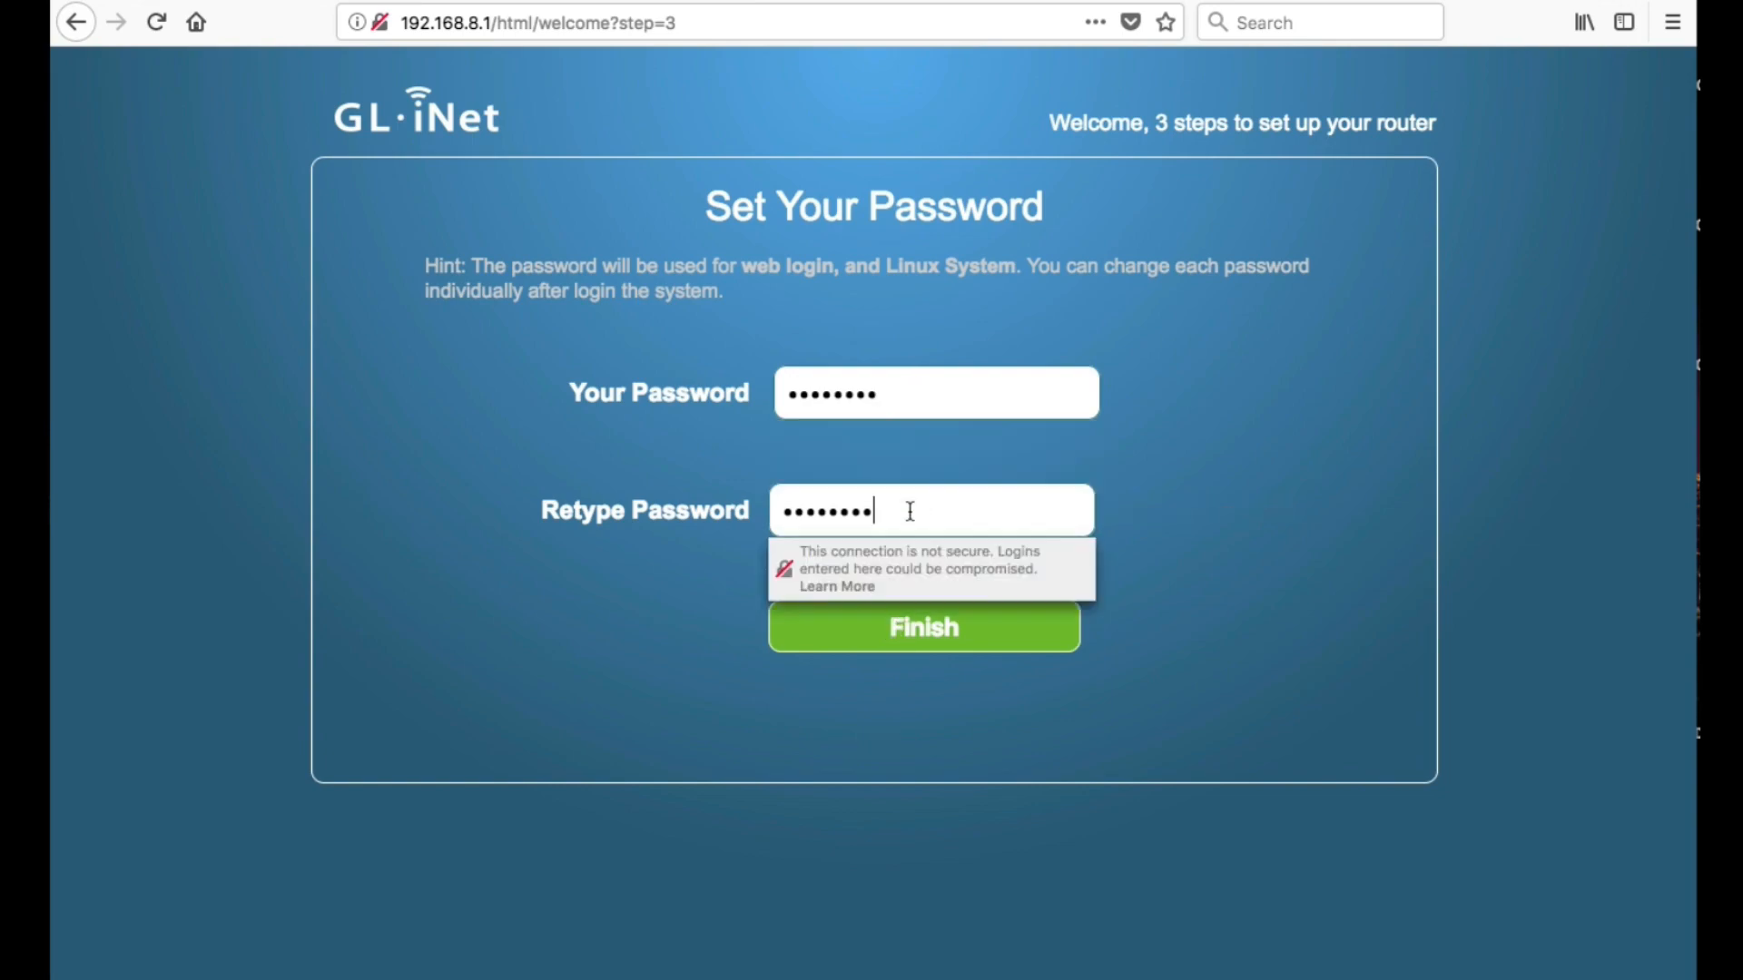
left_click(922, 625)
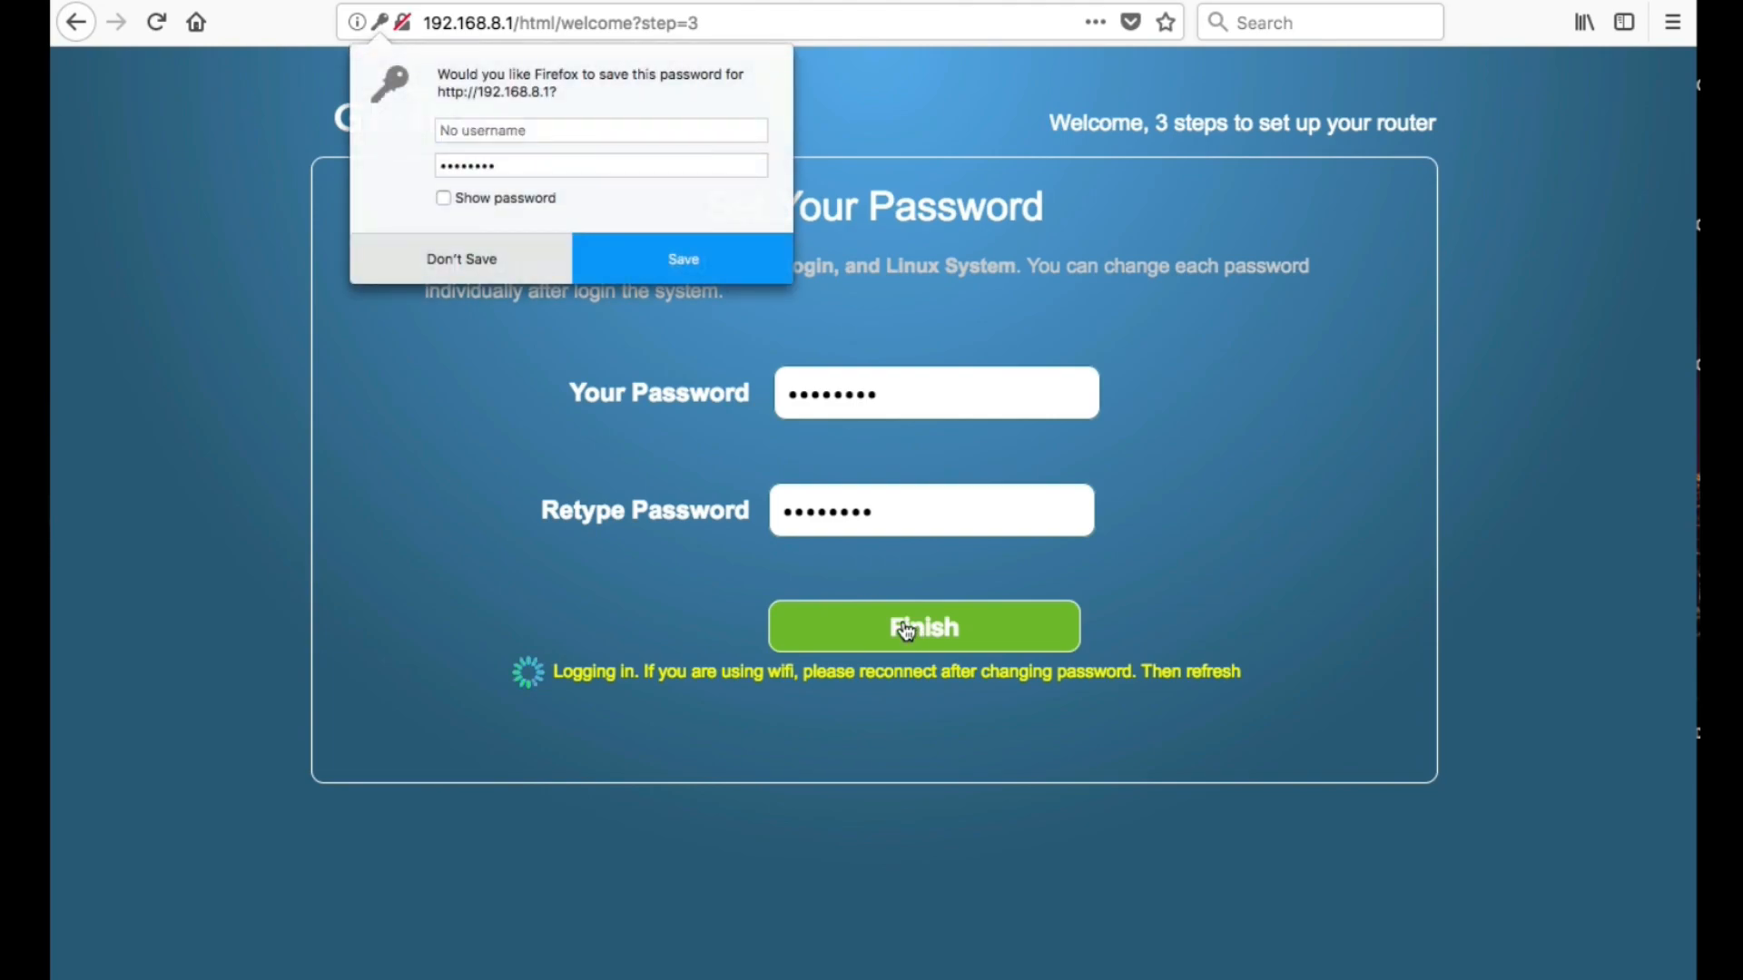
left_click(924, 625)
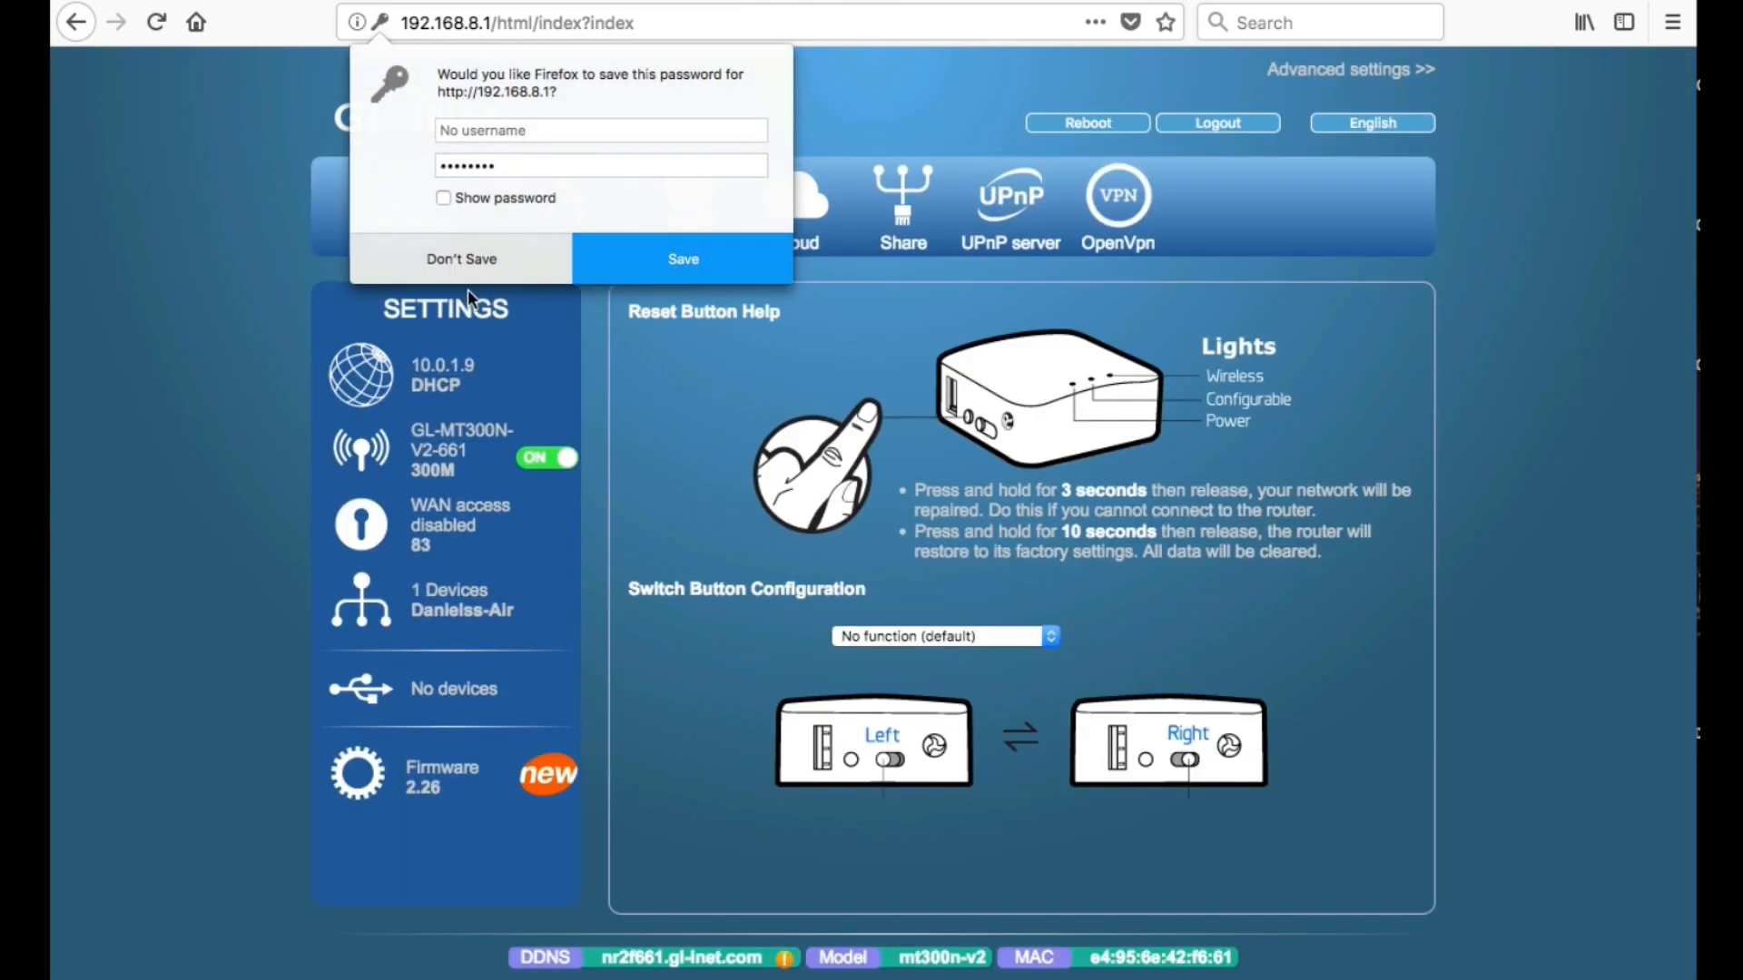
left_click(461, 257)
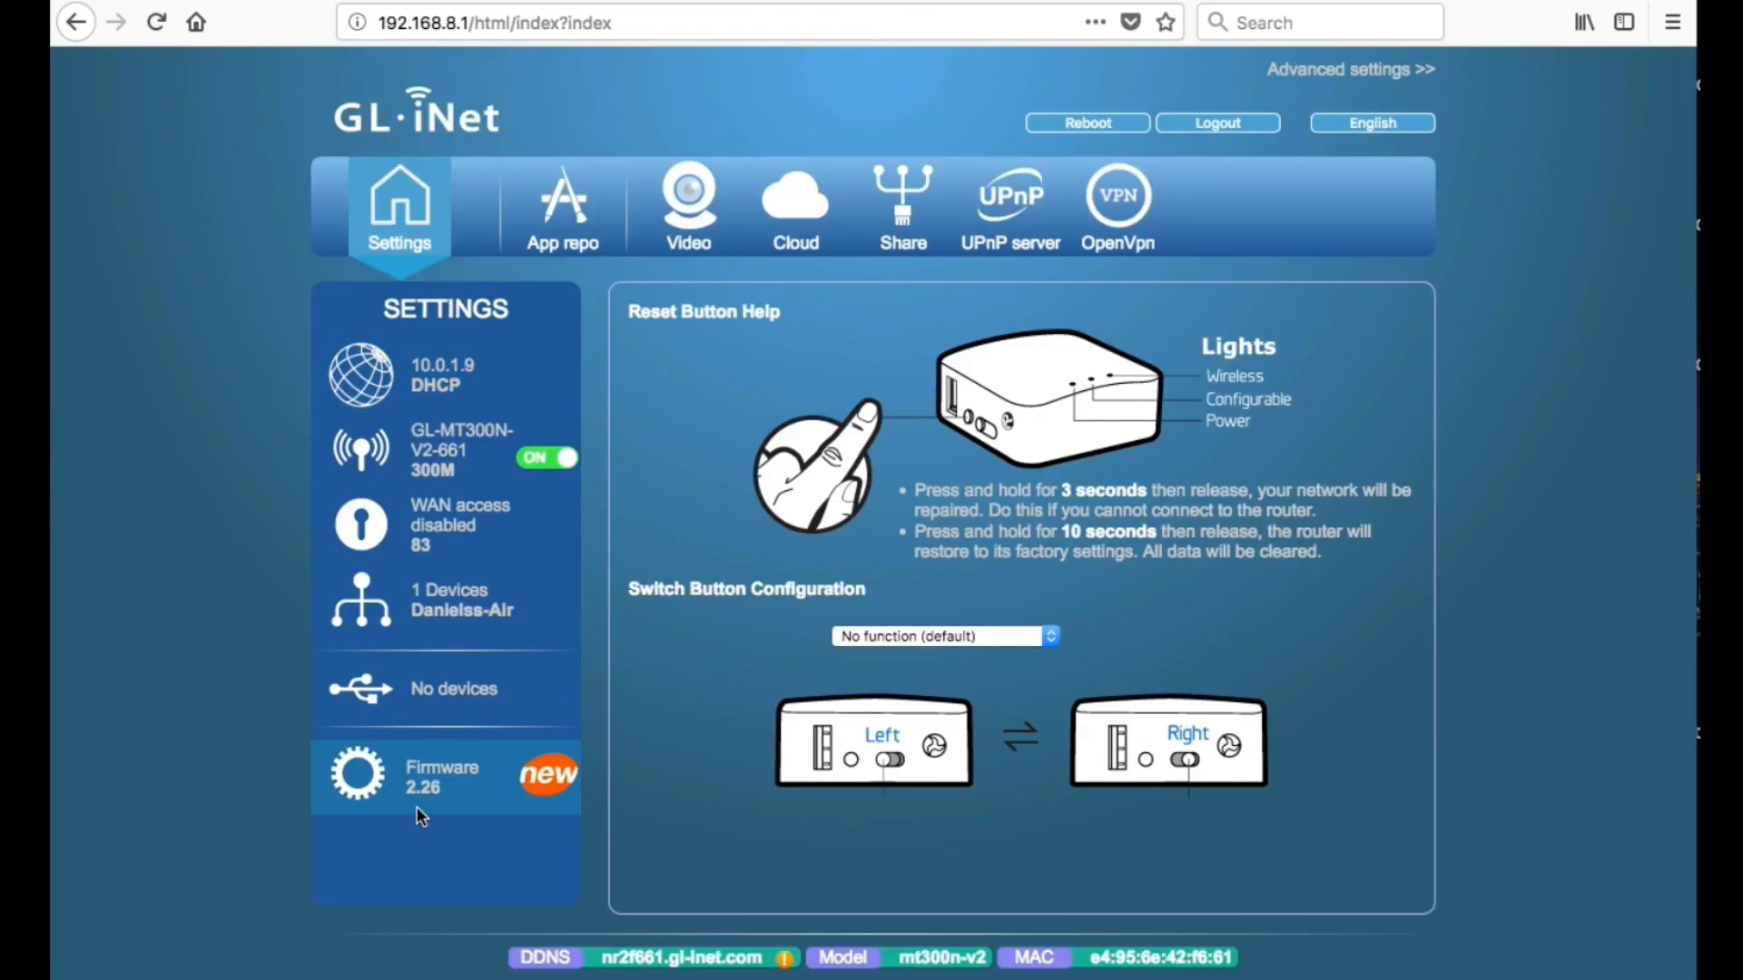
mouse_move(422, 783)
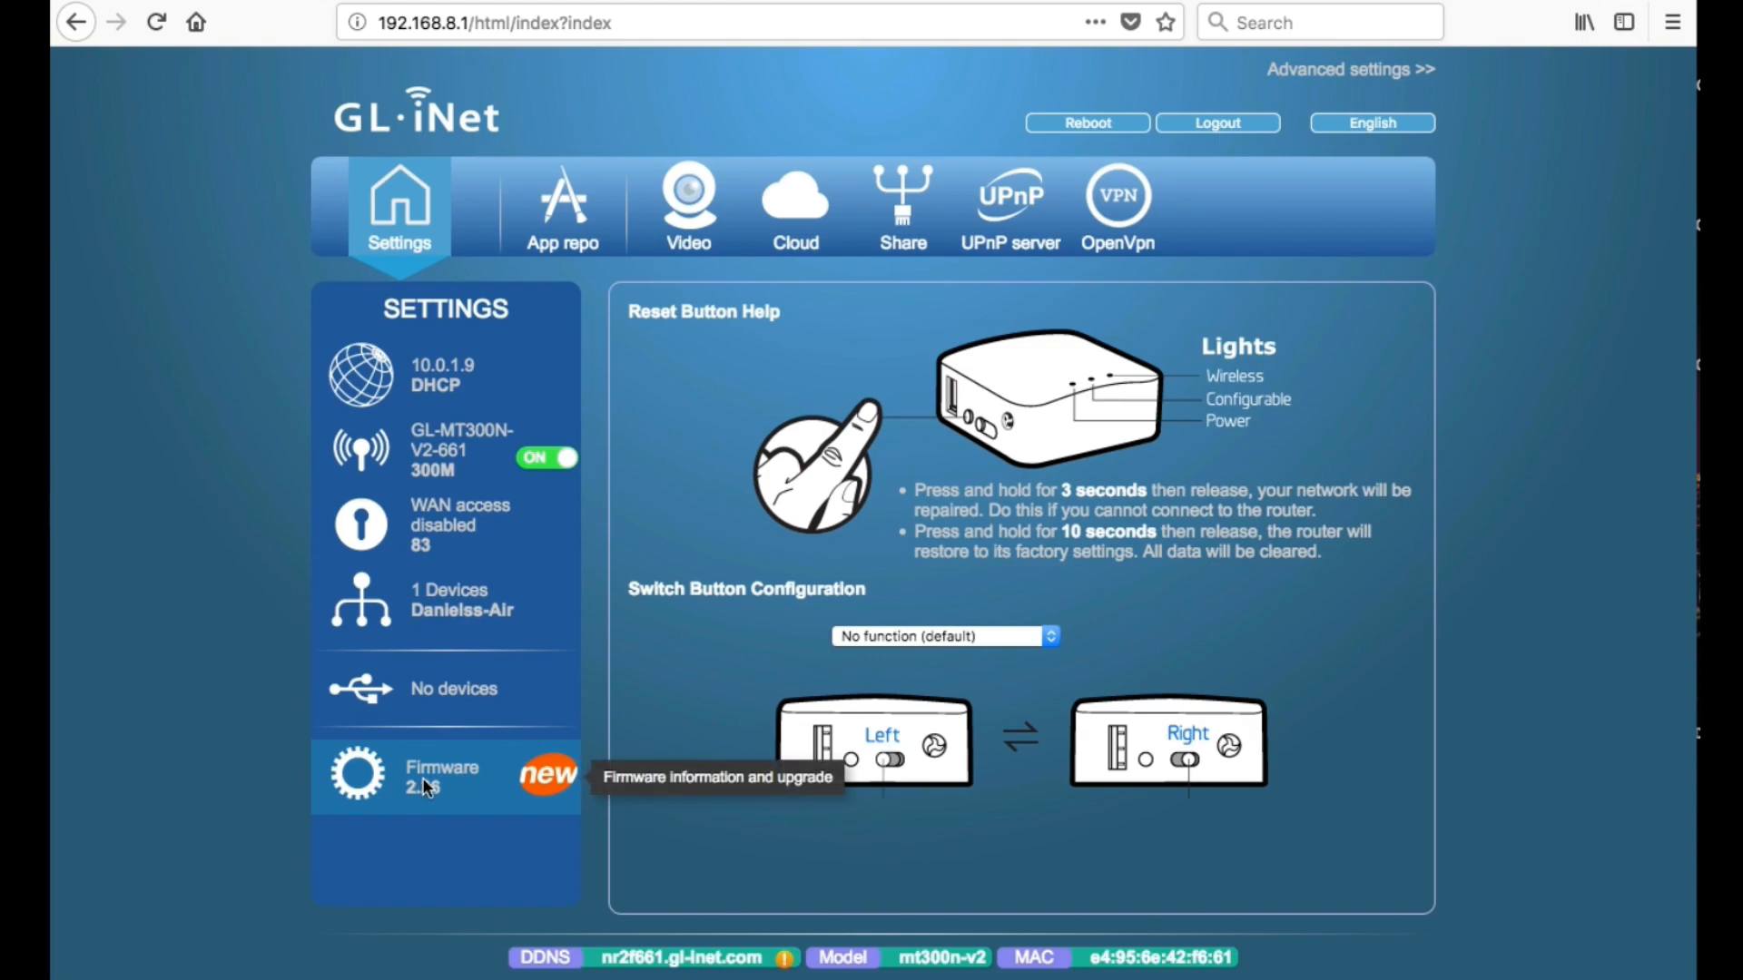
Step: Download firmware version 2.263 from the Firmware settings page
left_click(442, 776)
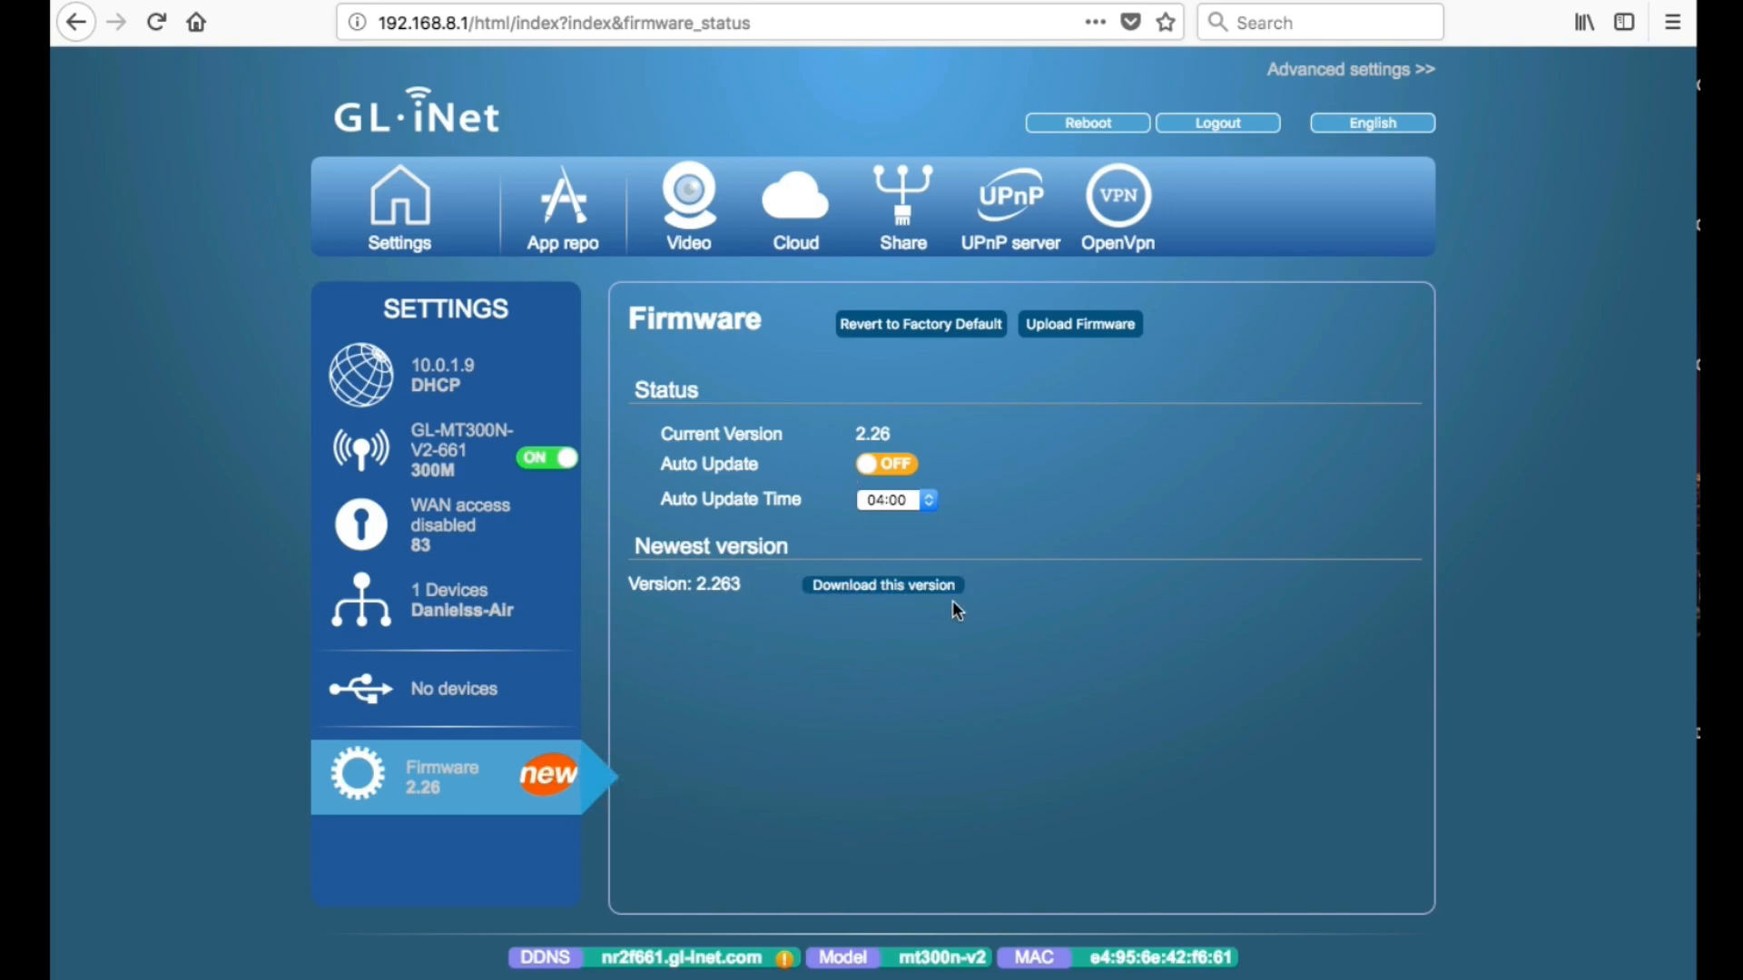
mouse_move(934, 672)
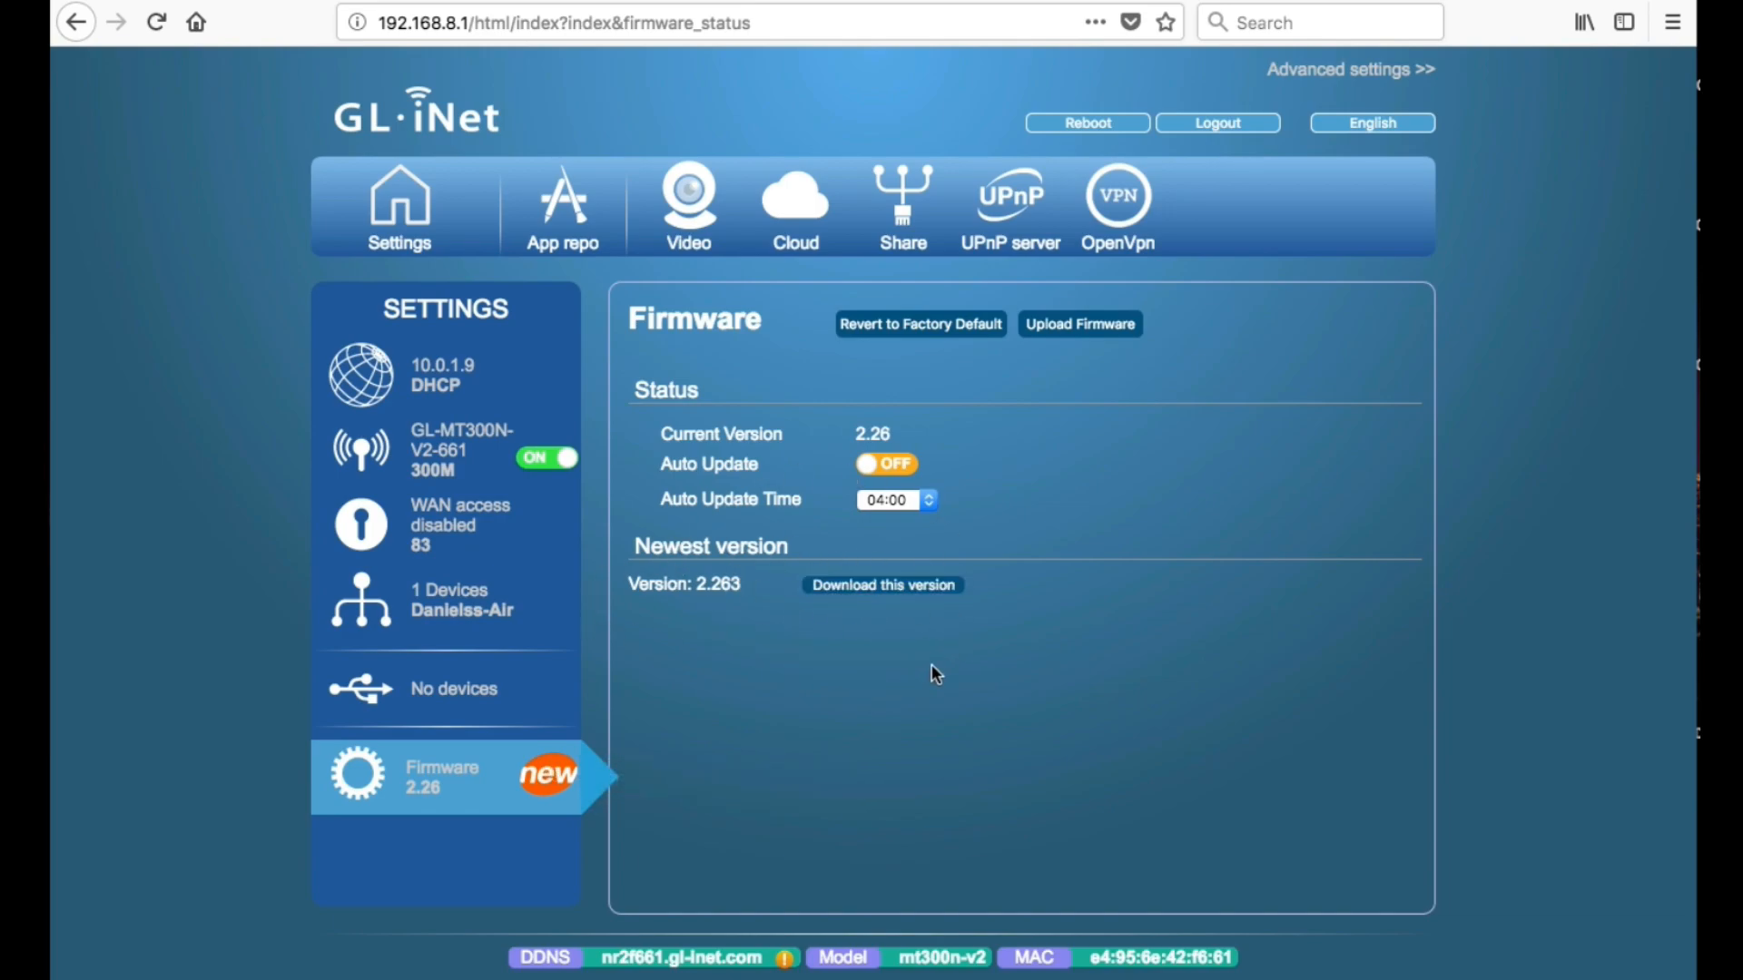
mouse_move(842, 620)
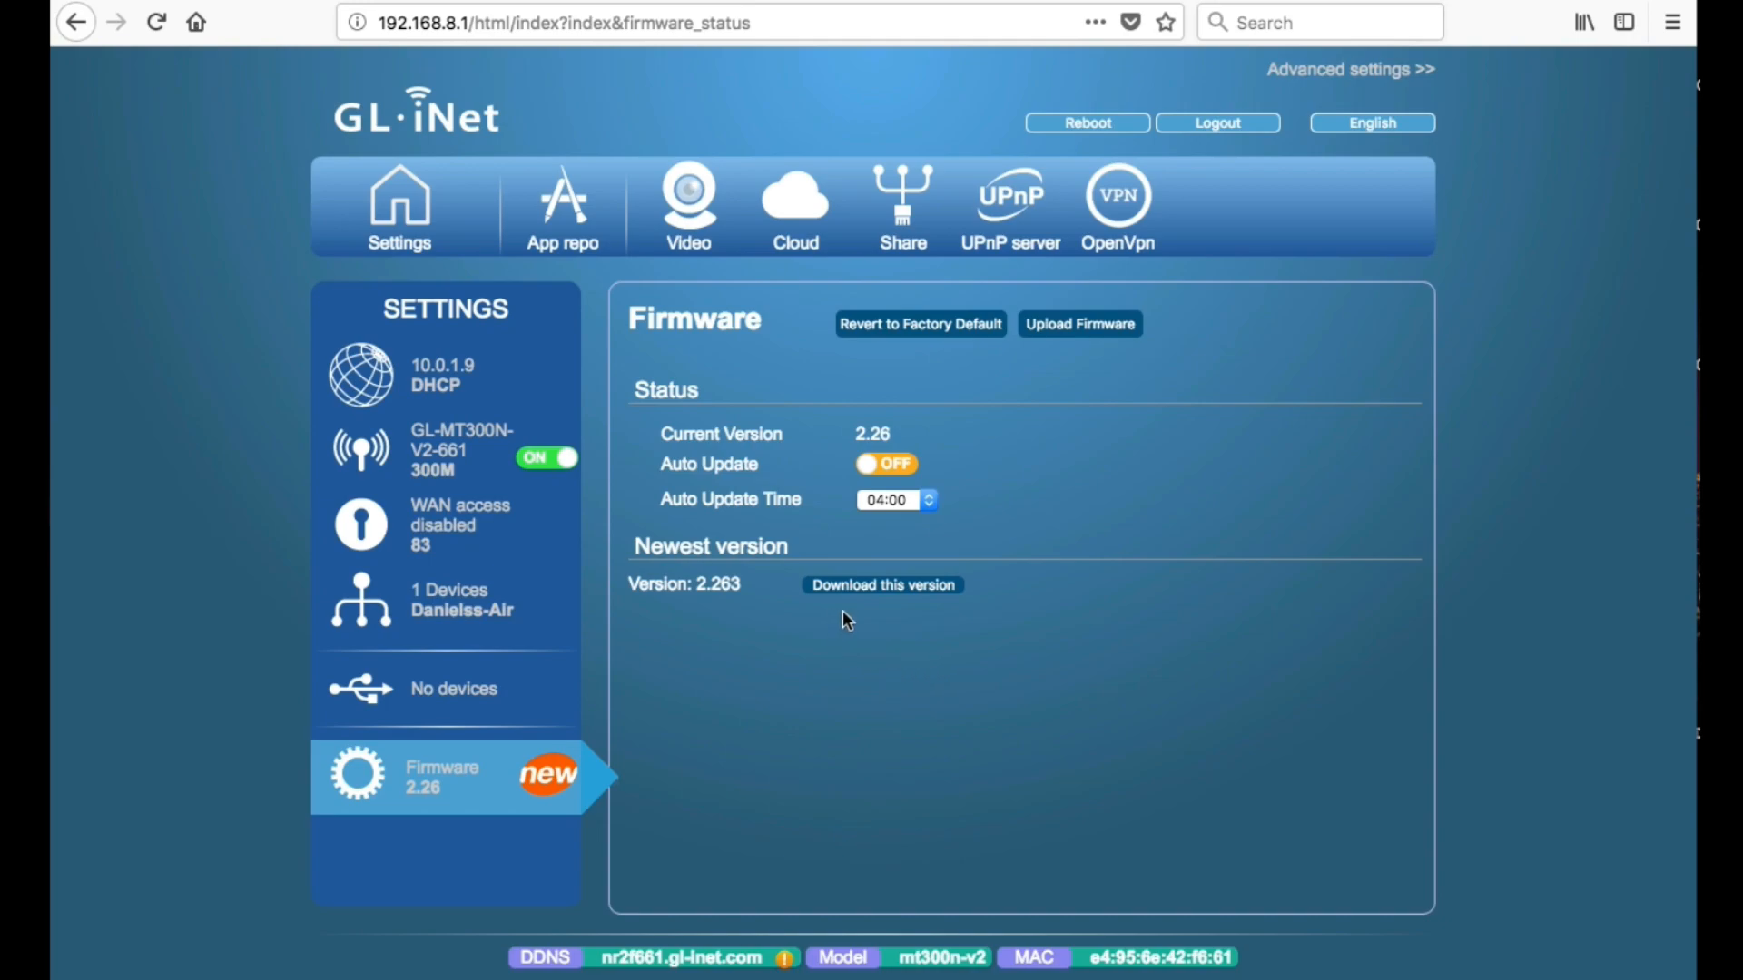
left_click(881, 584)
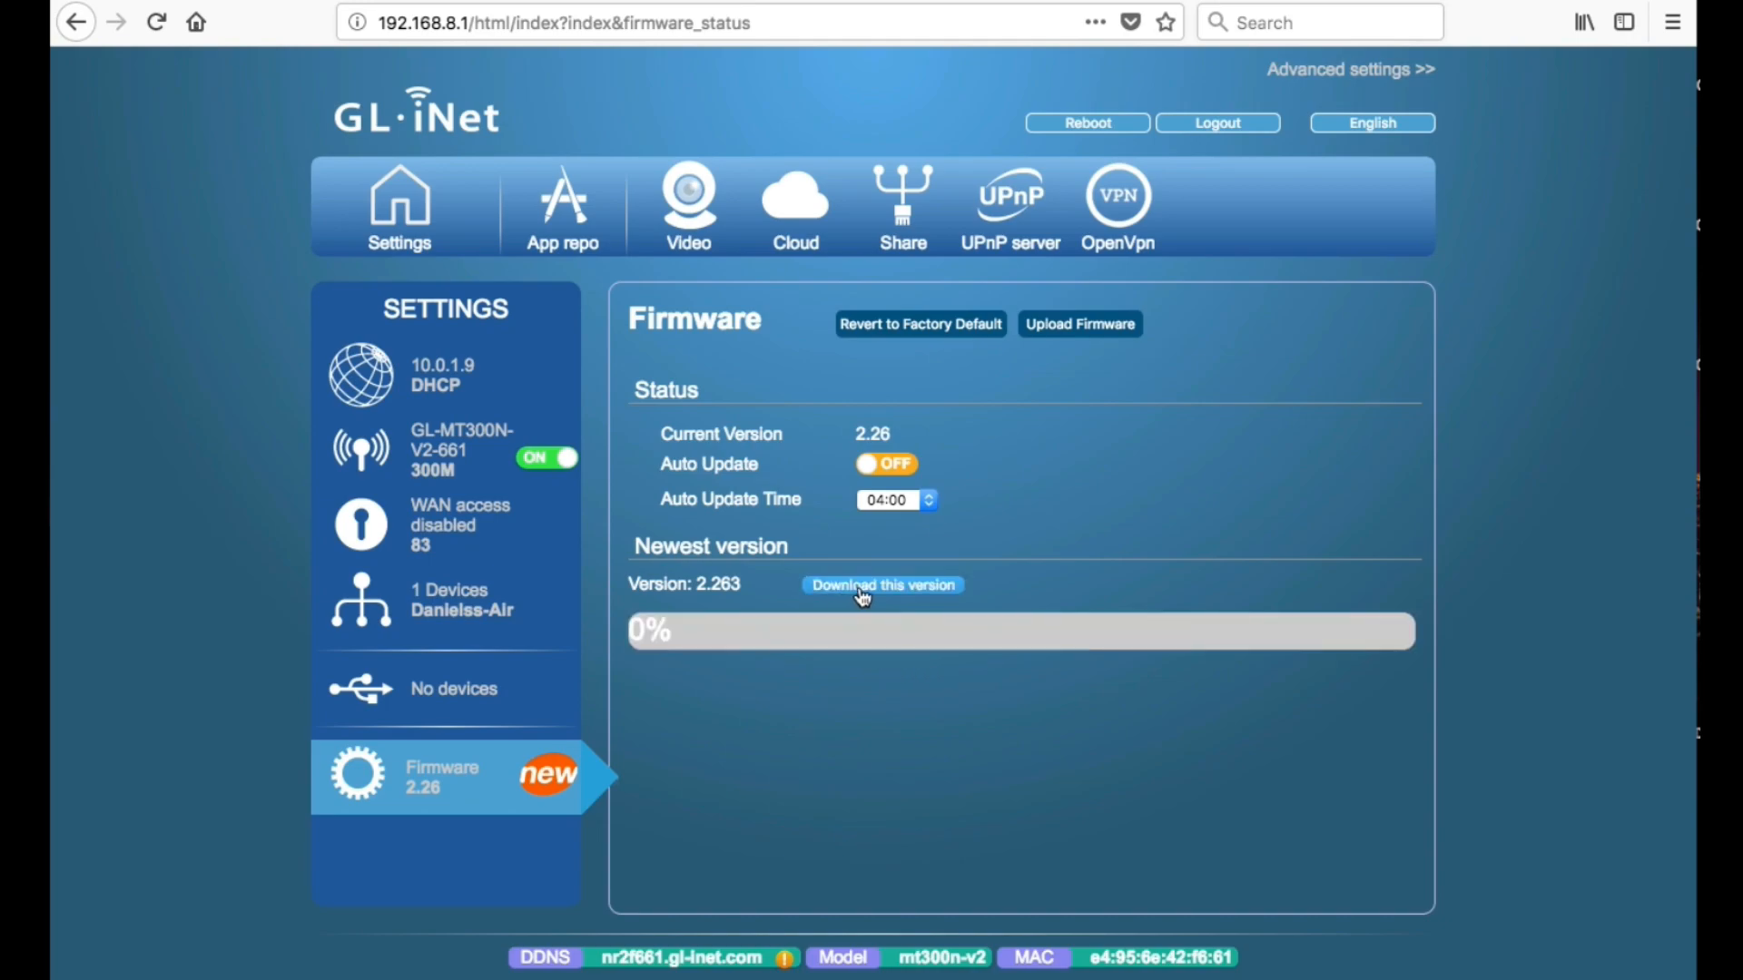
left_click(881, 585)
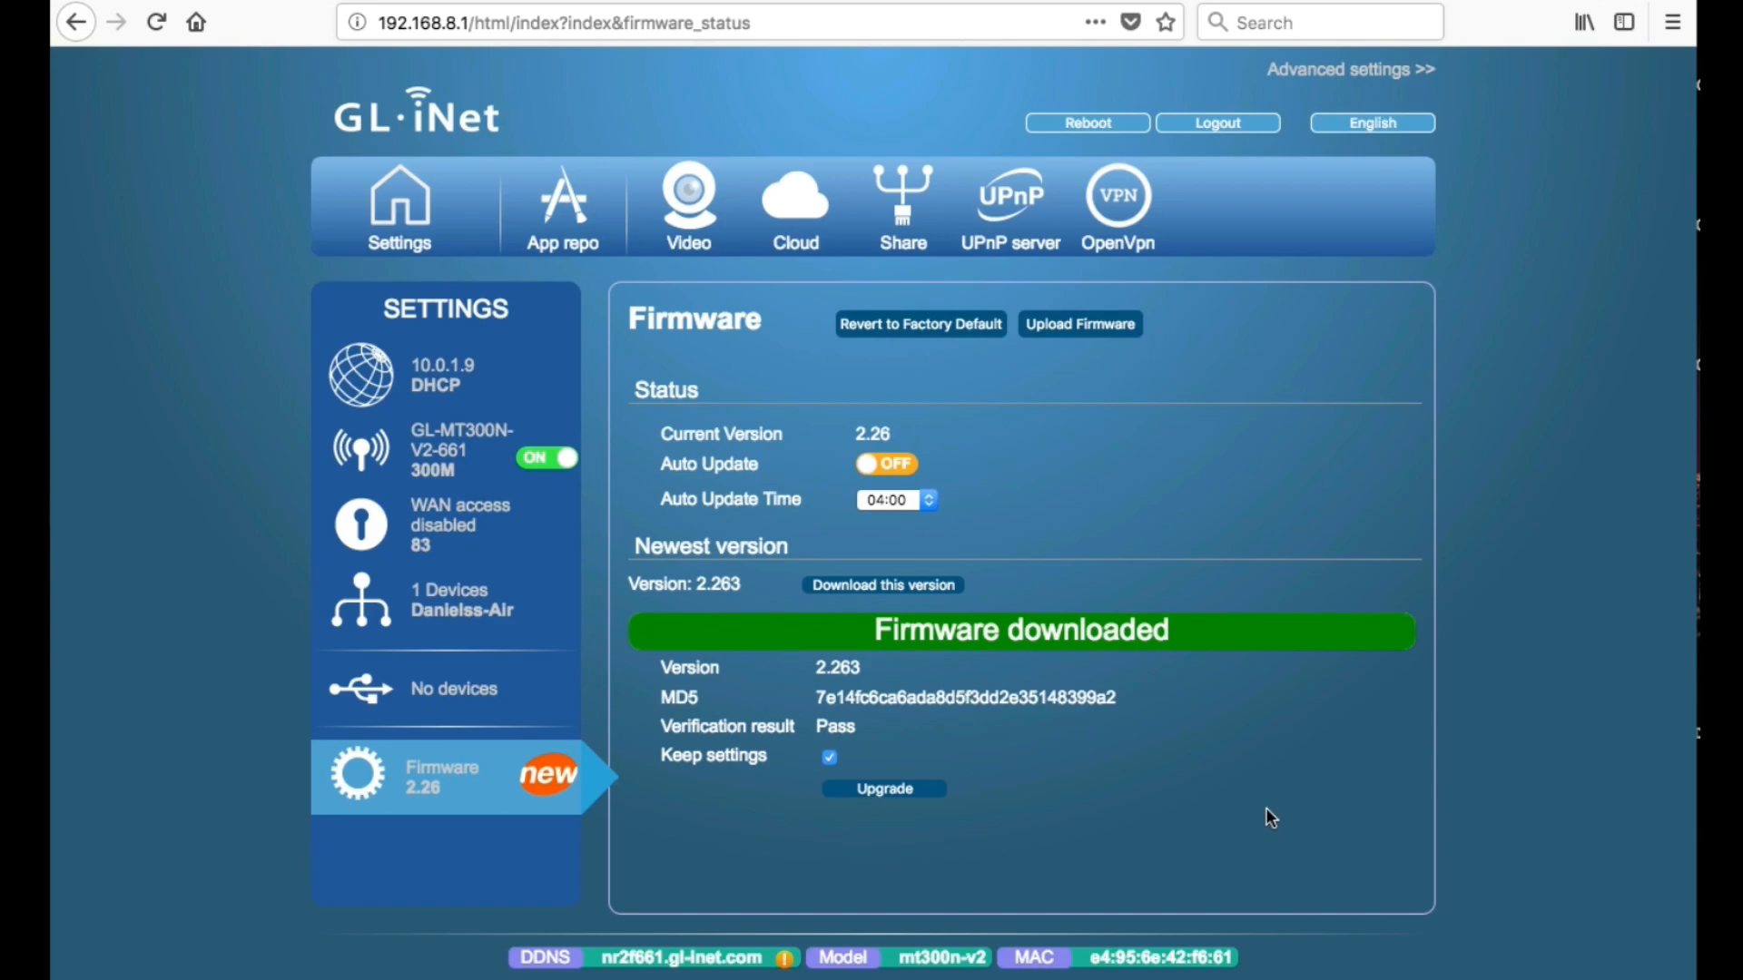
mouse_move(889, 802)
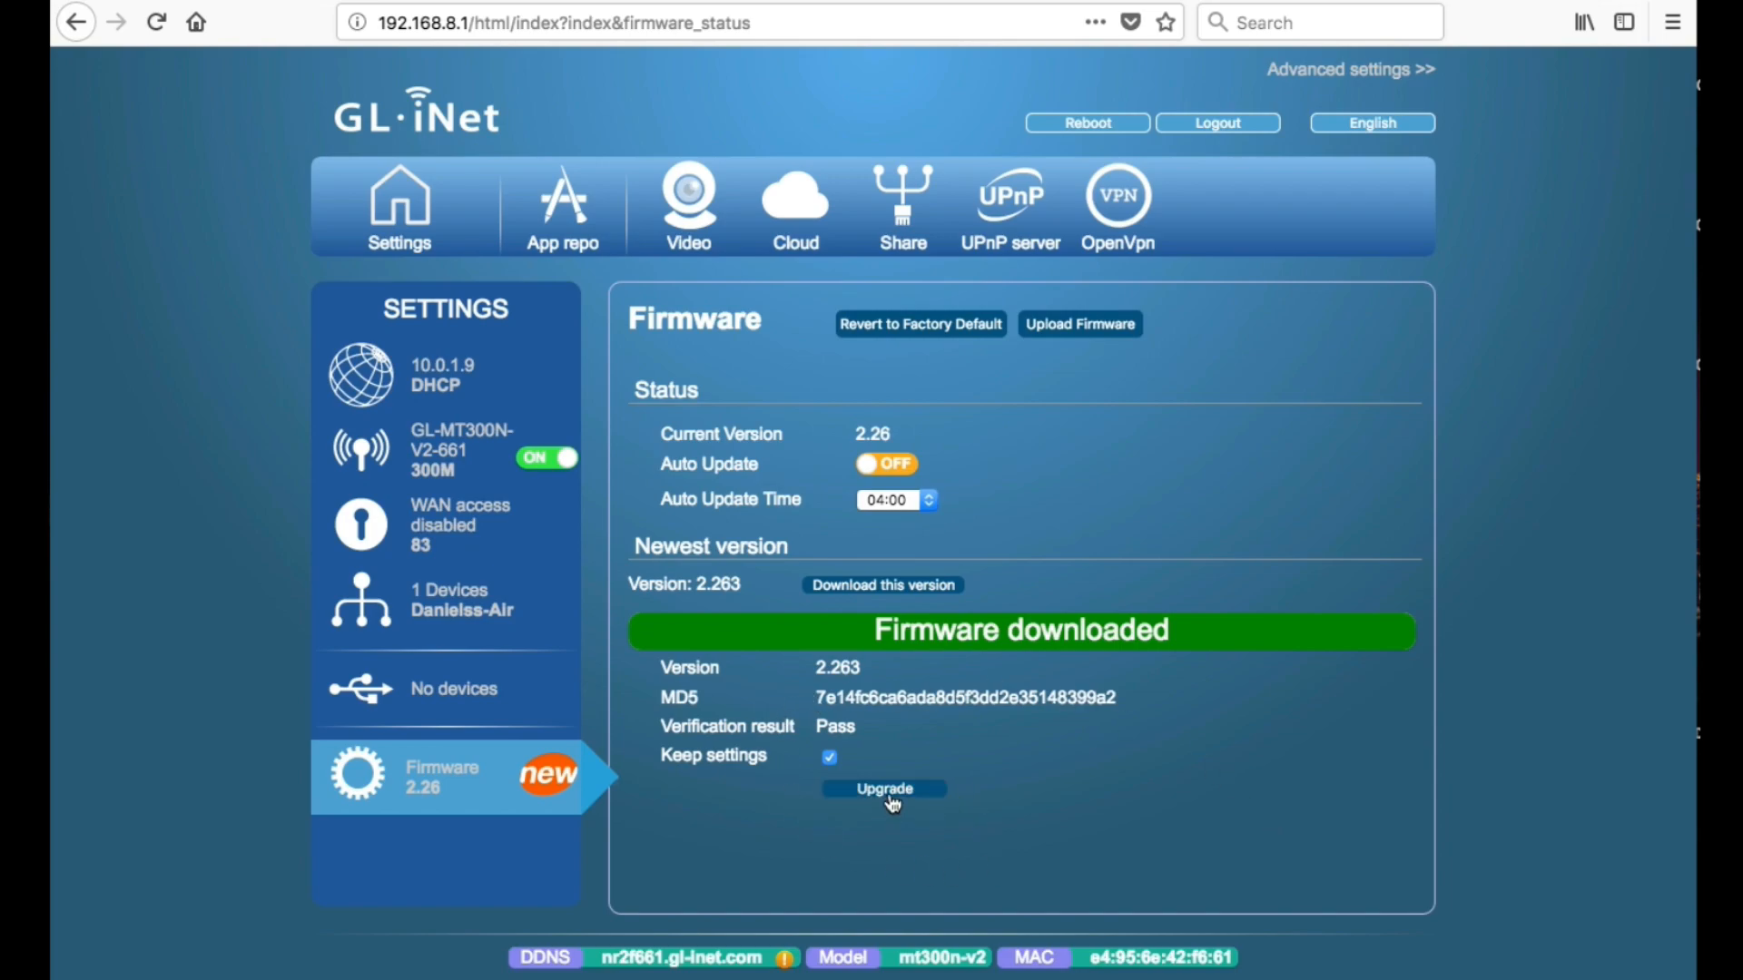
Step: Upgrade to firmware 2.263 with settings kept, then open the Wi-Fi menu after restart
left_click(883, 788)
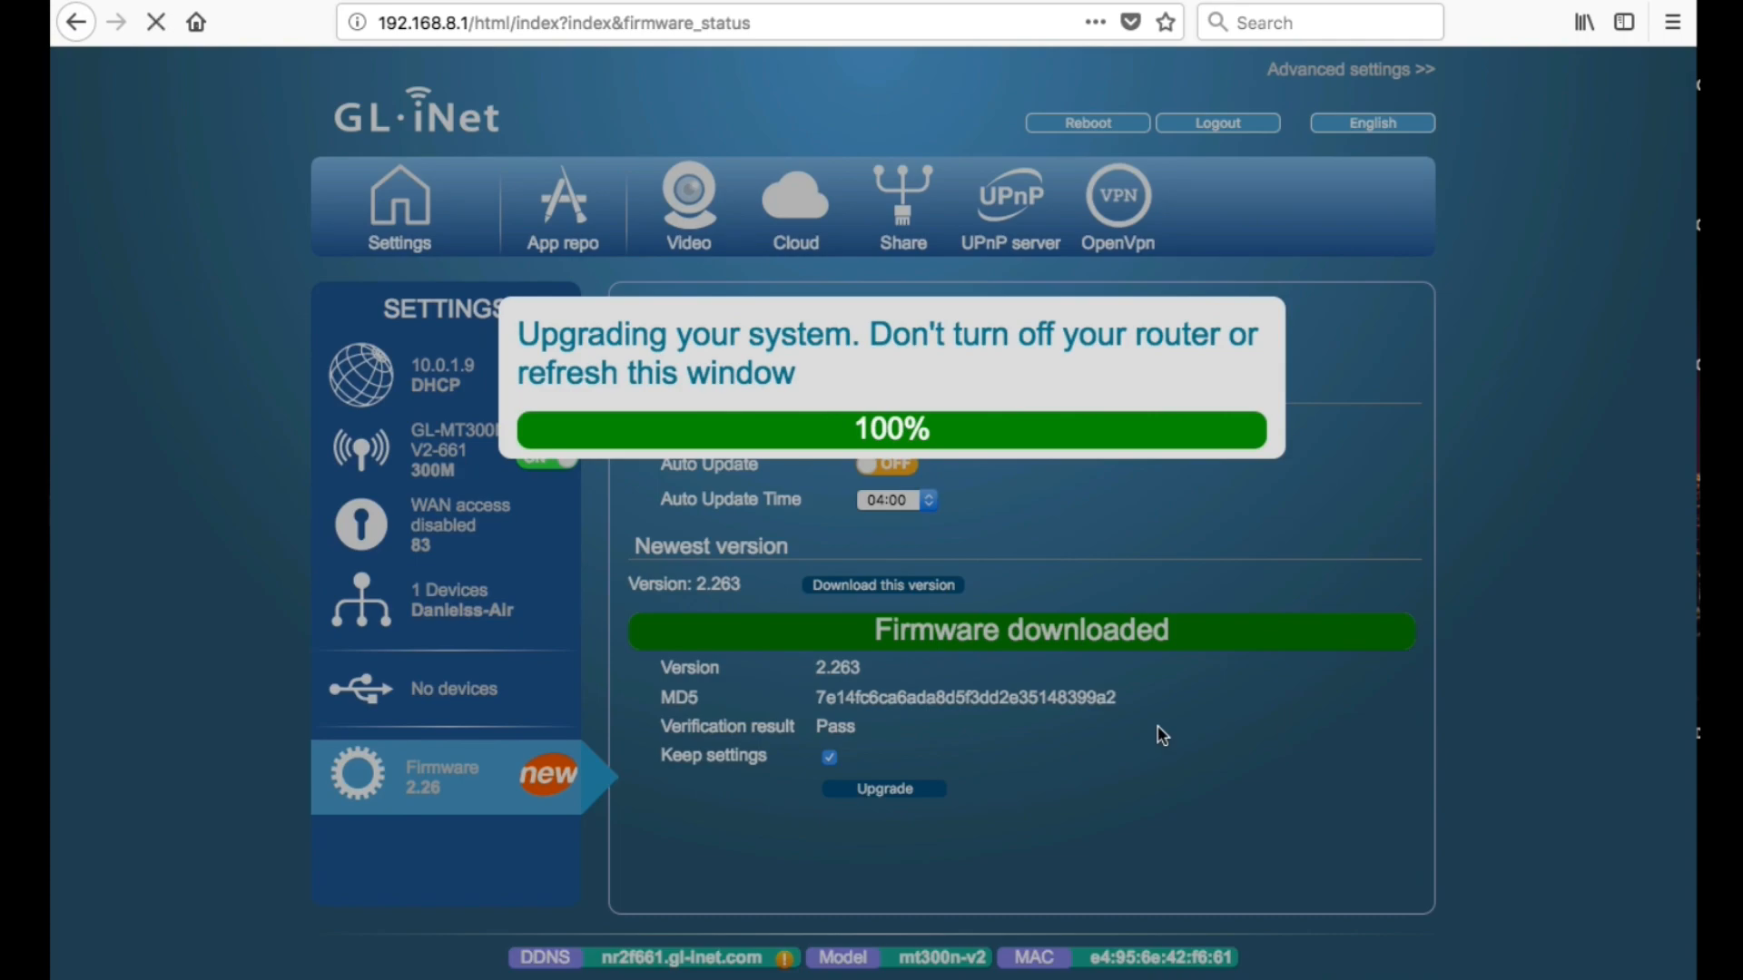
mouse_move(1276, 153)
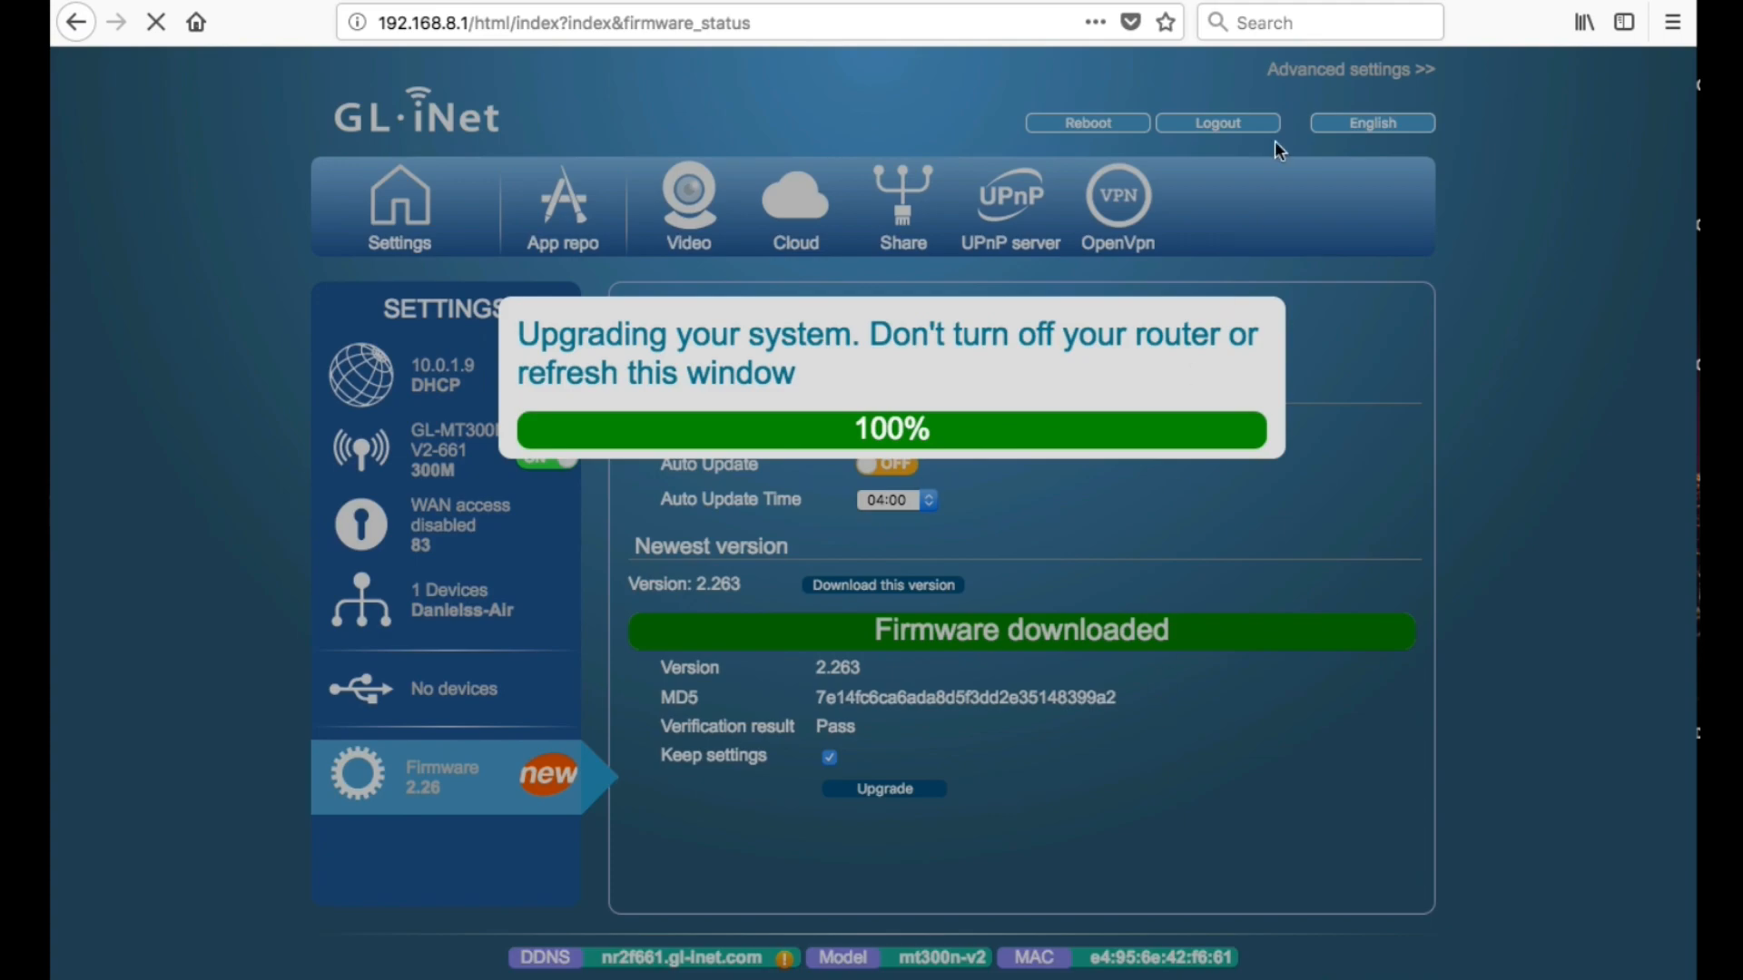
left_click(1673, 20)
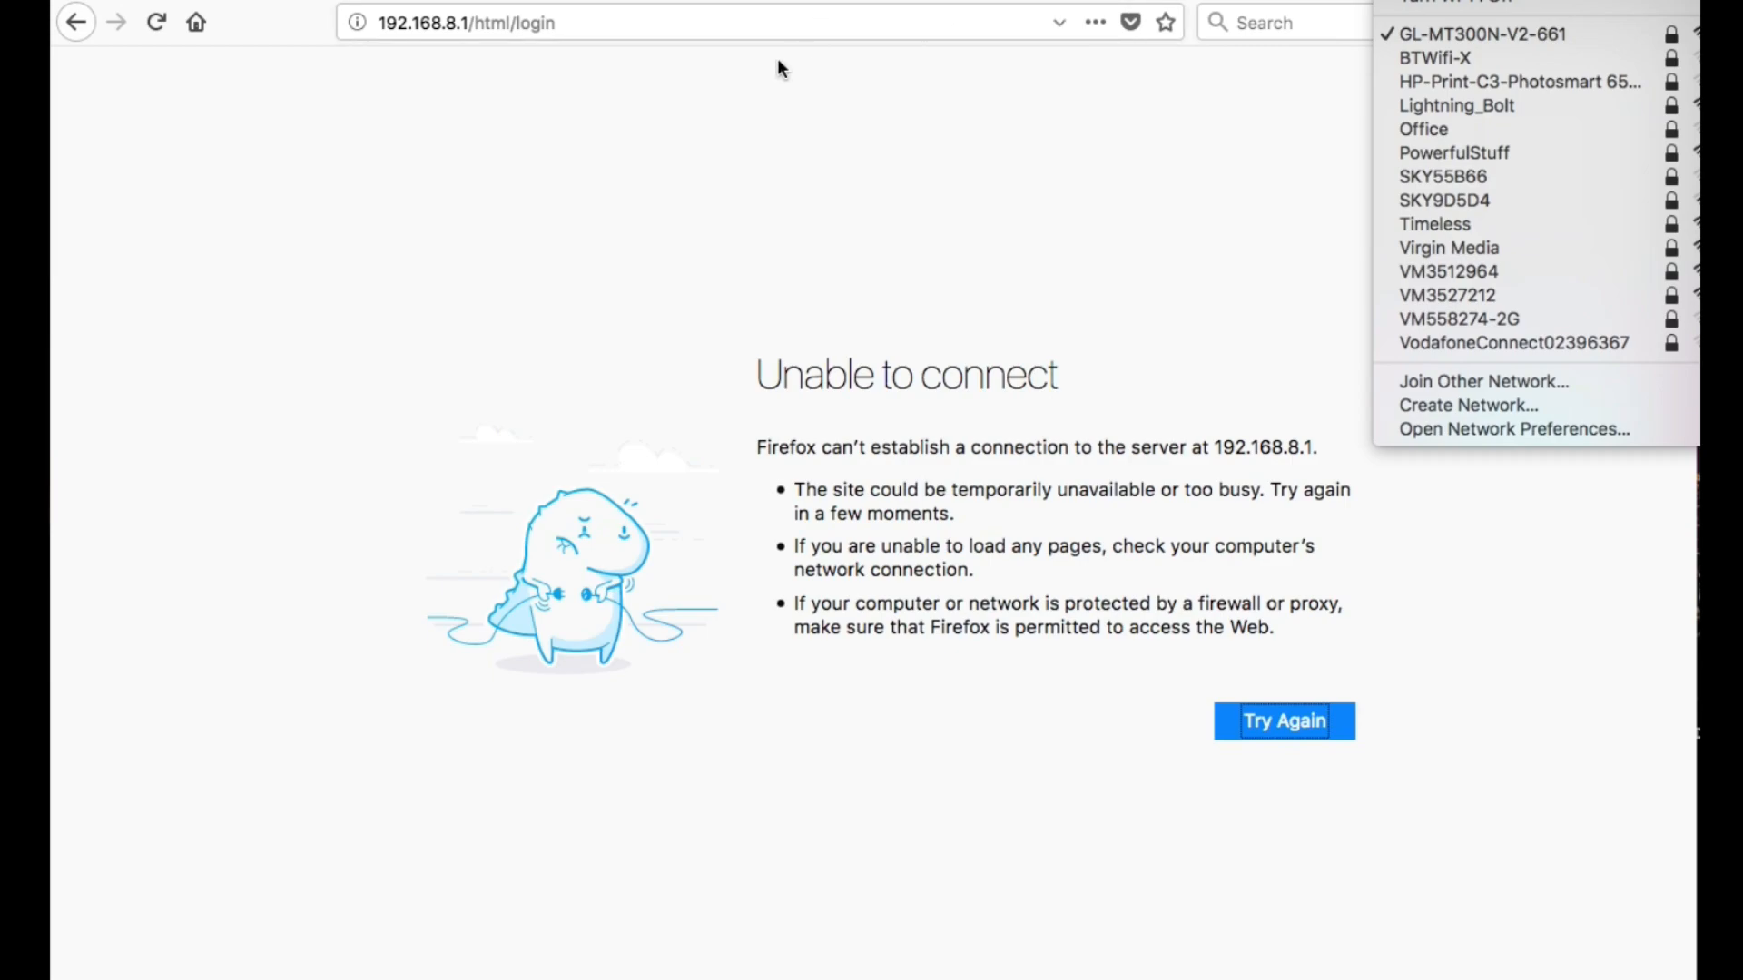
Step: Rejoin the GL-MT300N-V2-661 network, reload the router page, log in, and save the password
left_click(778, 69)
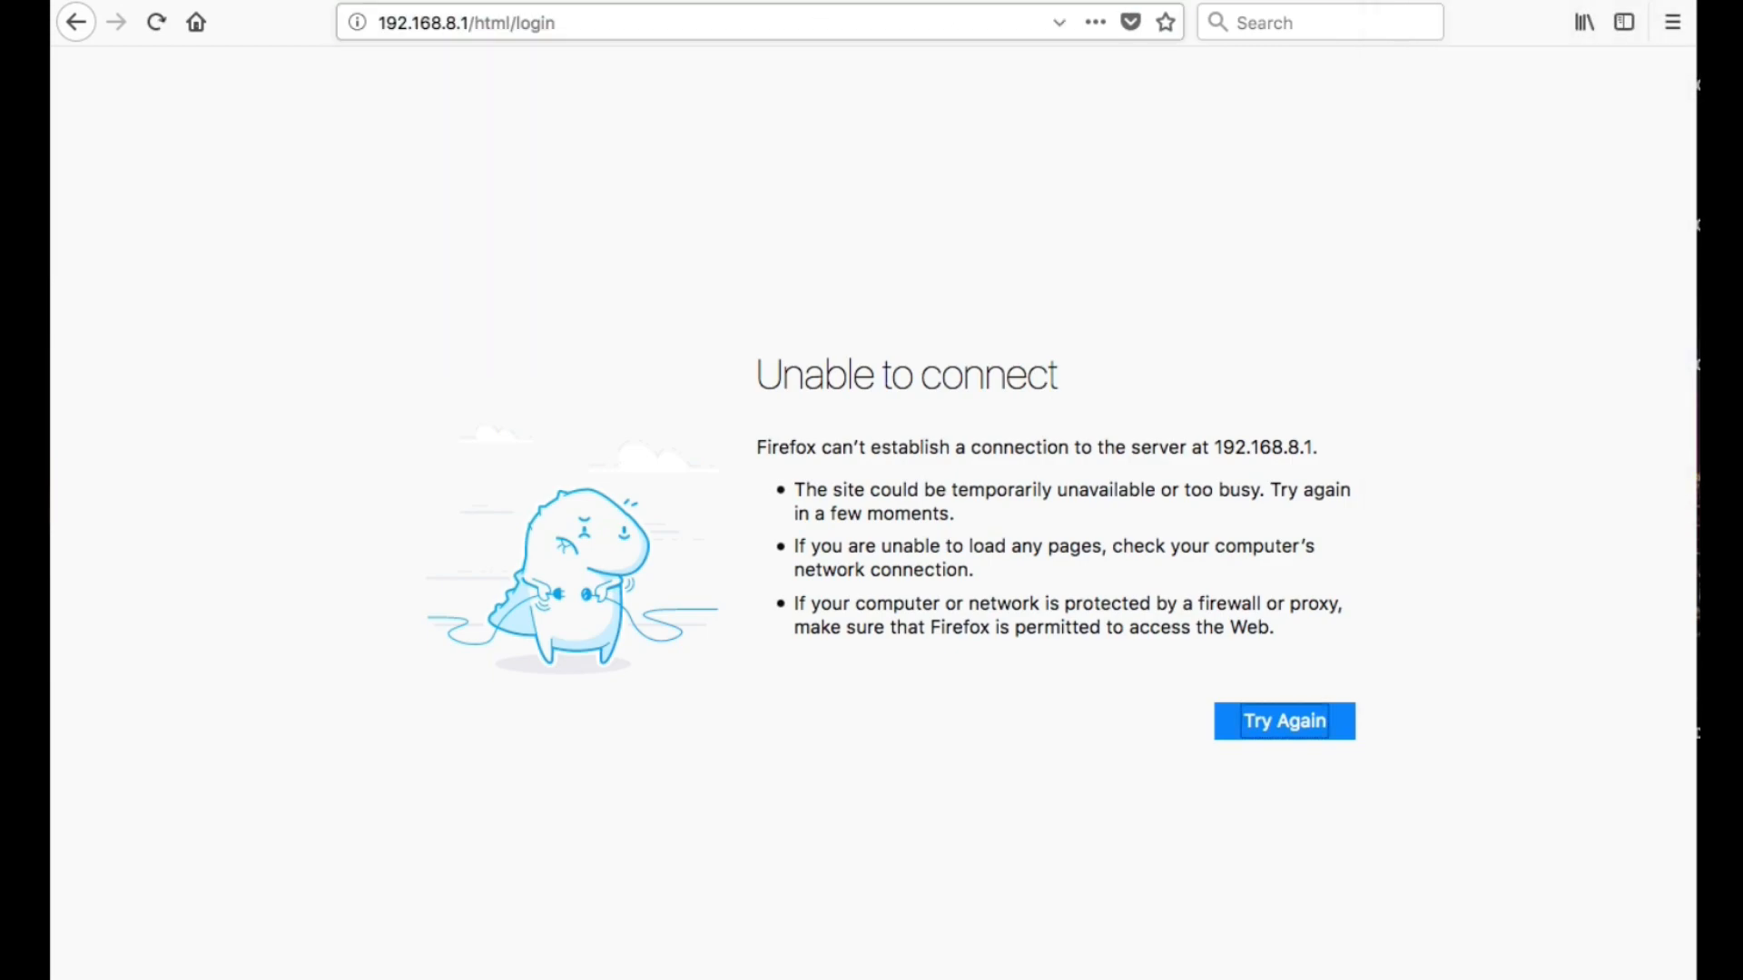
left_click(1282, 720)
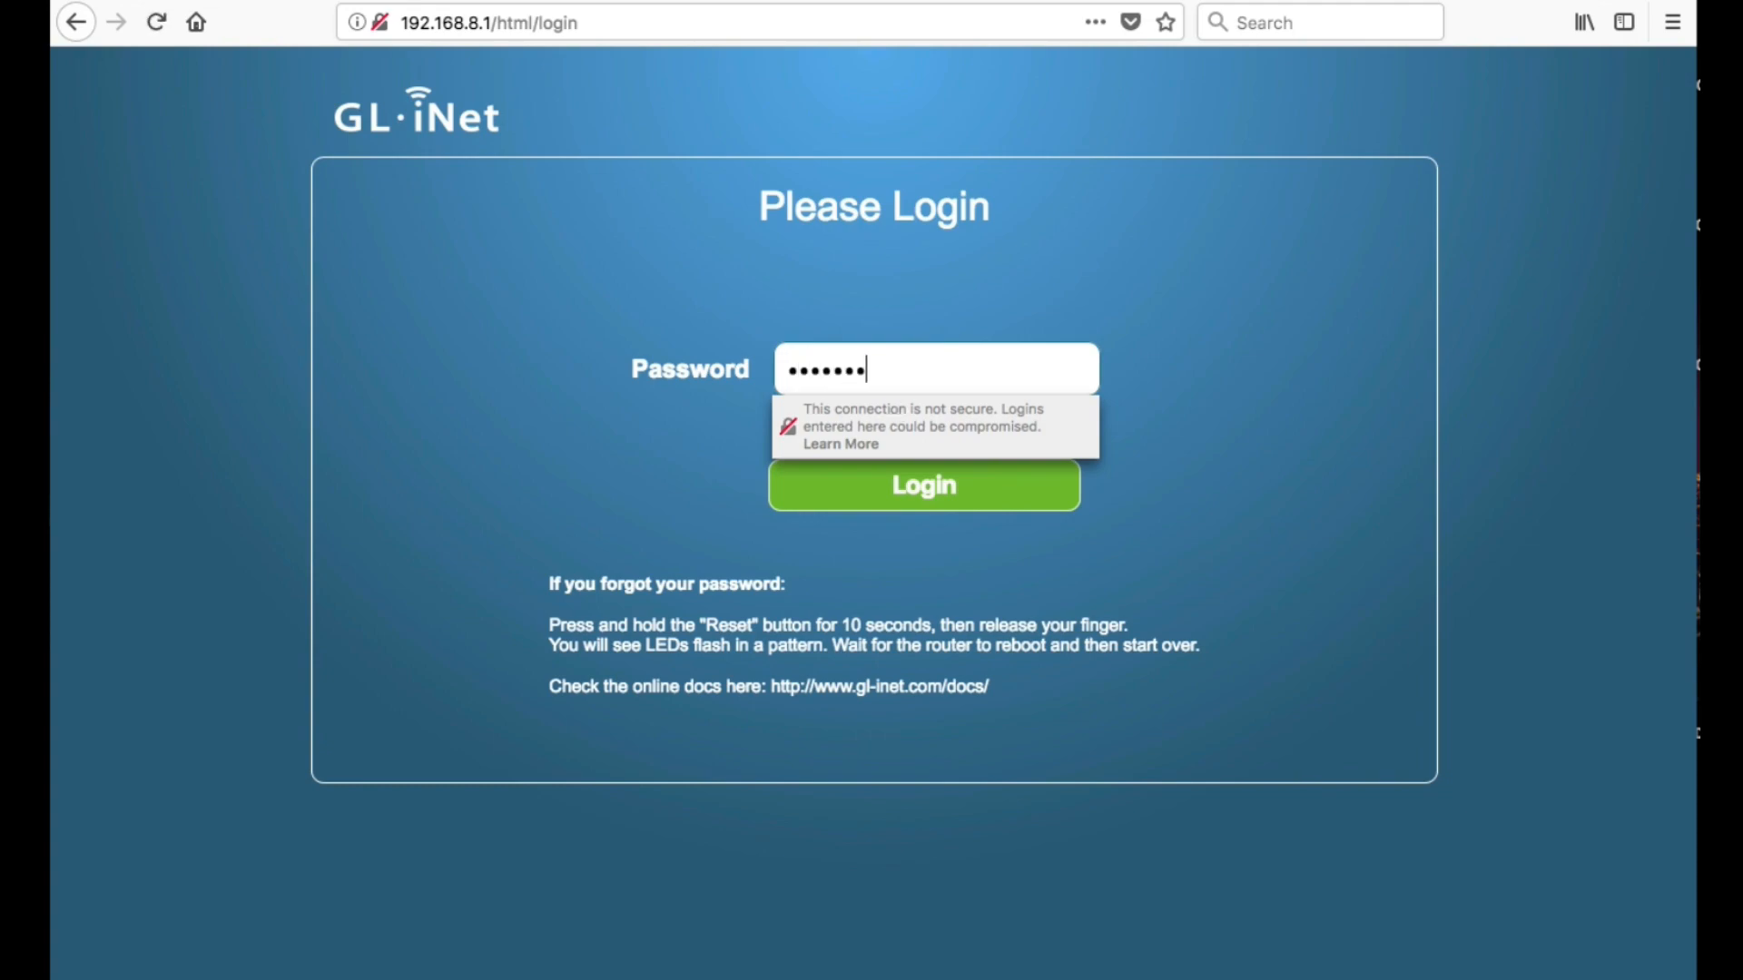
left_click(921, 485)
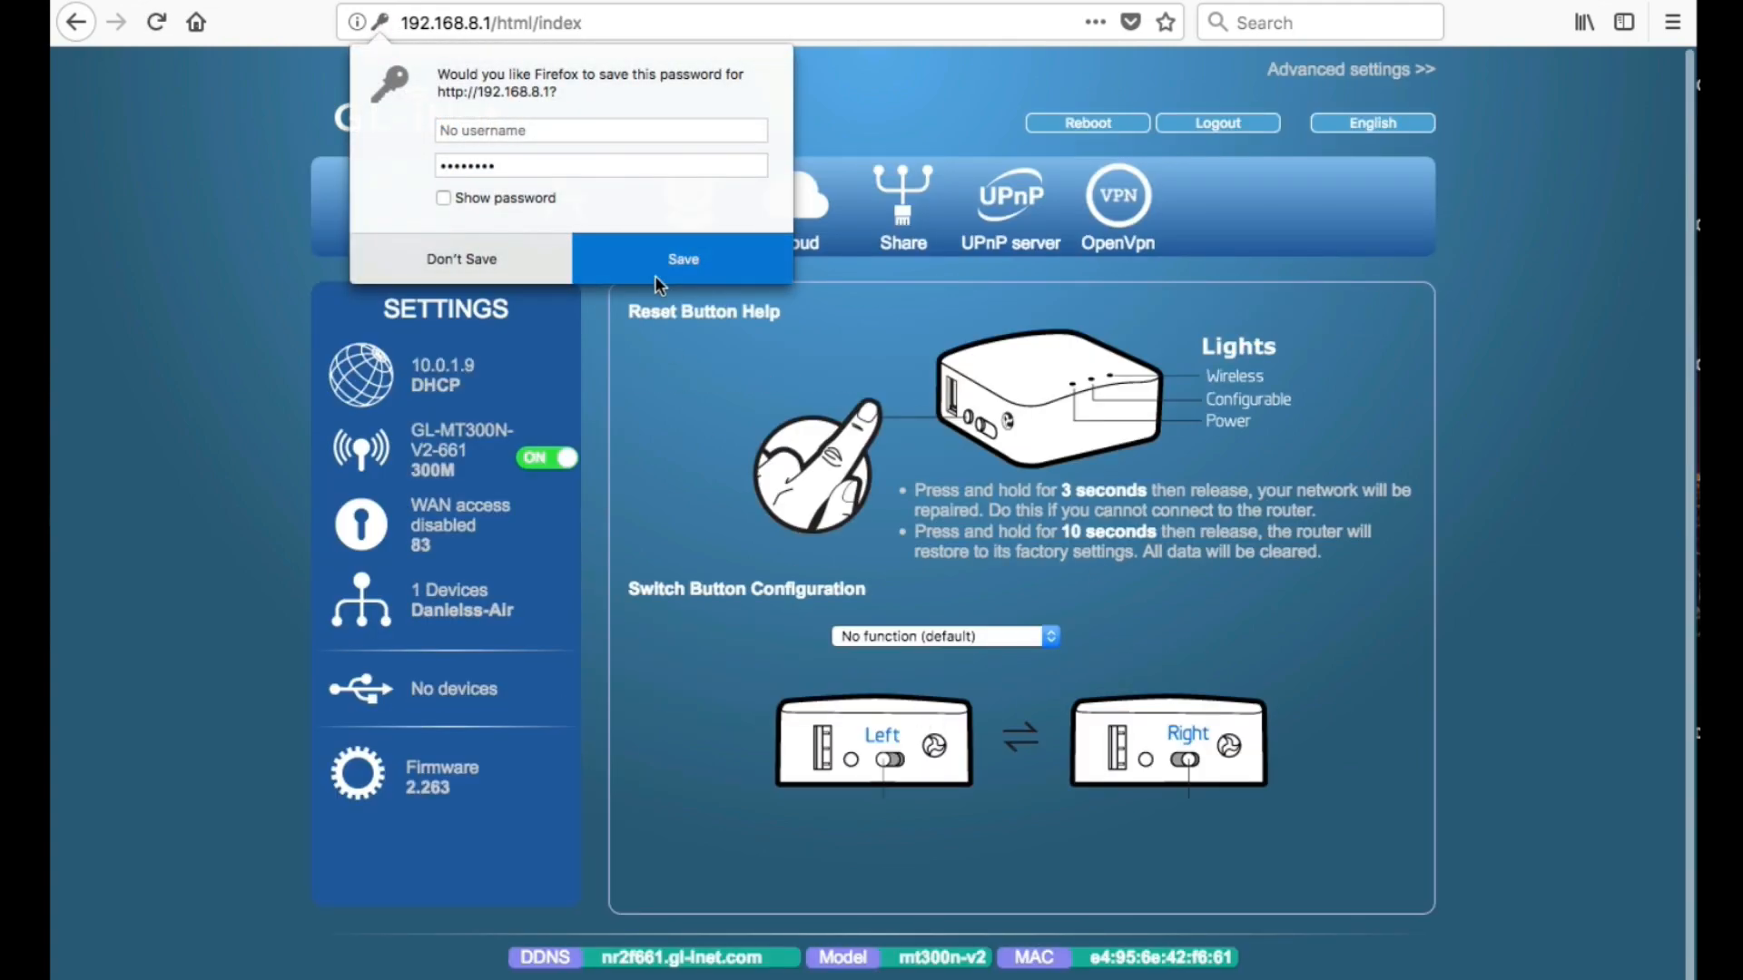
left_click(460, 258)
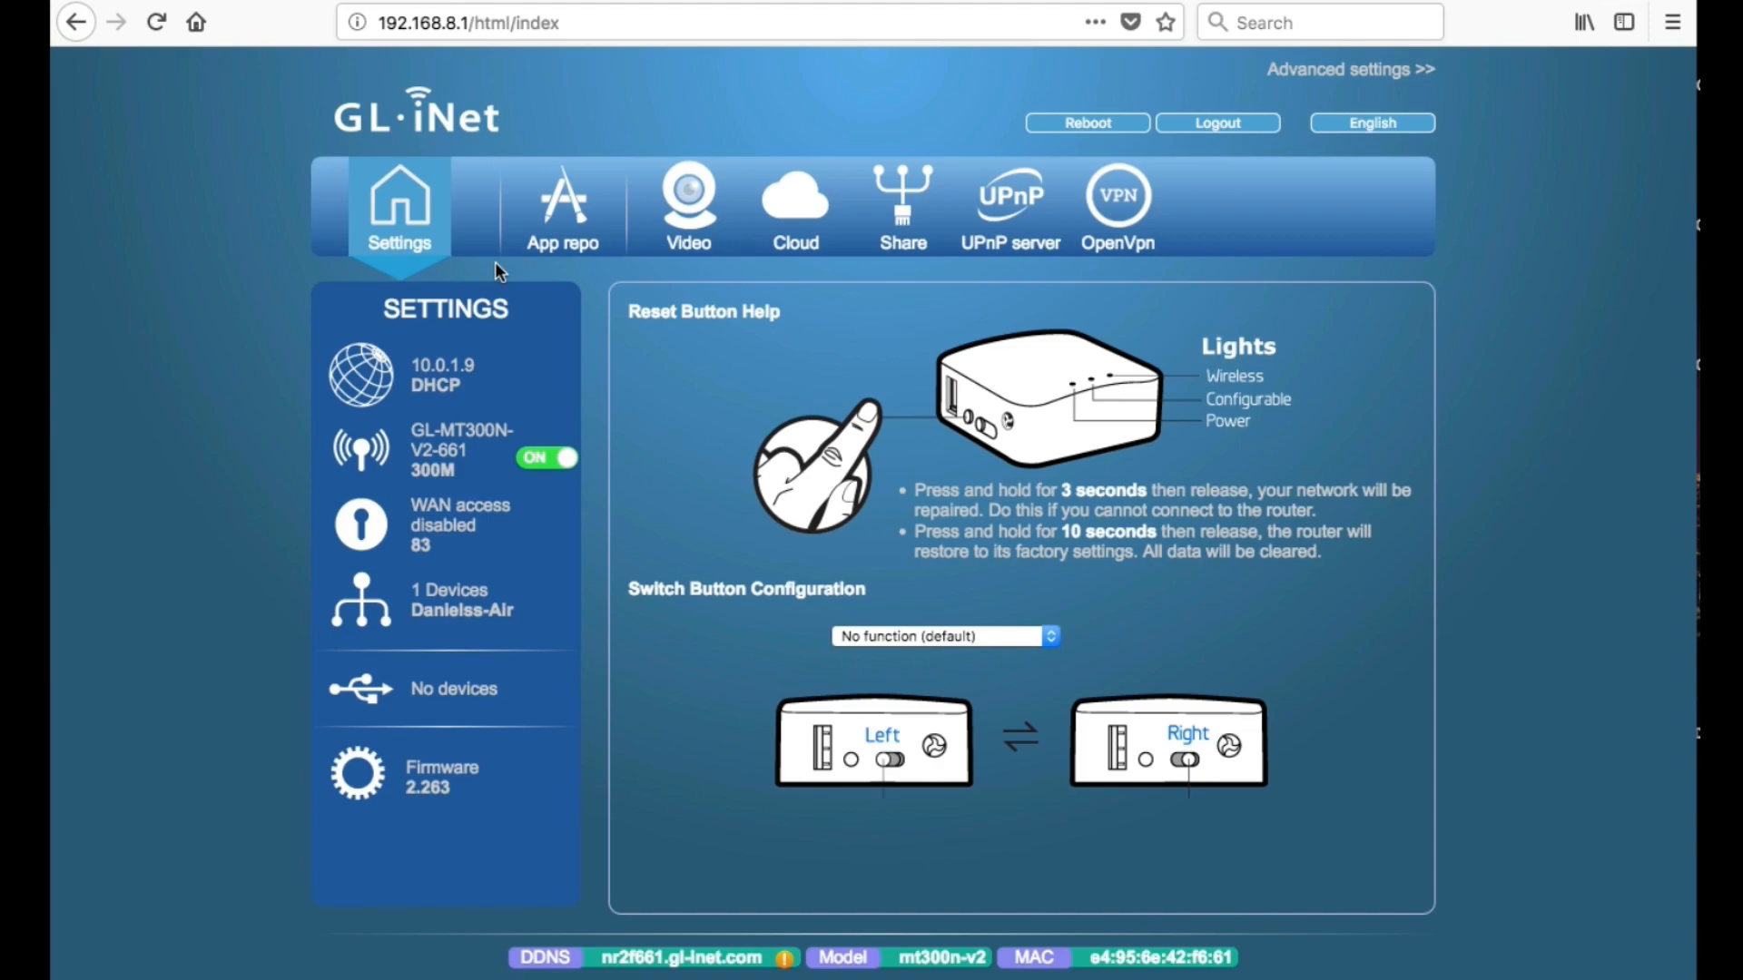
mouse_move(795, 206)
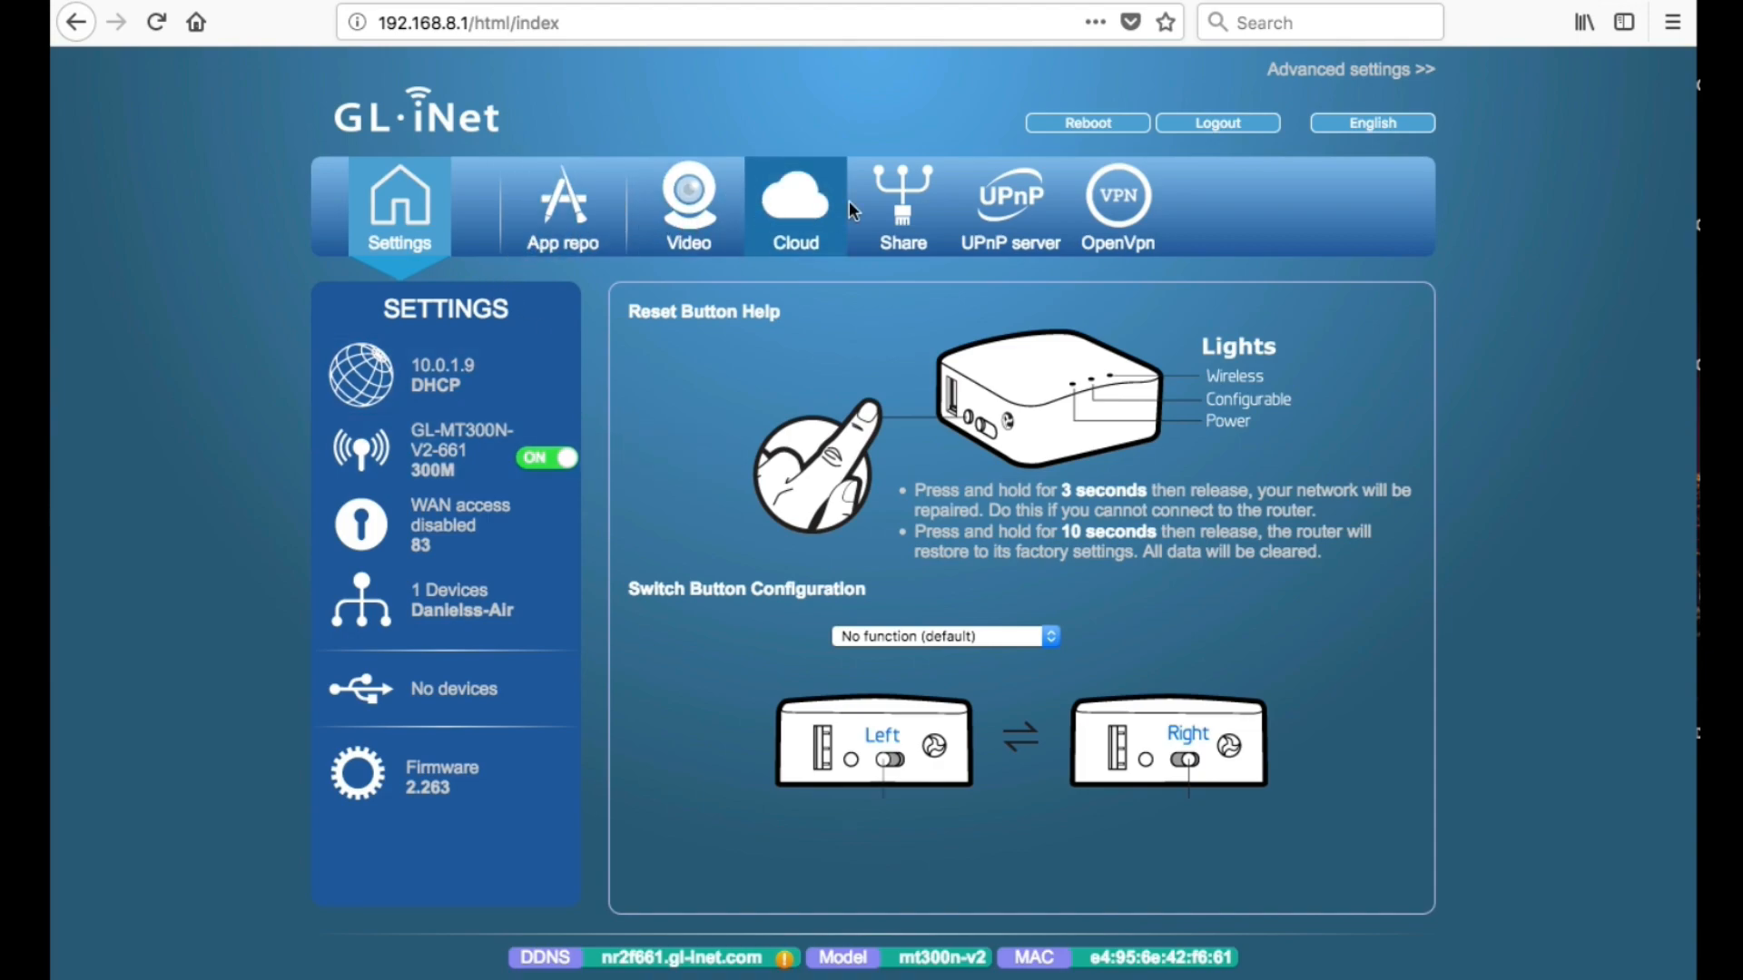
Step: Open the OpenVpn tab to upload the GF_OpenVPN configuration zip
left_click(1118, 207)
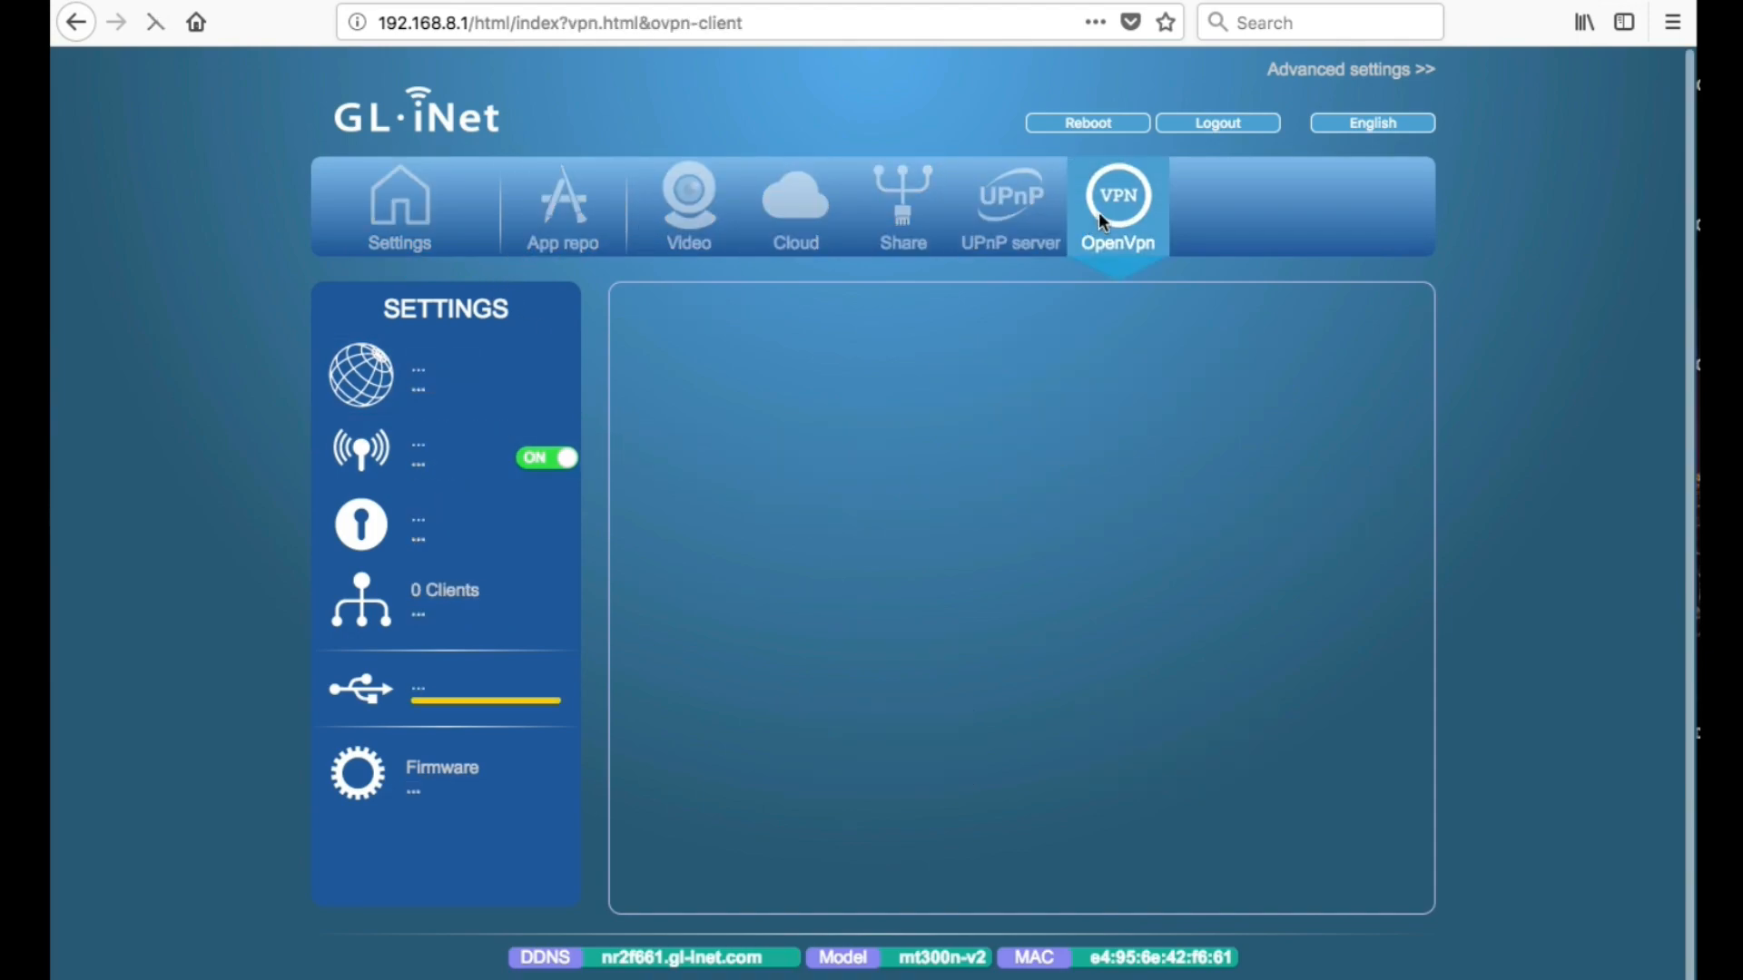
left_click(1118, 206)
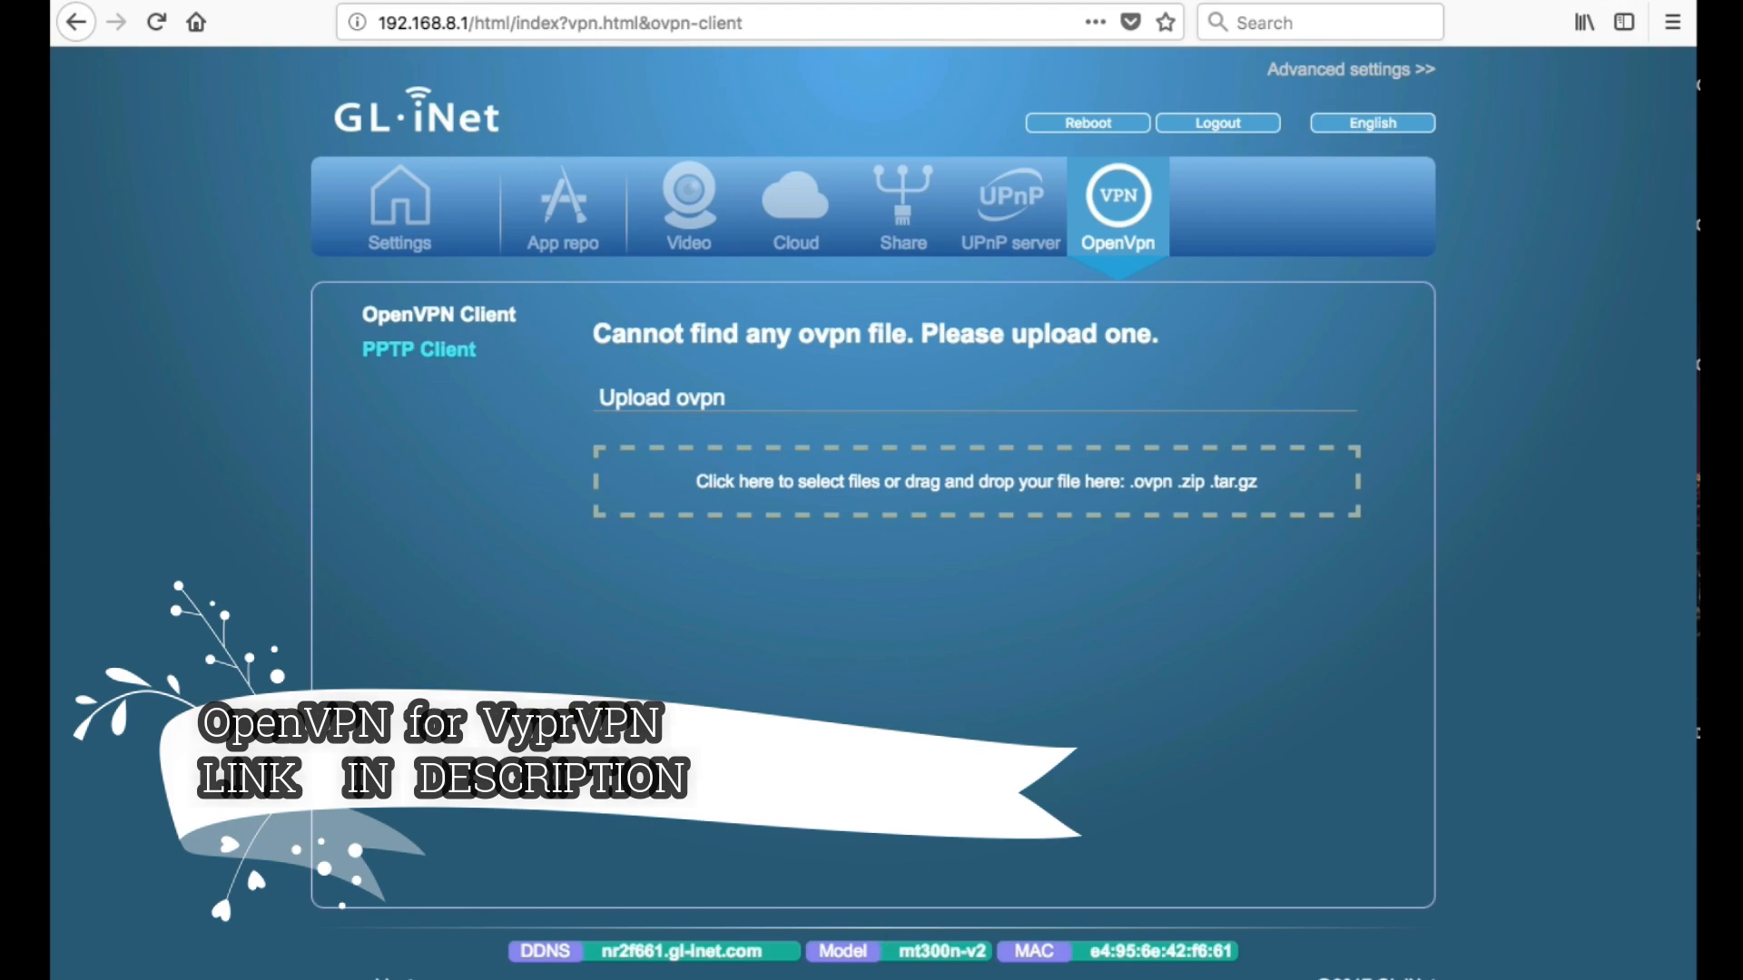
mouse_move(414, 945)
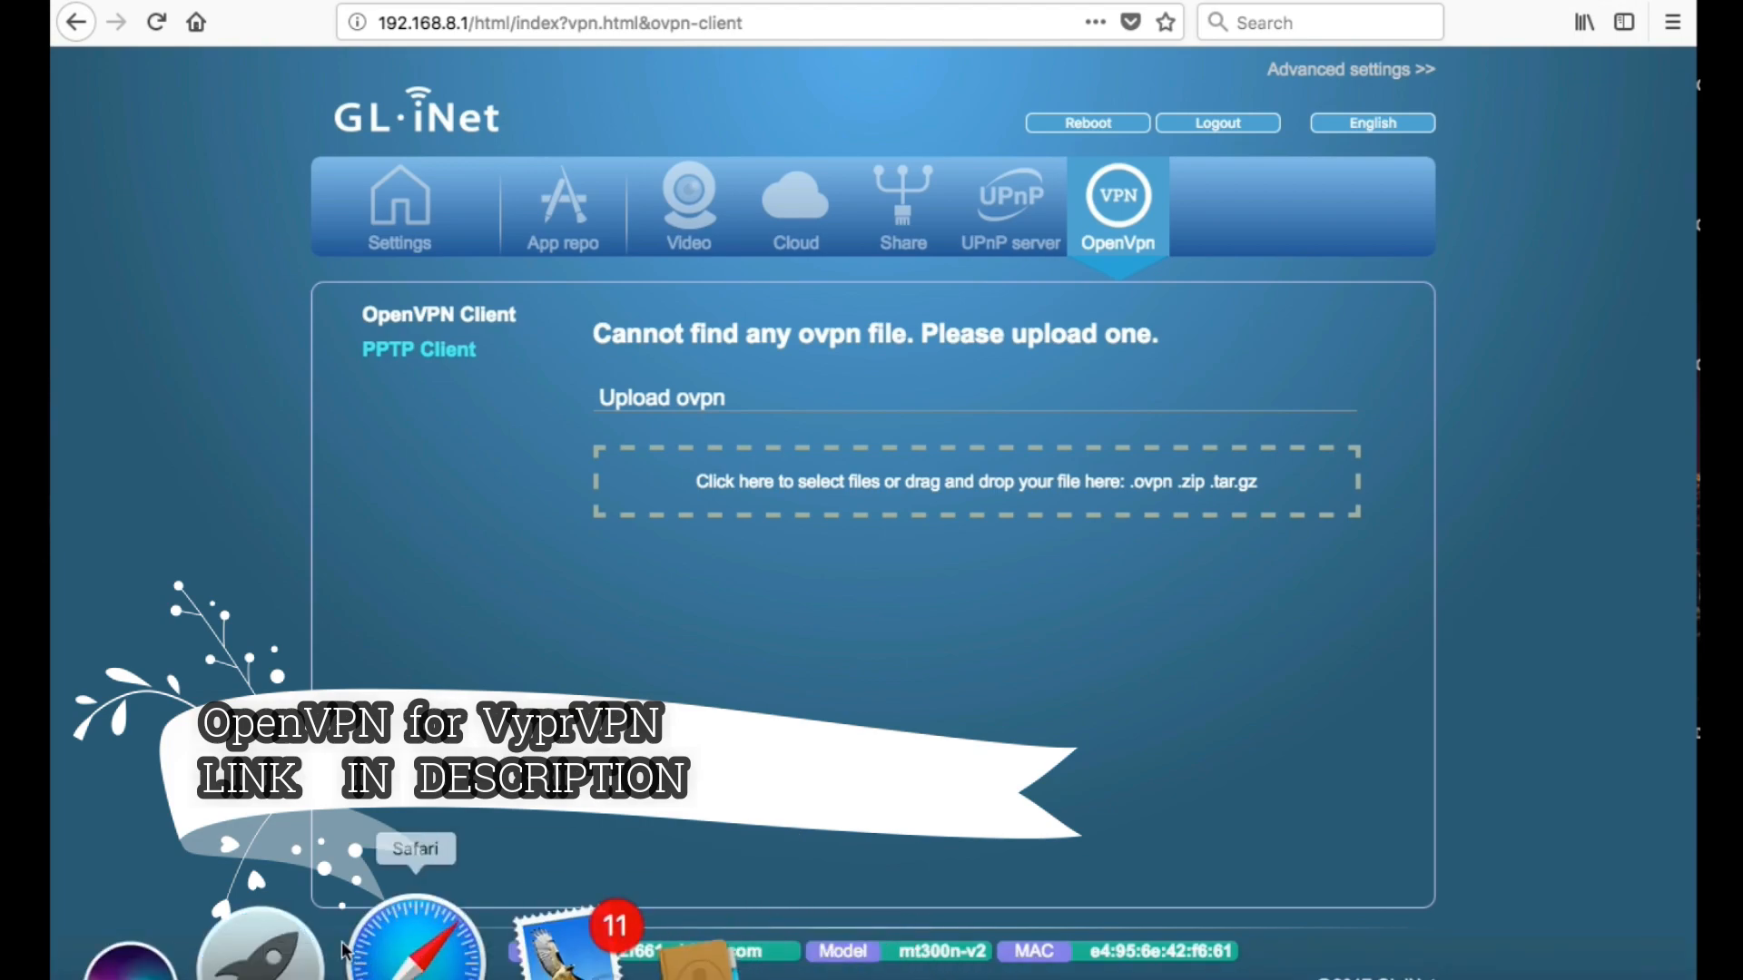
mouse_move(278, 878)
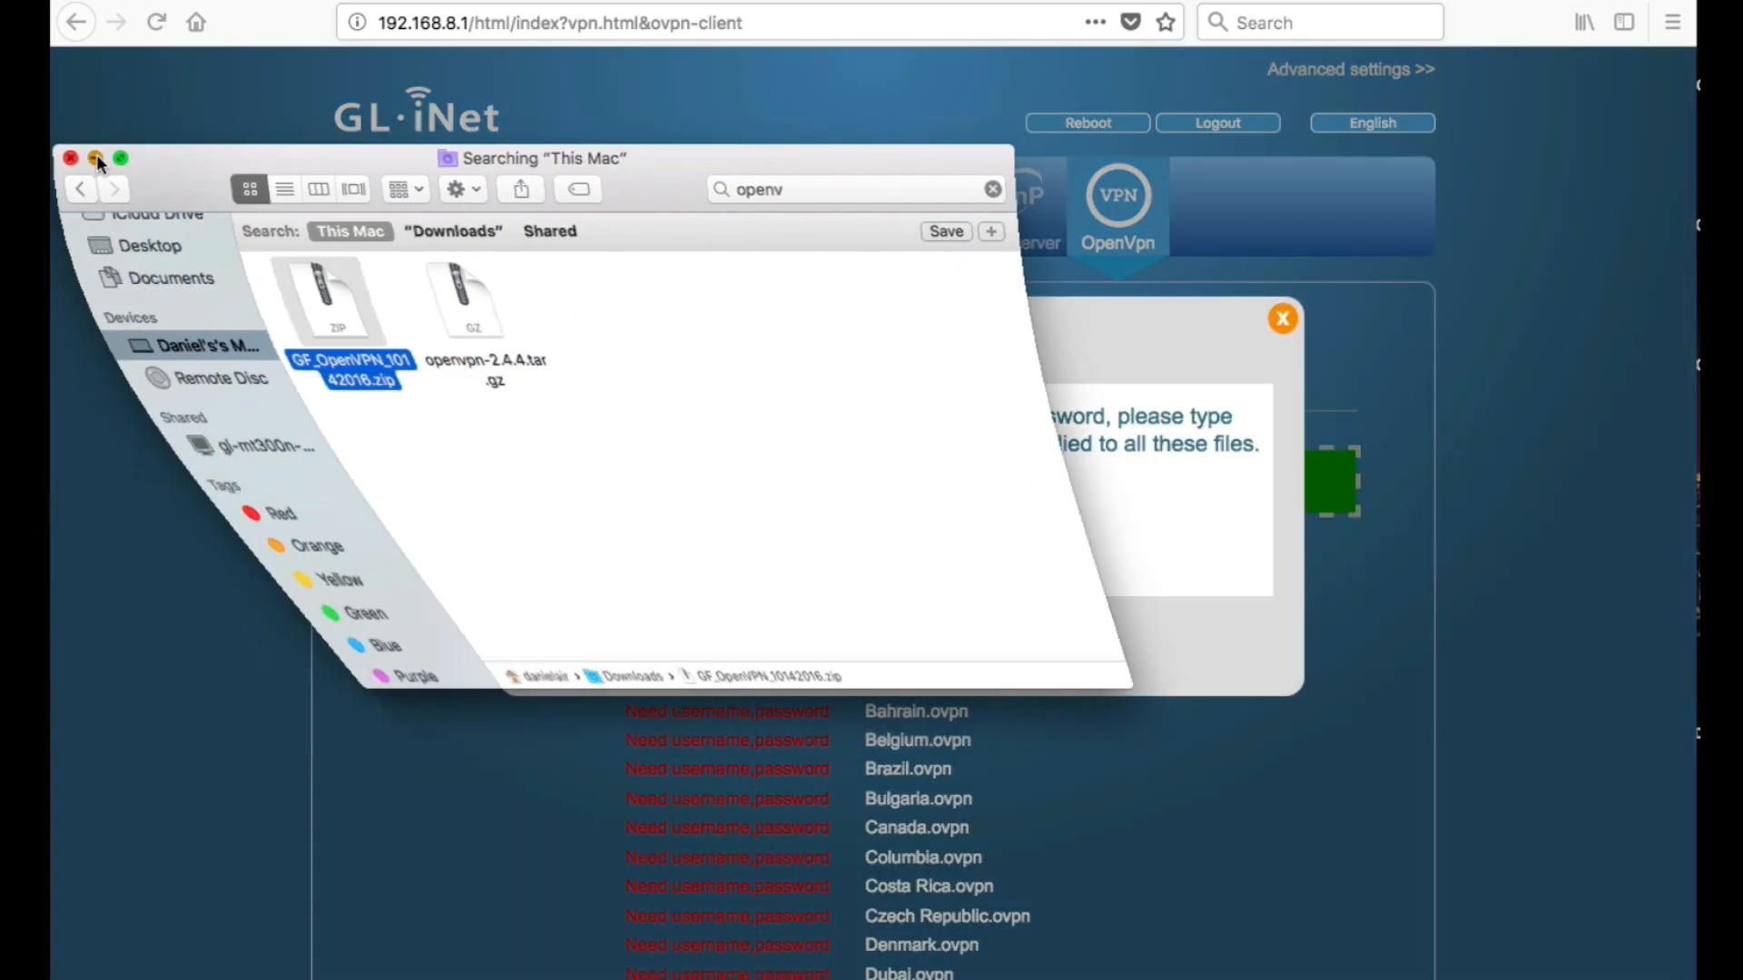
Step: Return from Finder and submit the VyprVPN email and password in VPN Authentication
left_click(69, 158)
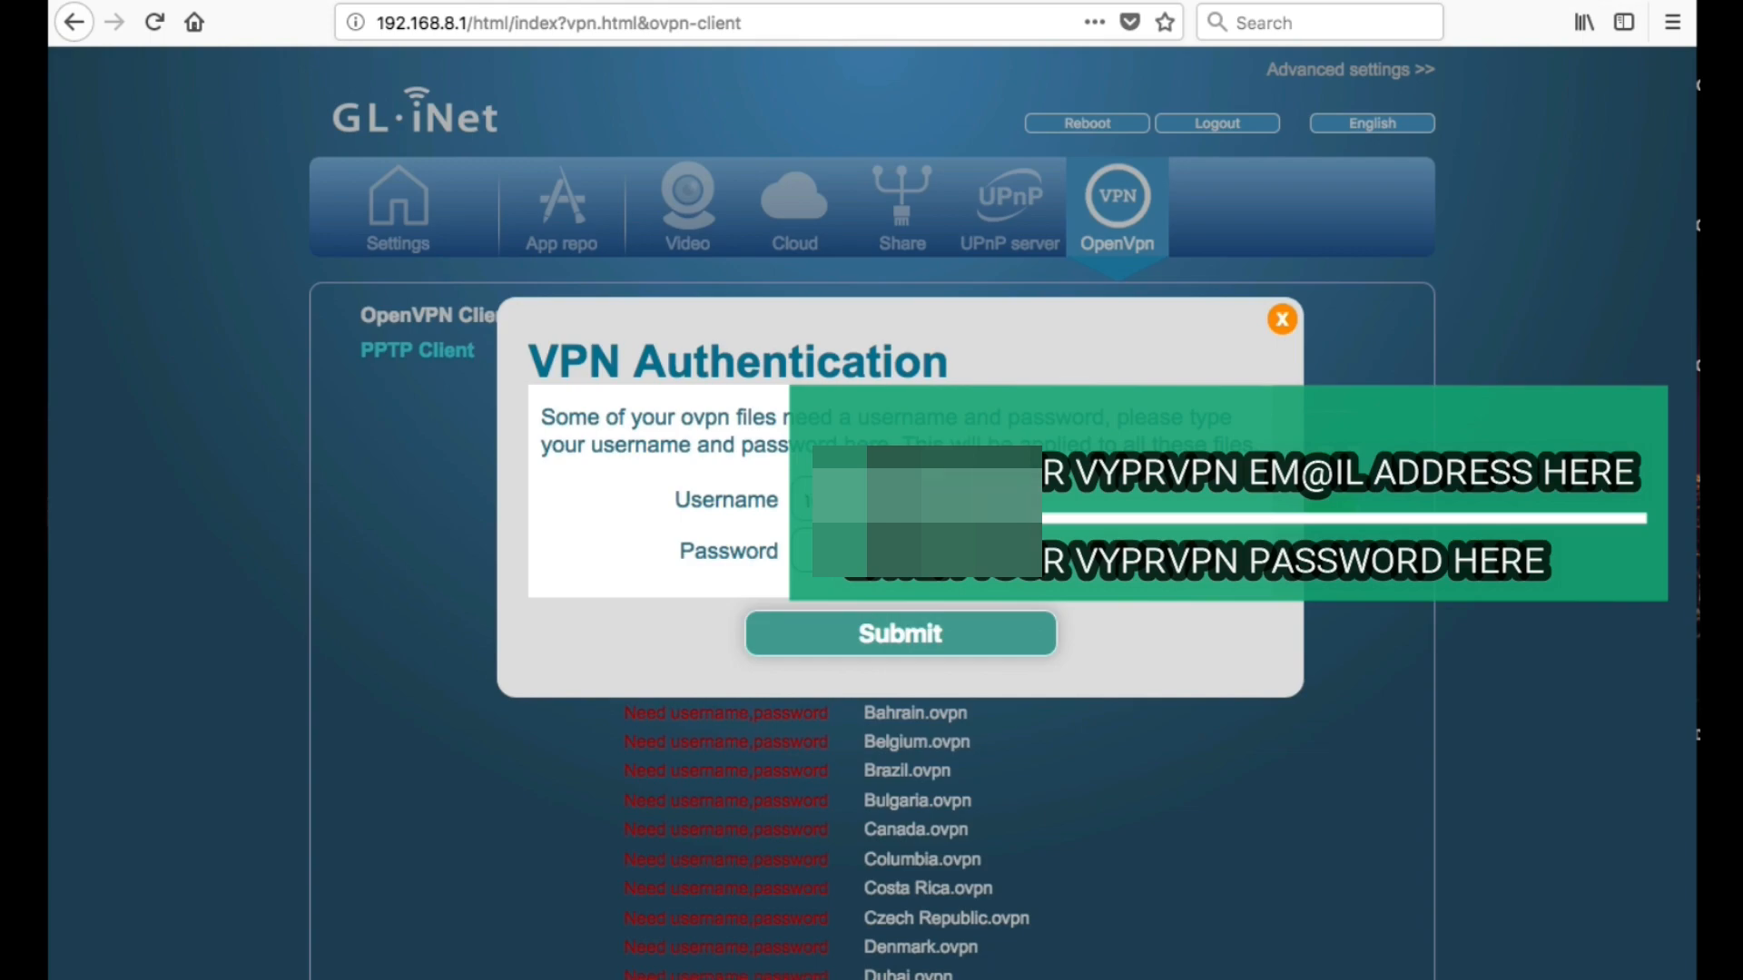
left_click(1281, 318)
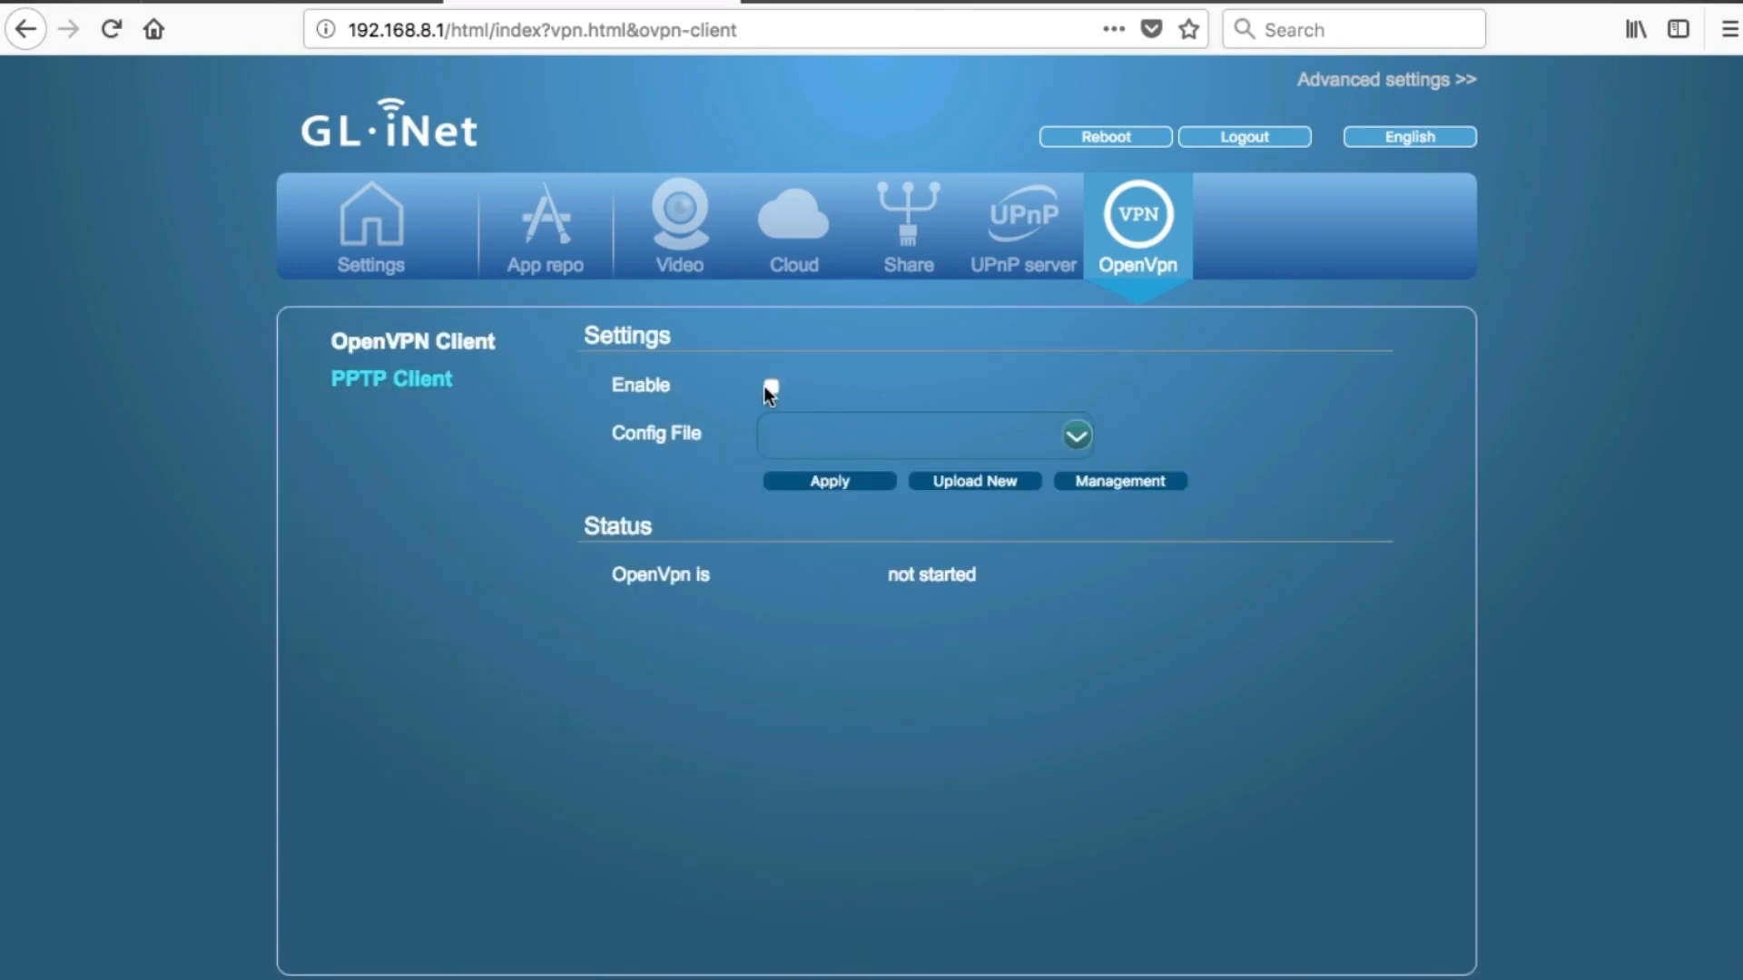
Step: Tick Enable and Force VPN for the OpenVPN client
left_click(773, 391)
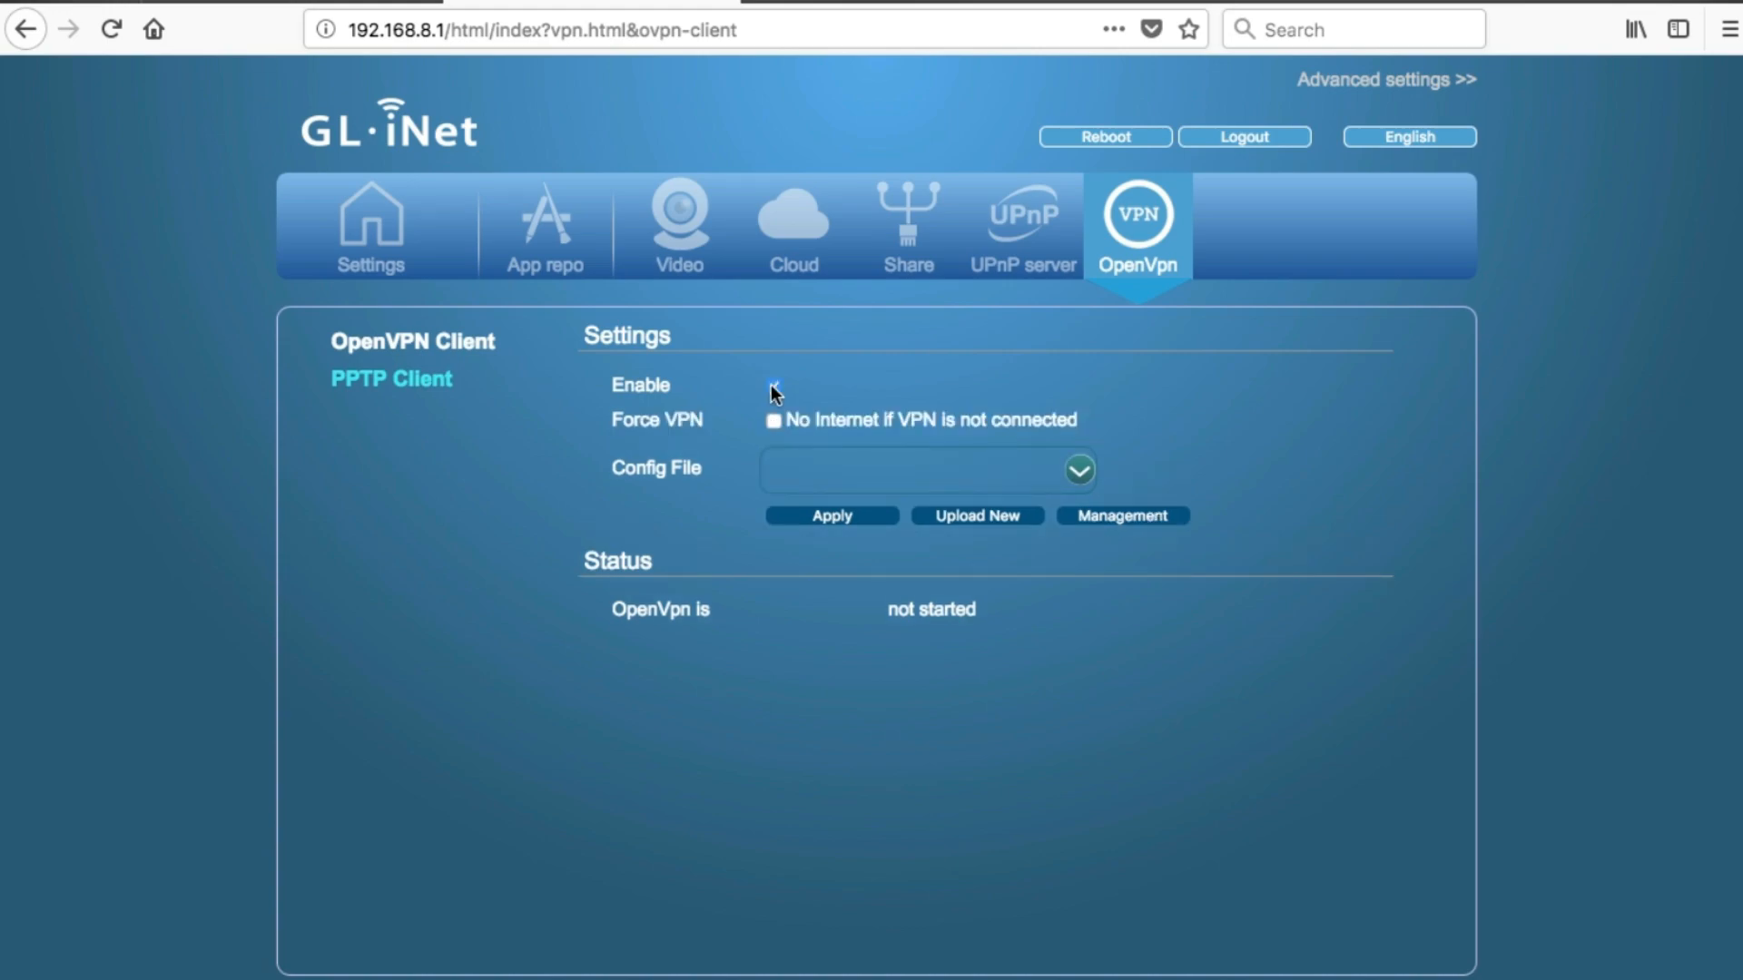
left_click(774, 385)
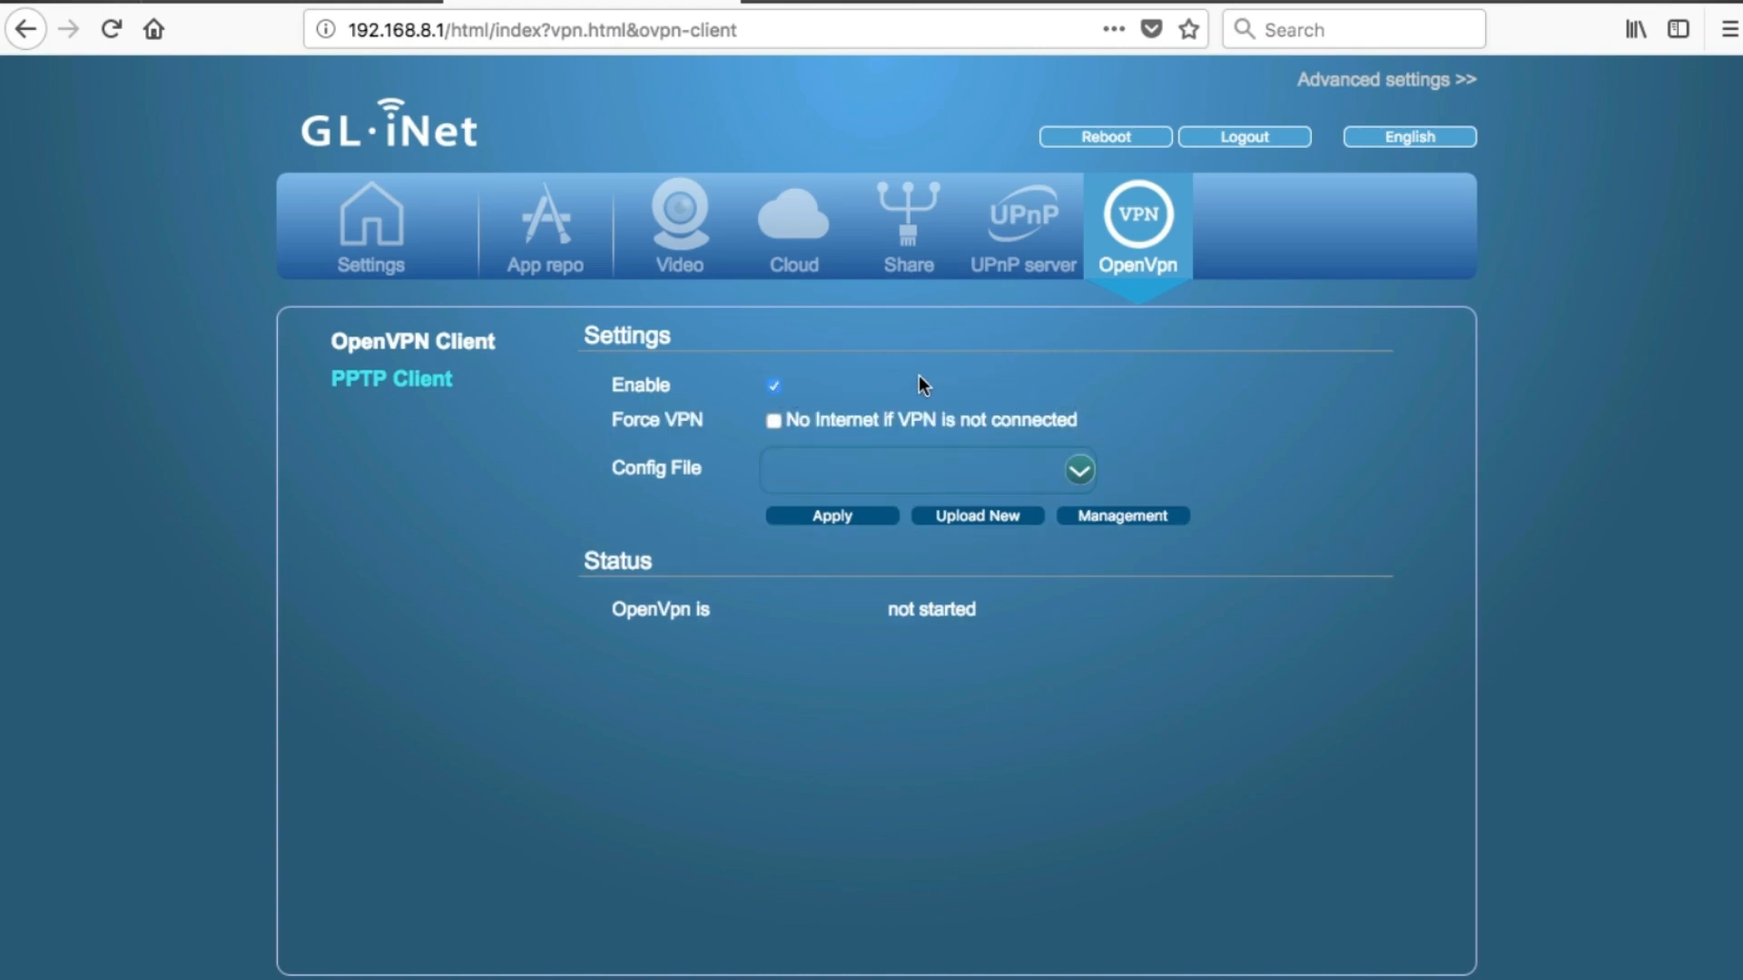
left_click(774, 422)
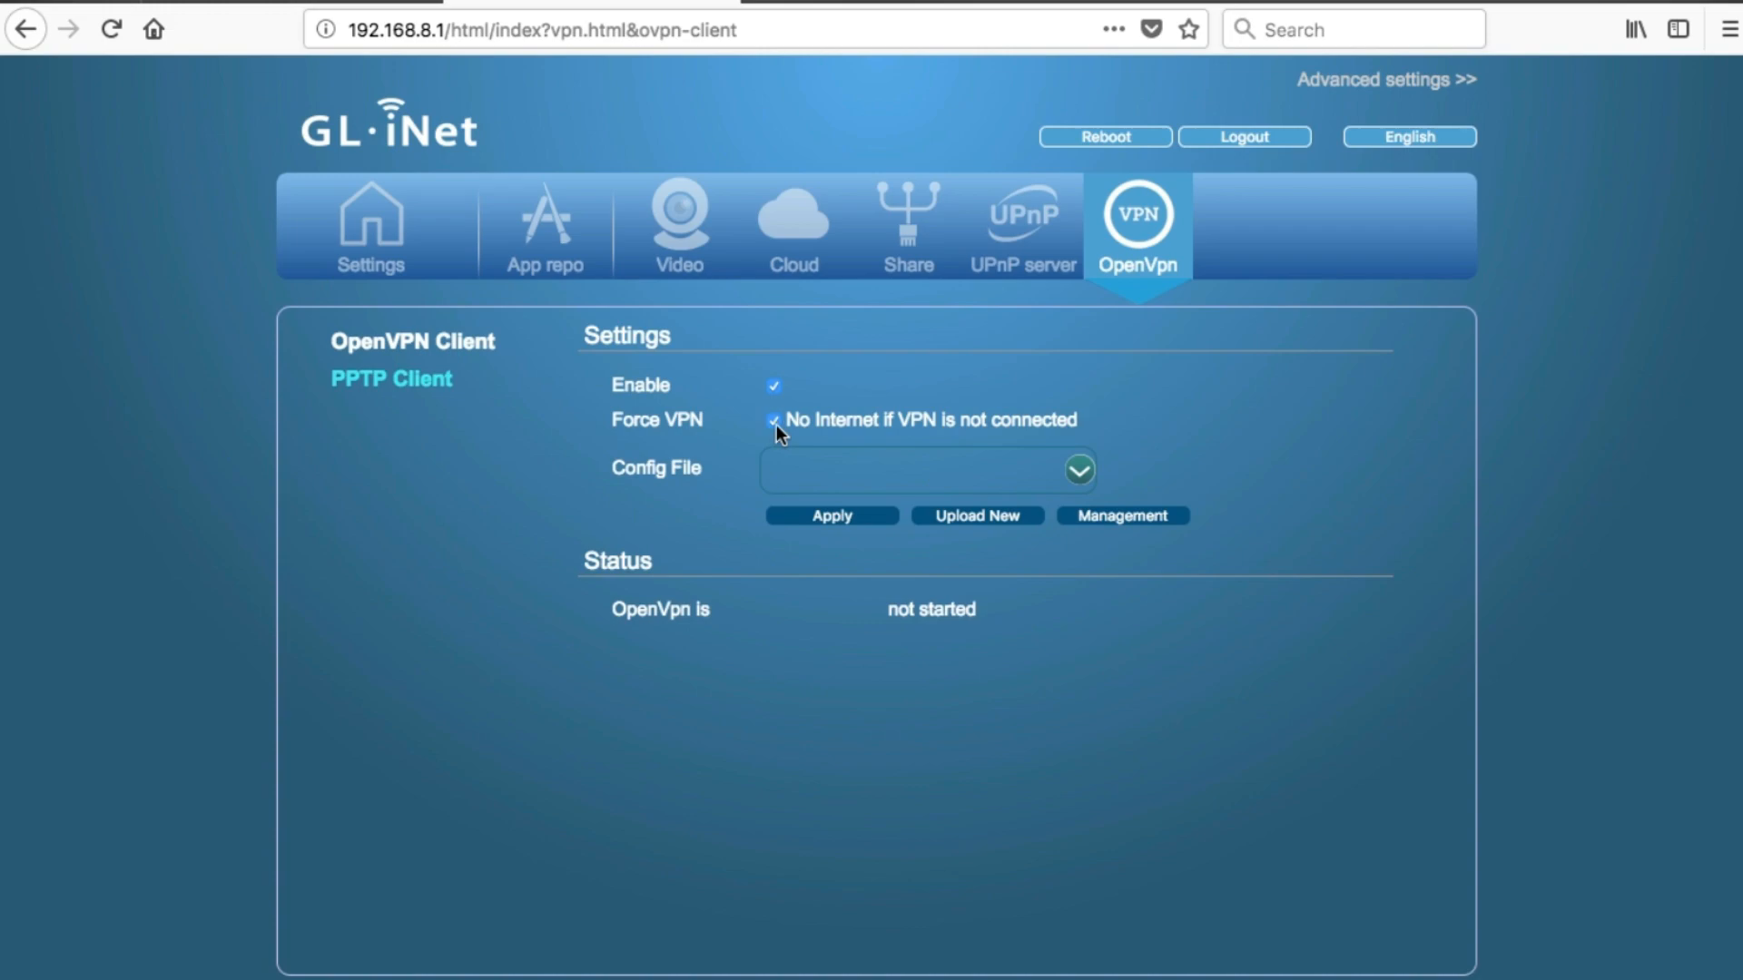
Step: Select USA - New York.ovpn as the config file and apply to start connecting
left_click(1076, 471)
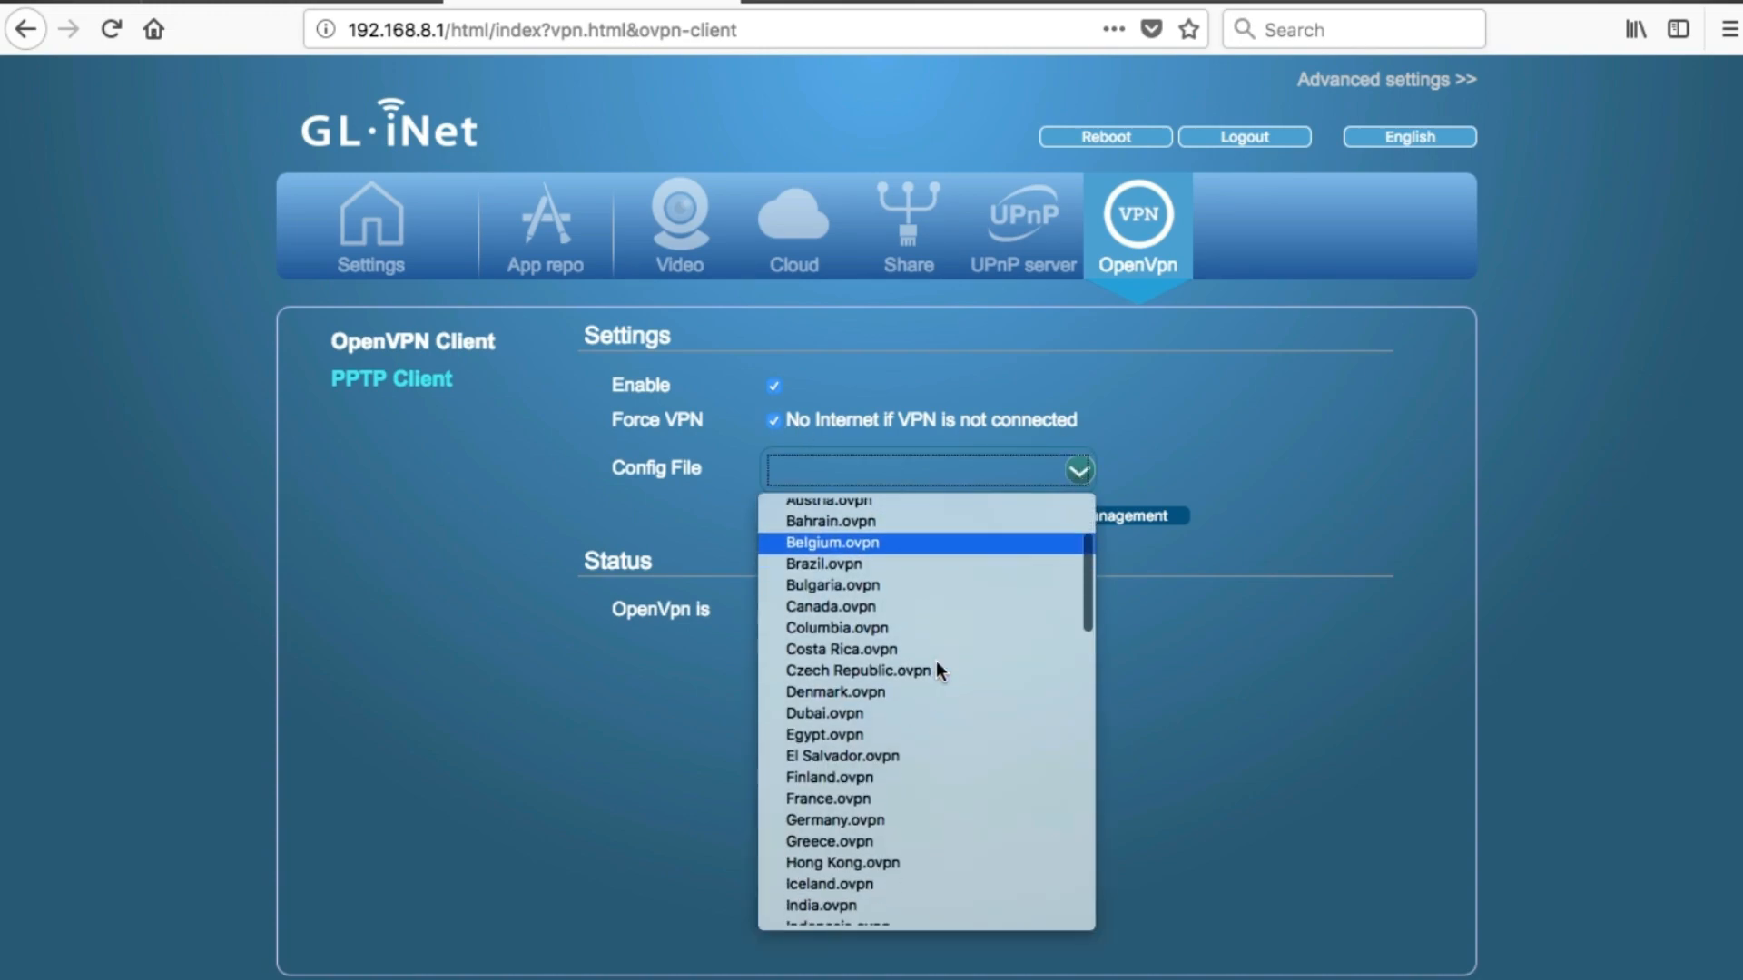
scroll("down", 3)
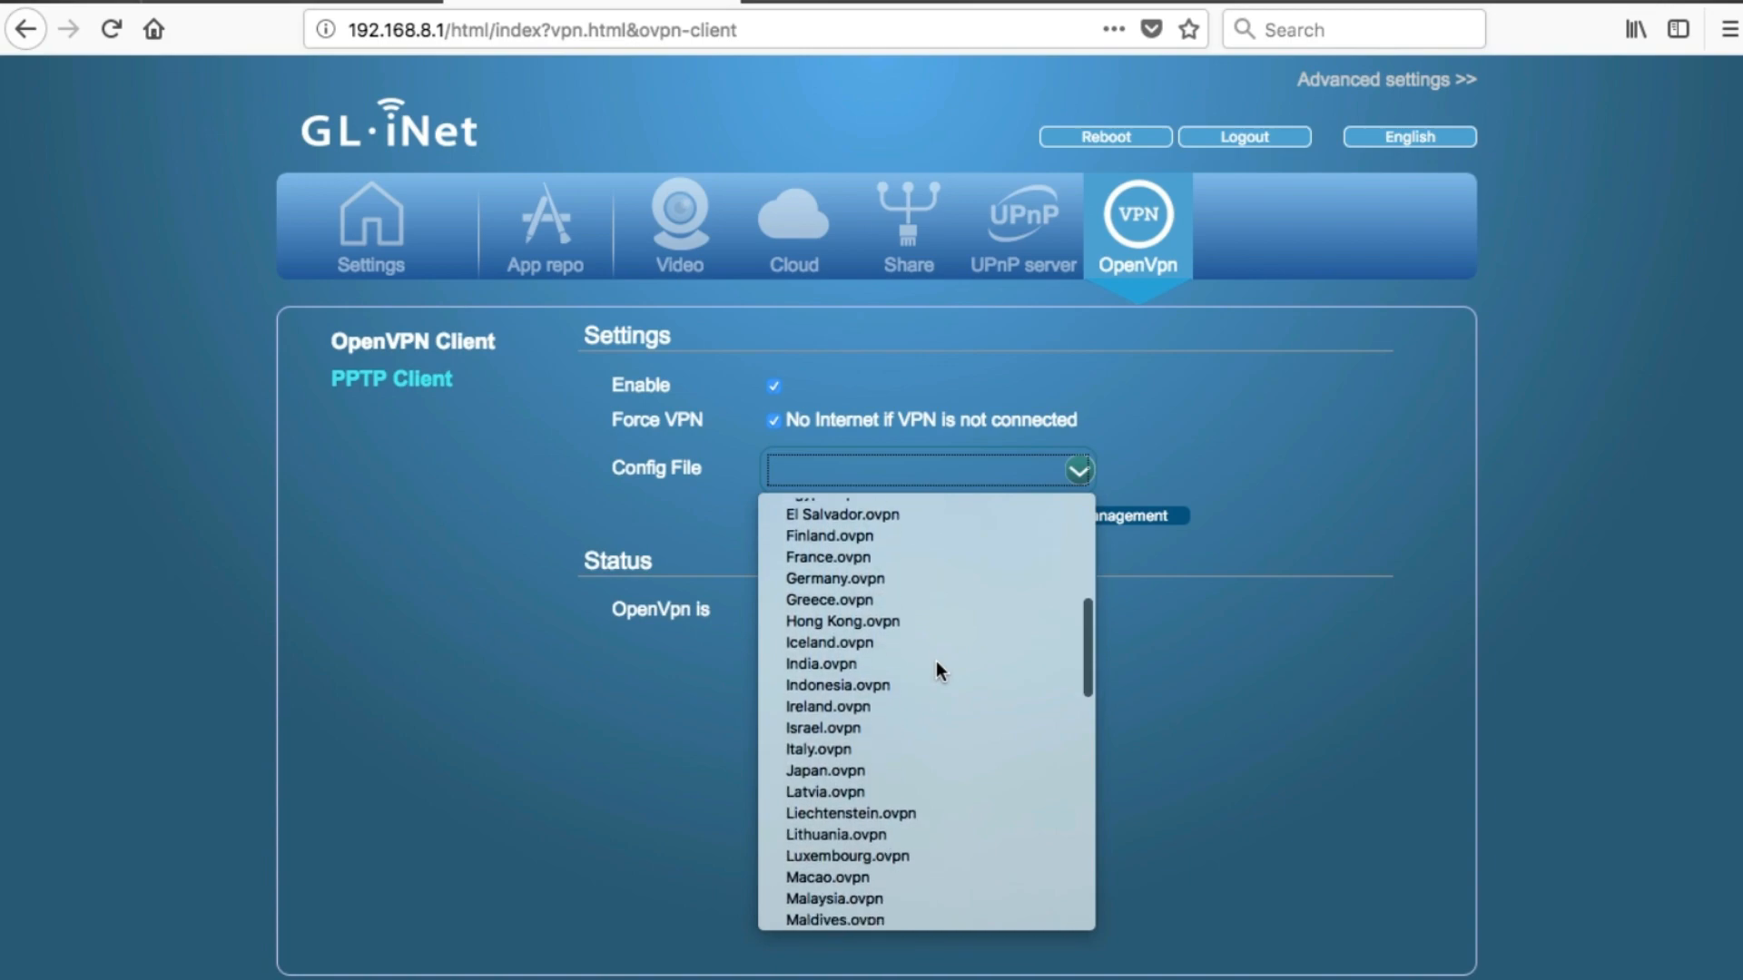
scroll("down", 3)
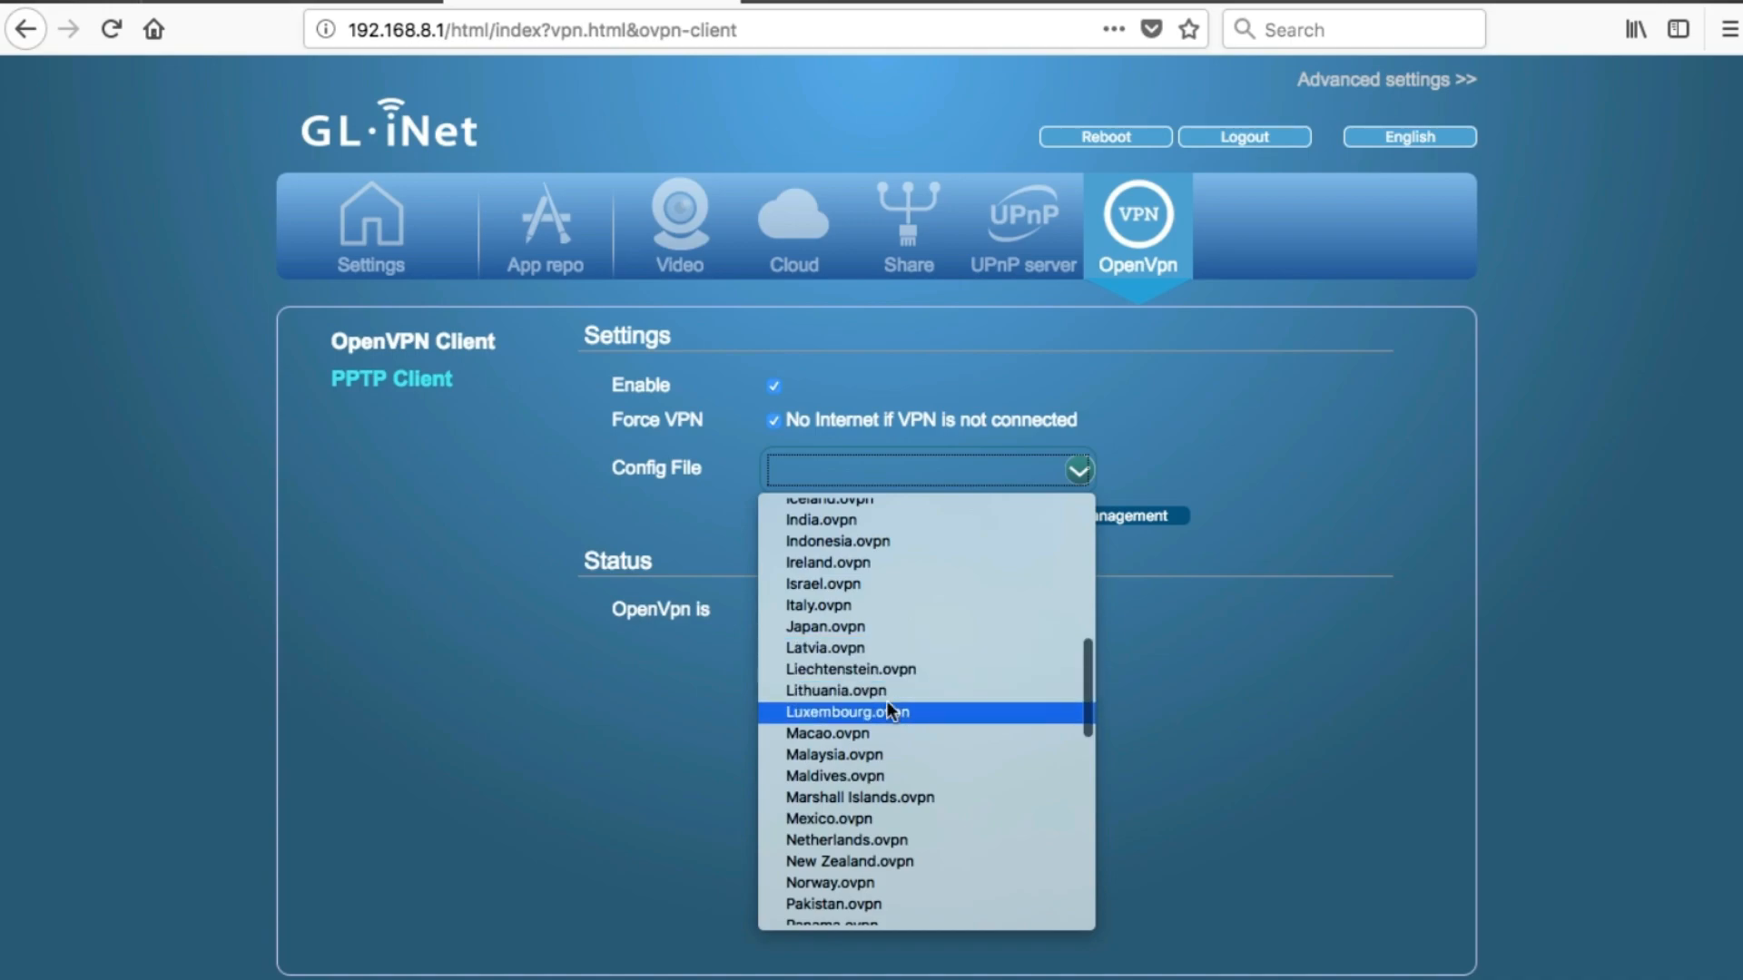
scroll("down", 3)
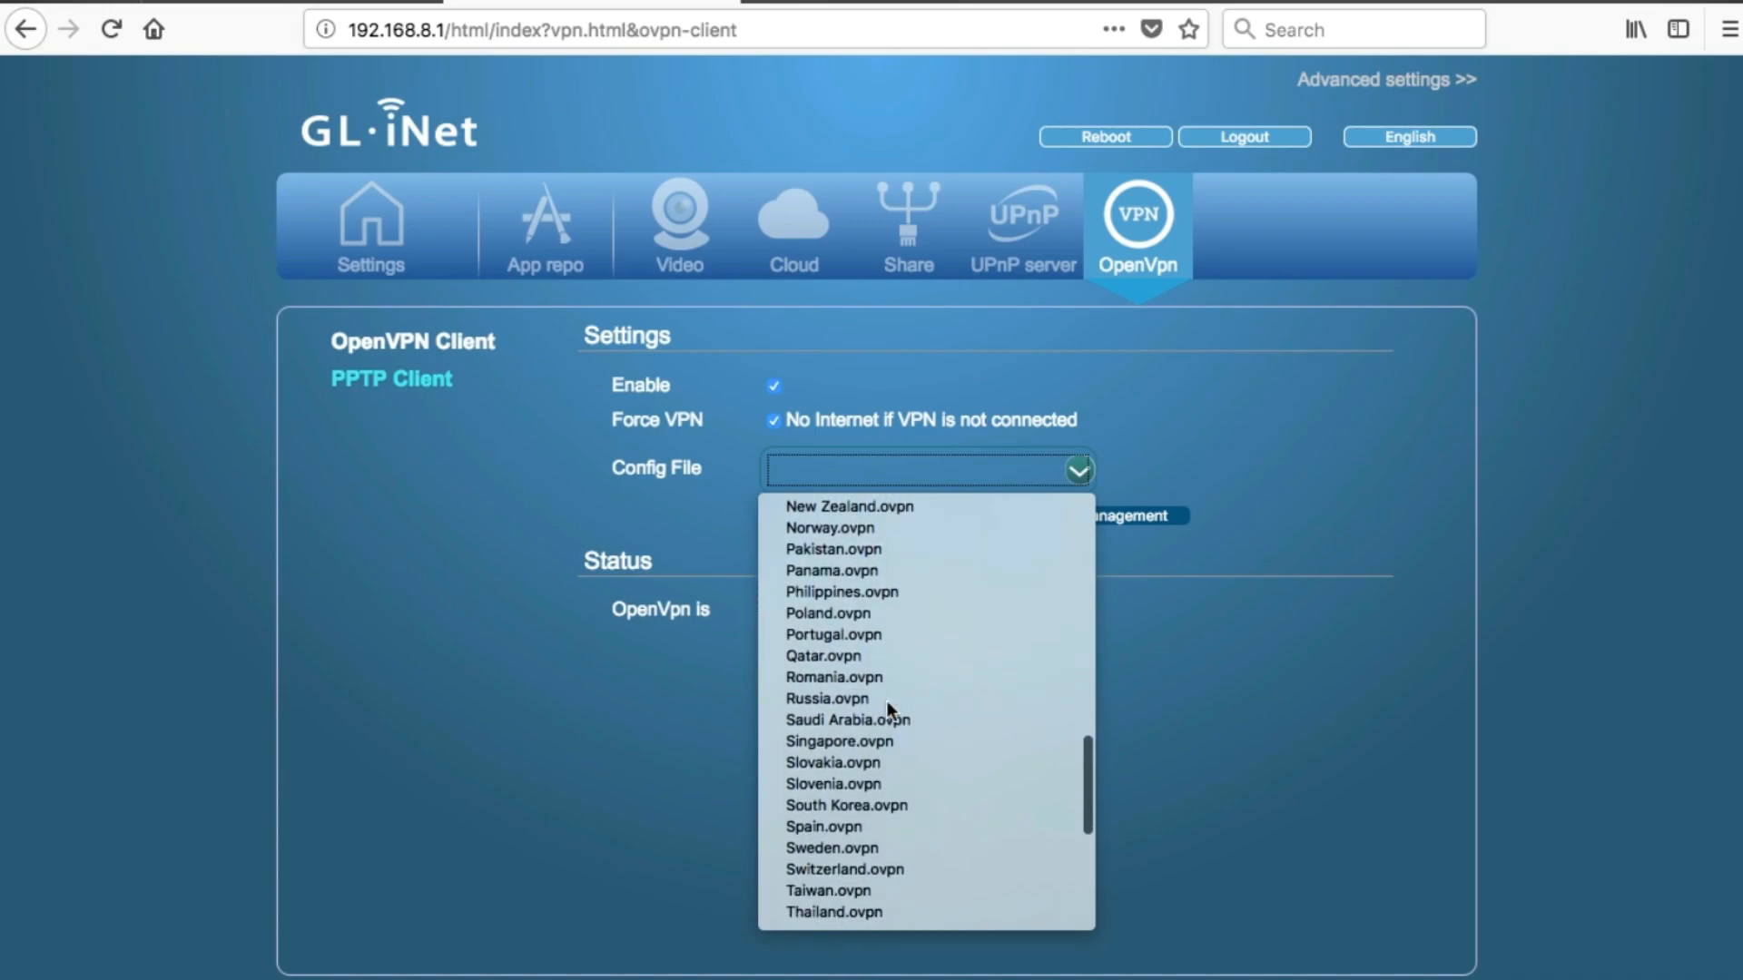
scroll("down", 3)
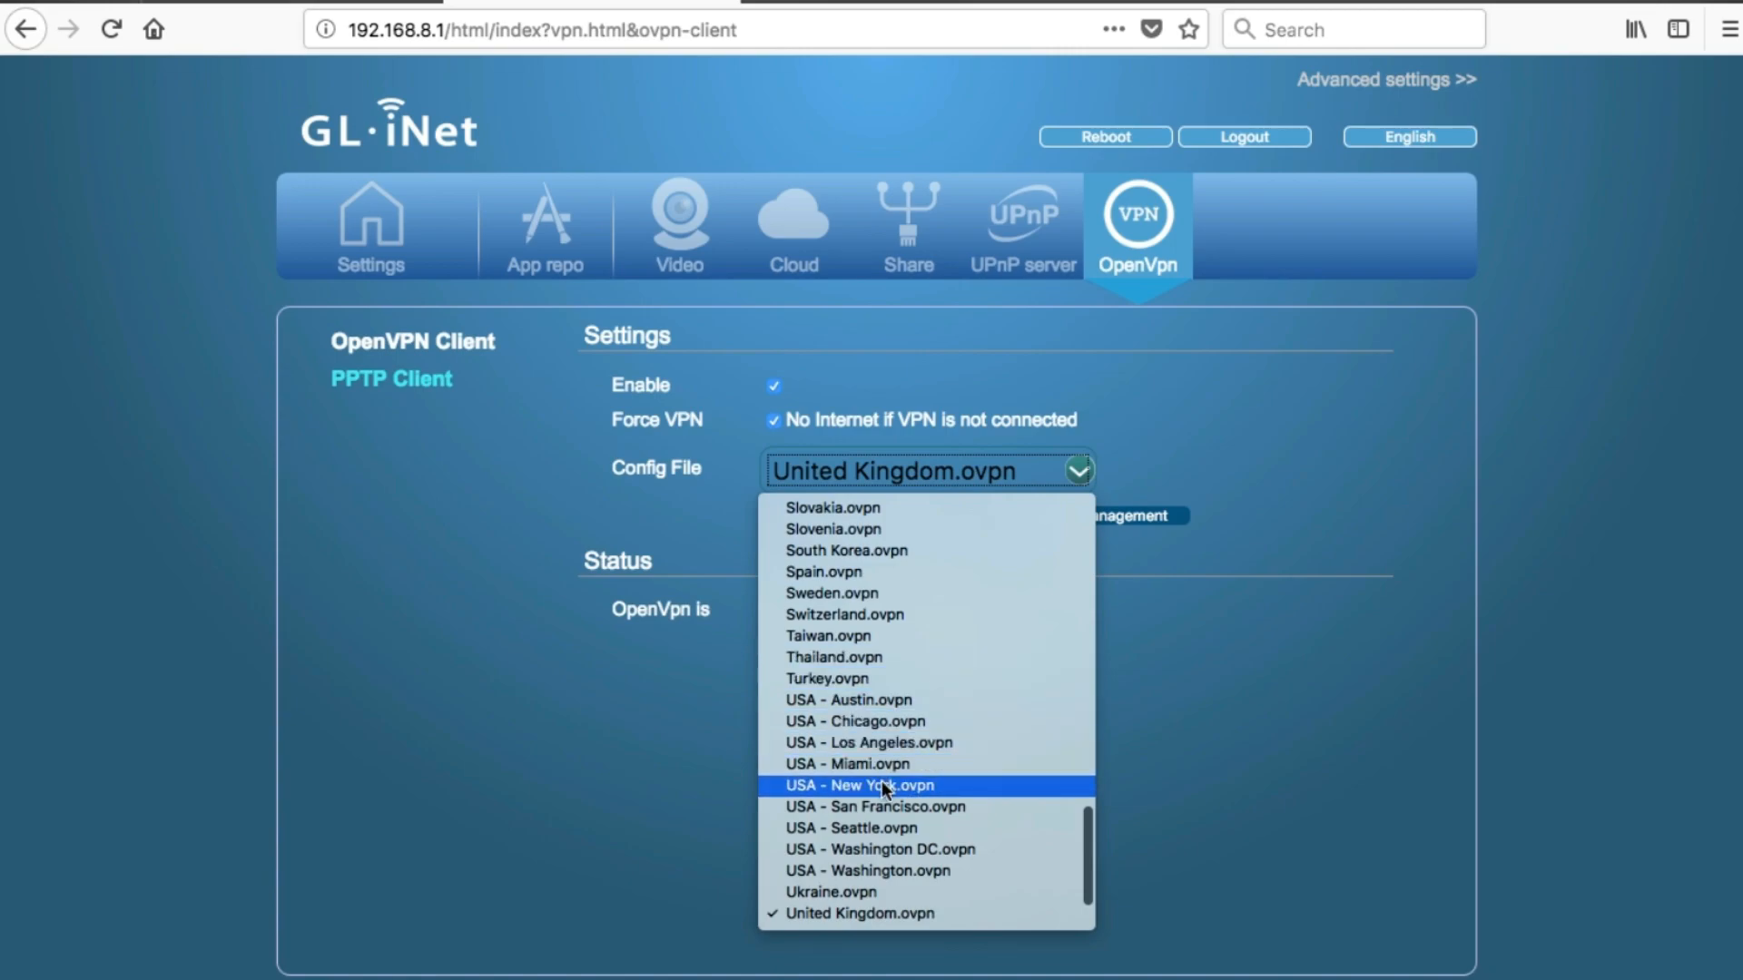
left_click(858, 786)
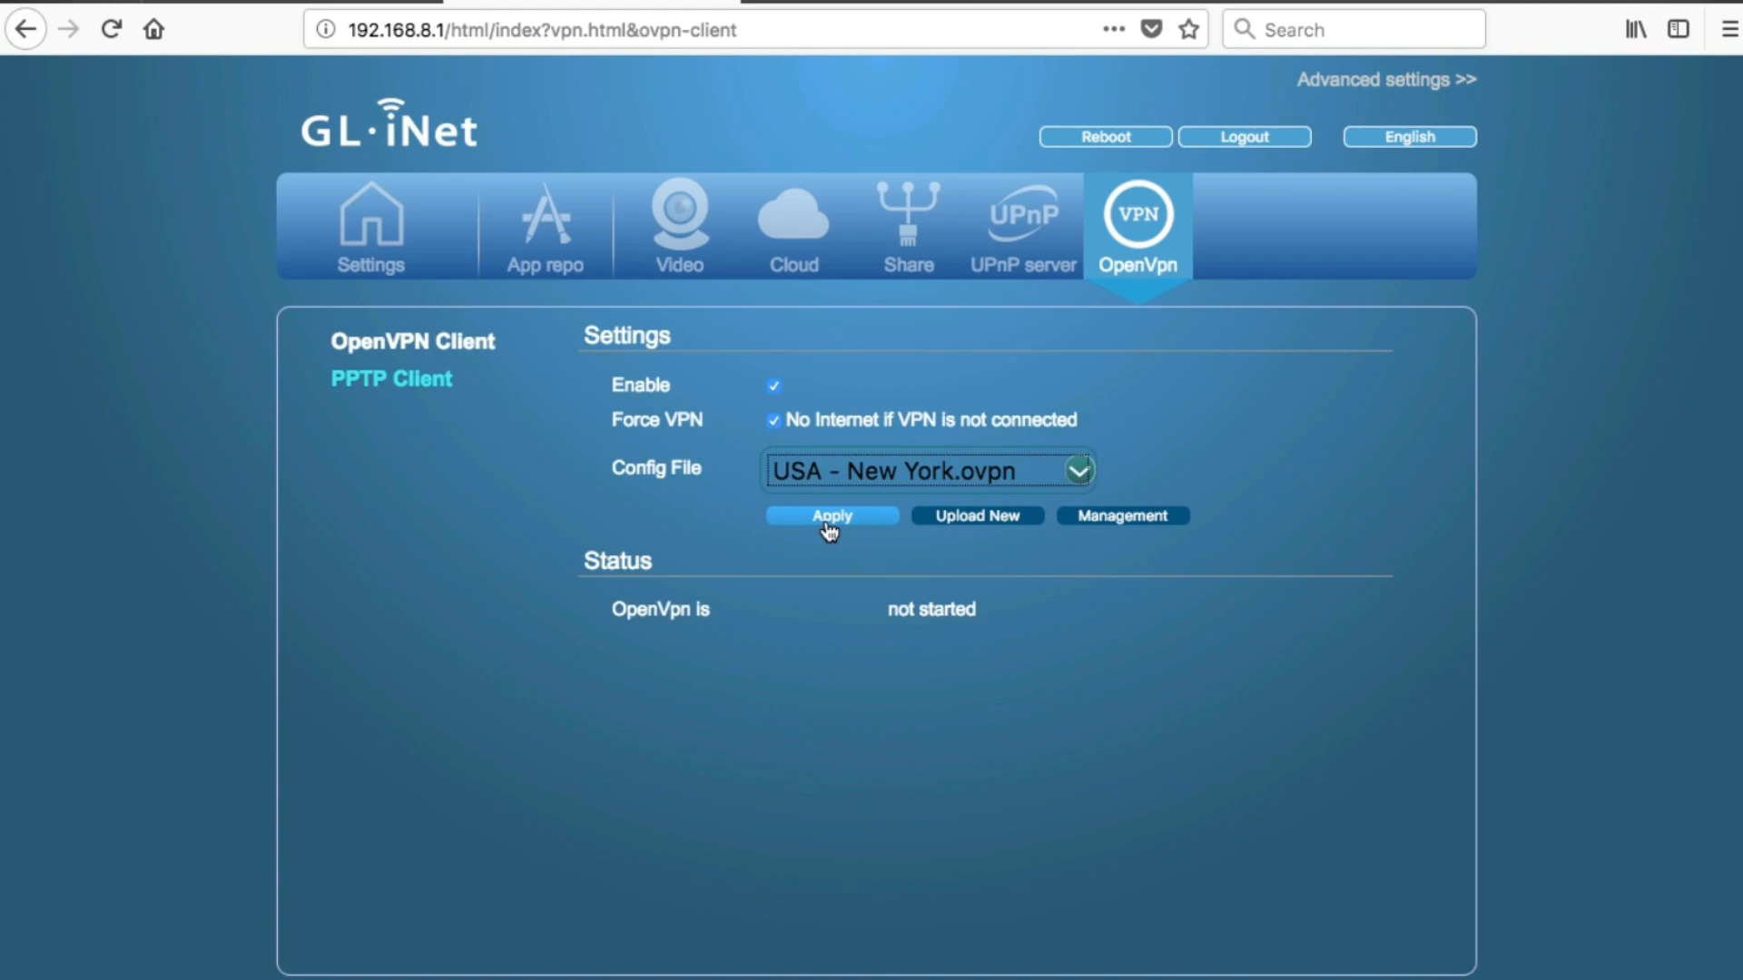
left_click(831, 514)
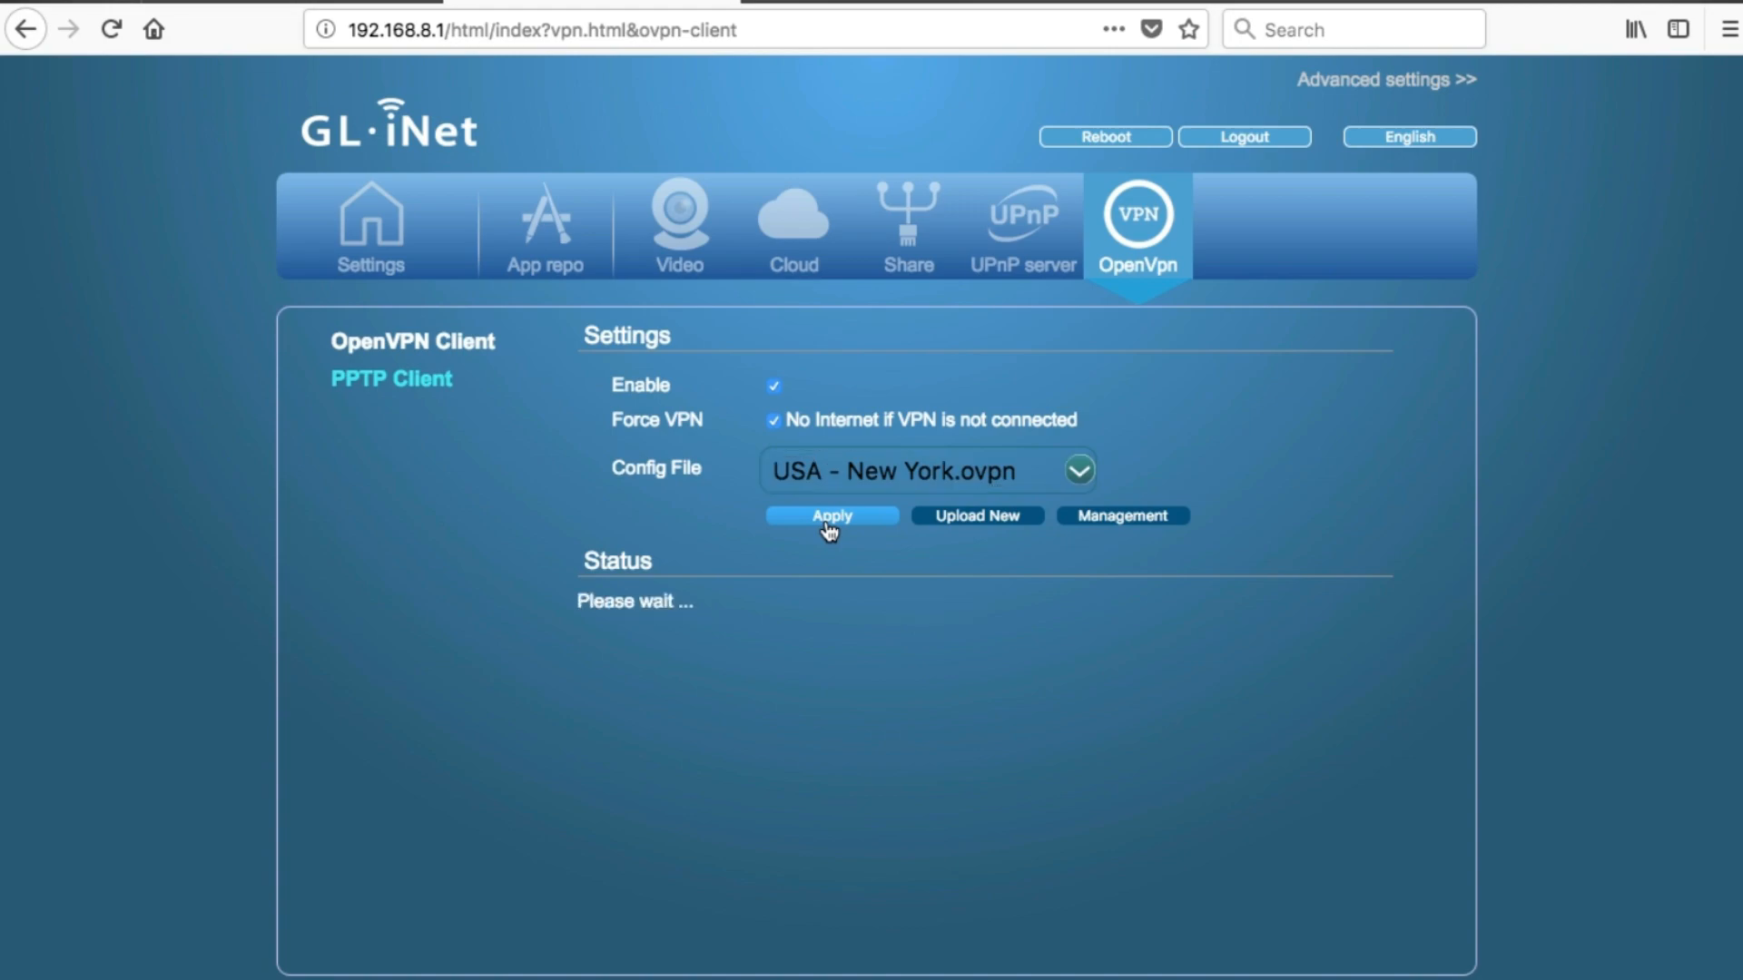
left_click(831, 514)
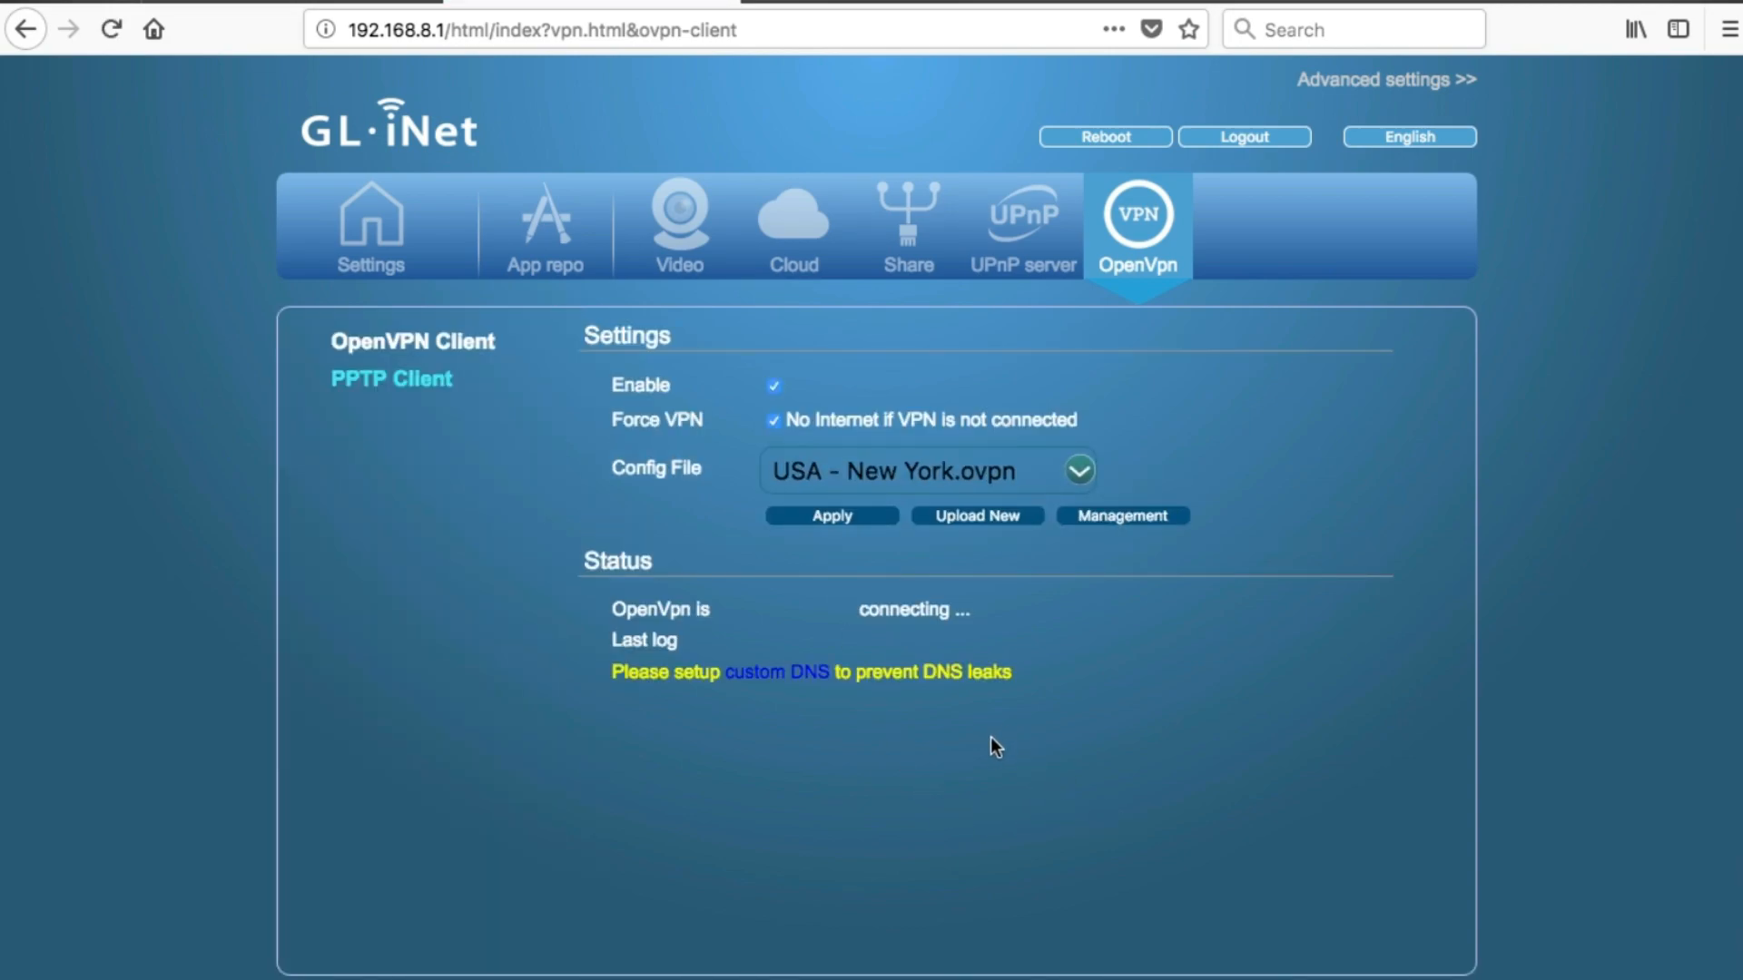
mouse_move(778, 702)
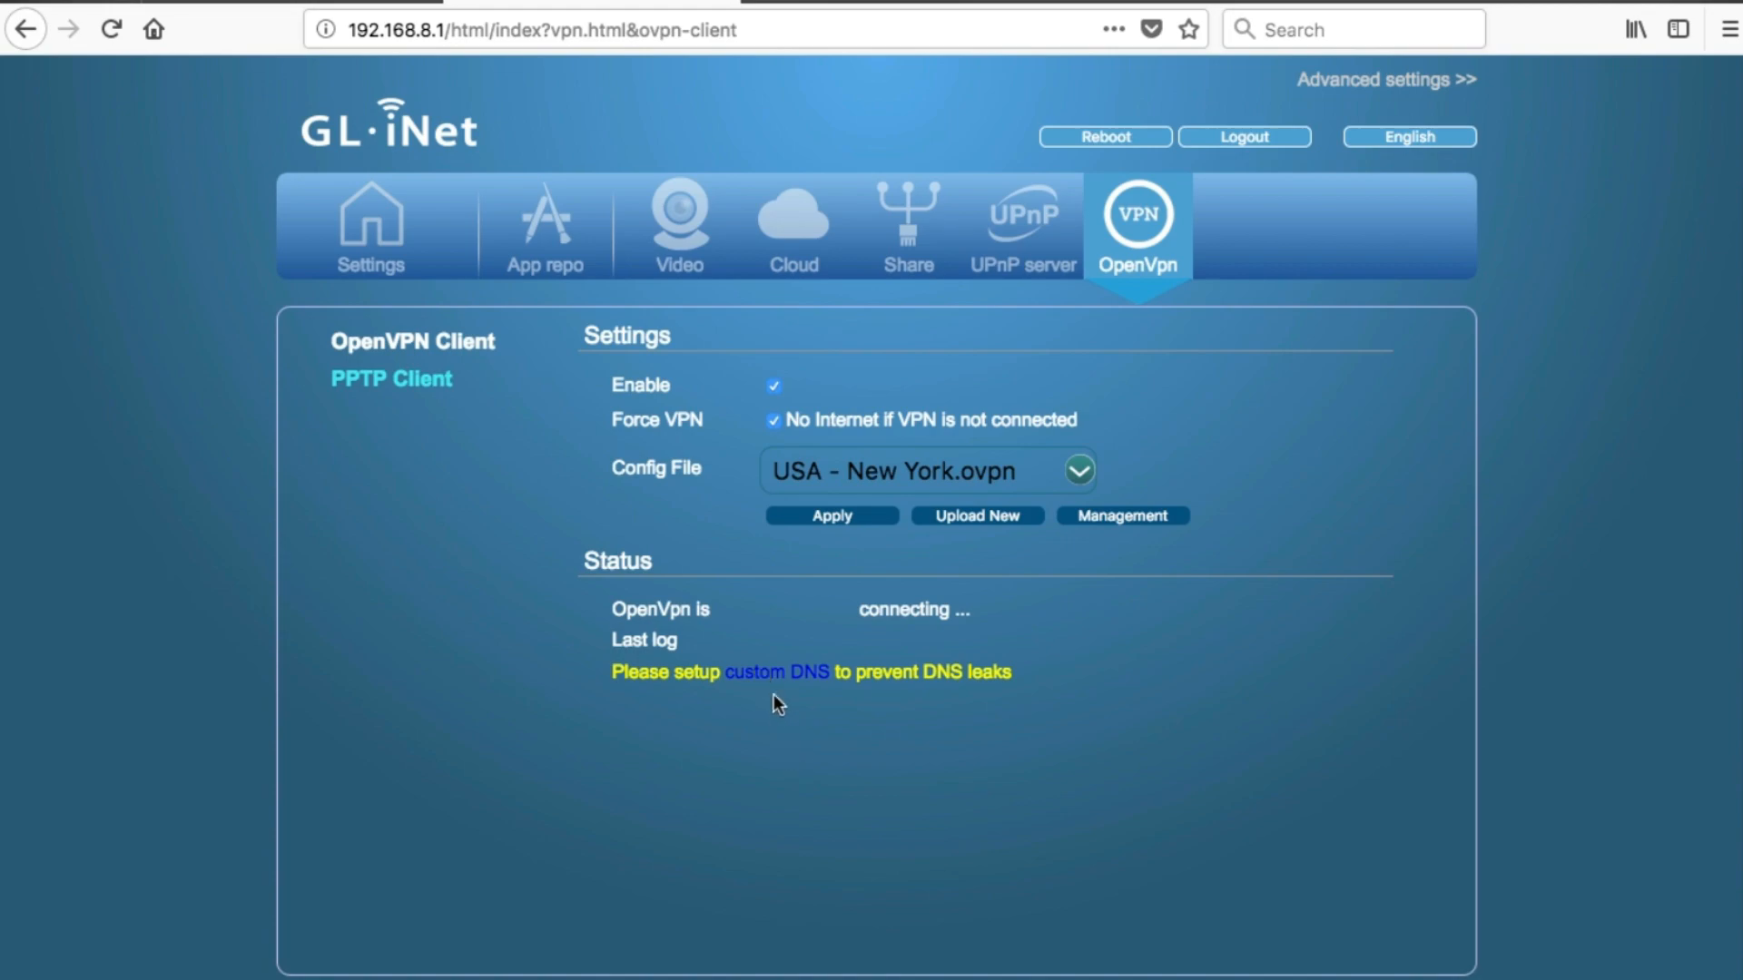
mouse_move(780, 682)
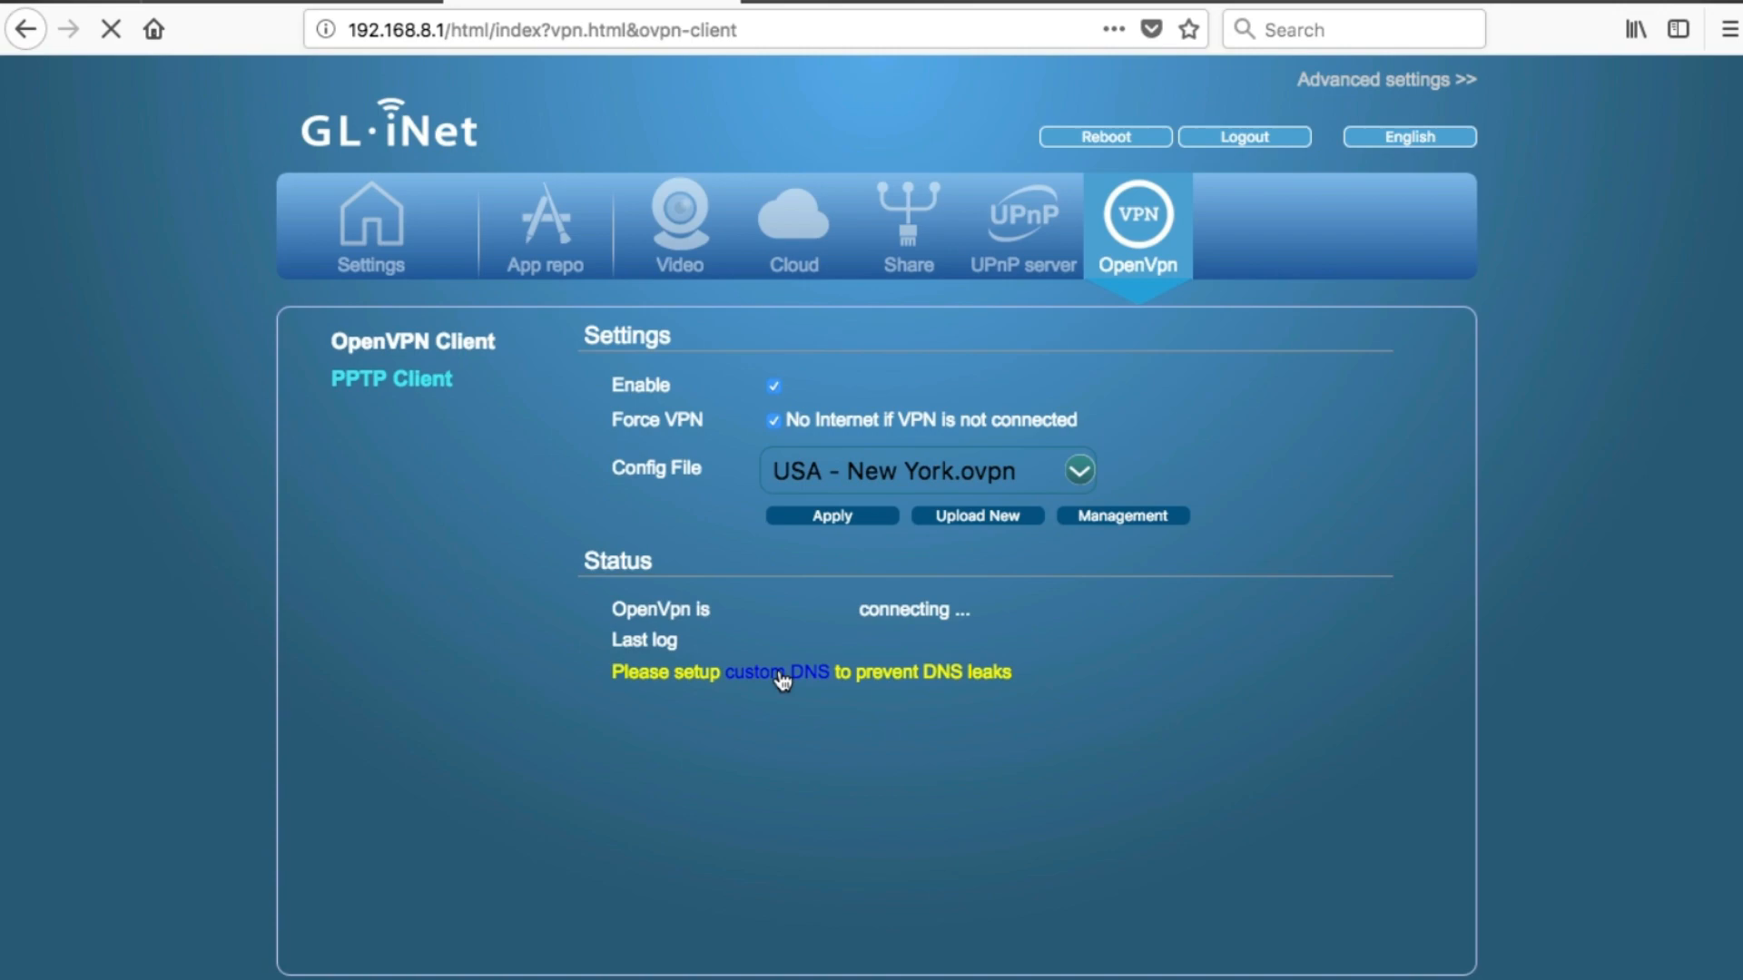
mouse_move(870, 839)
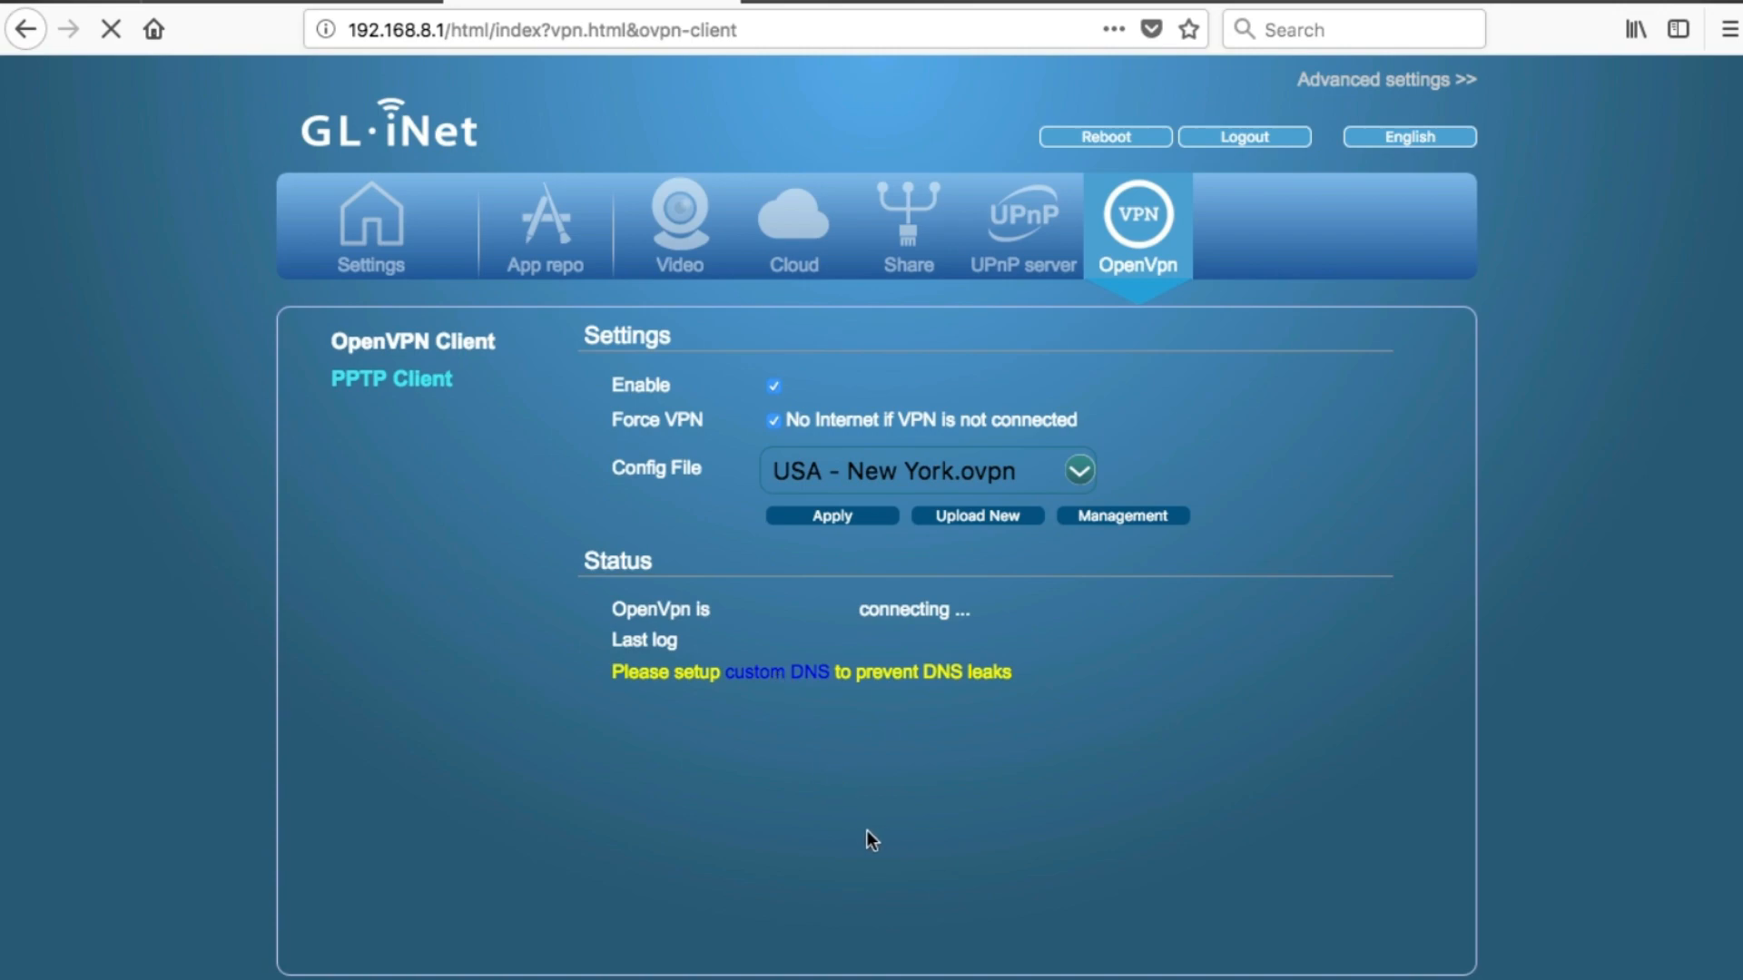
mouse_move(776, 729)
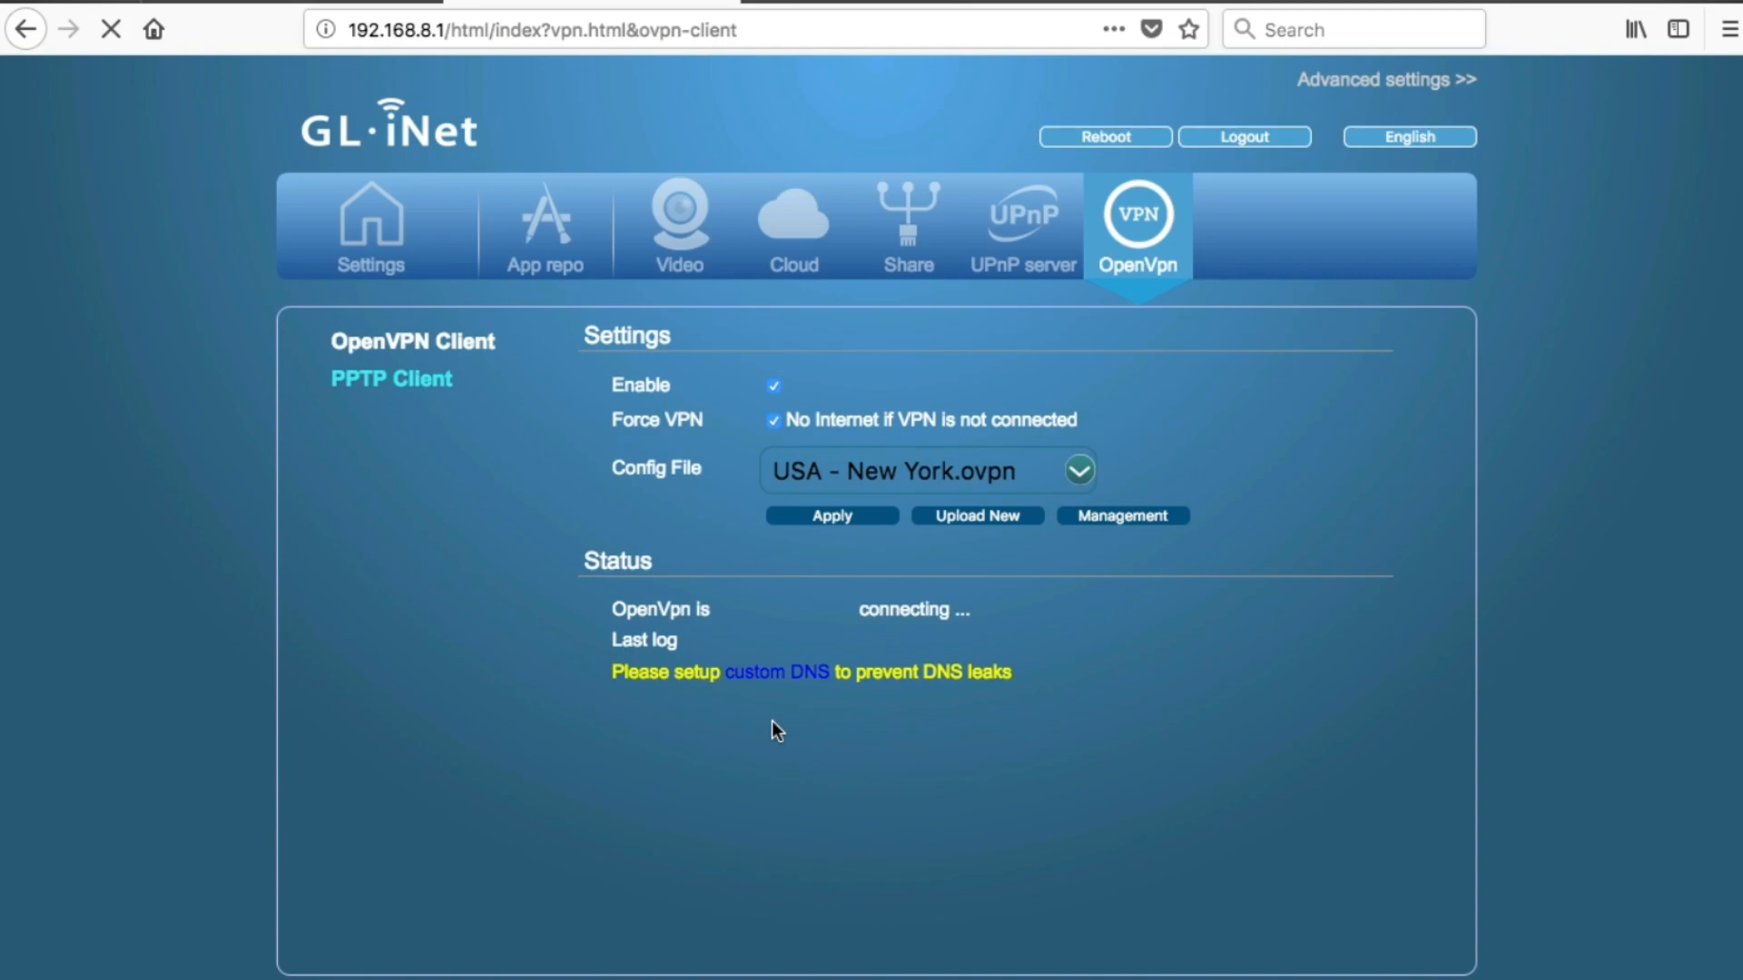
left_click(776, 671)
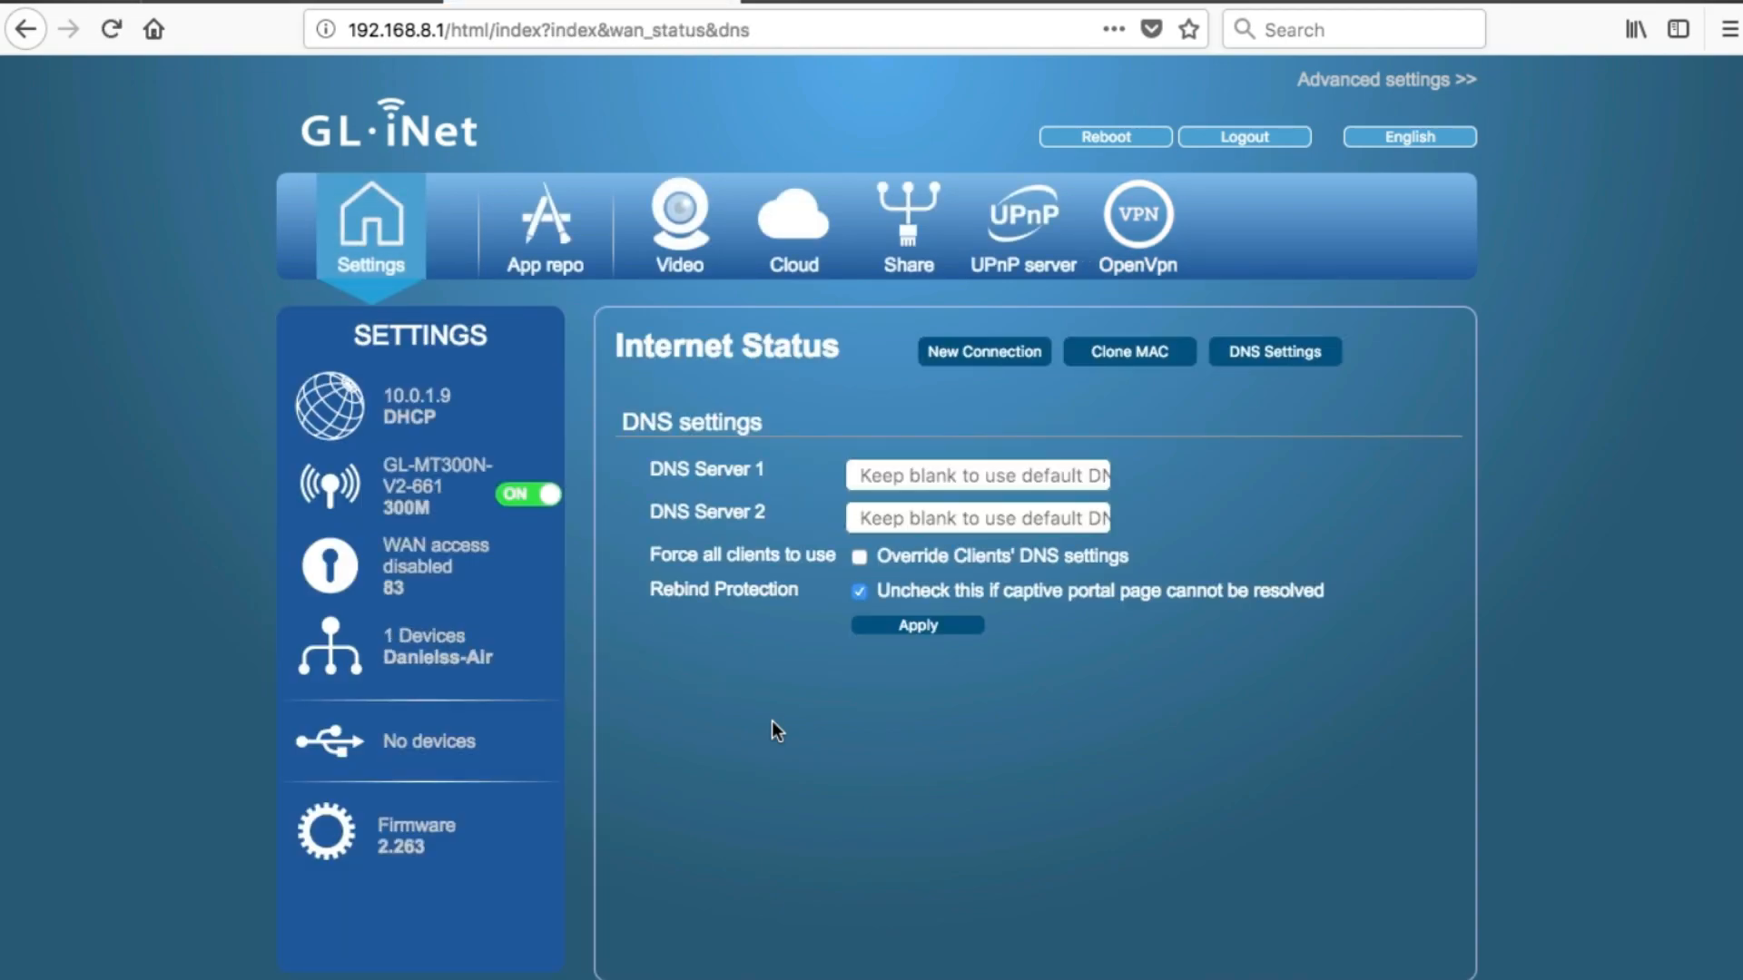
Step: Enter DNS servers 8.8.8.8 and 8.8.4.4, tick Override Clients' DNS settings, and apply
left_click(978, 475)
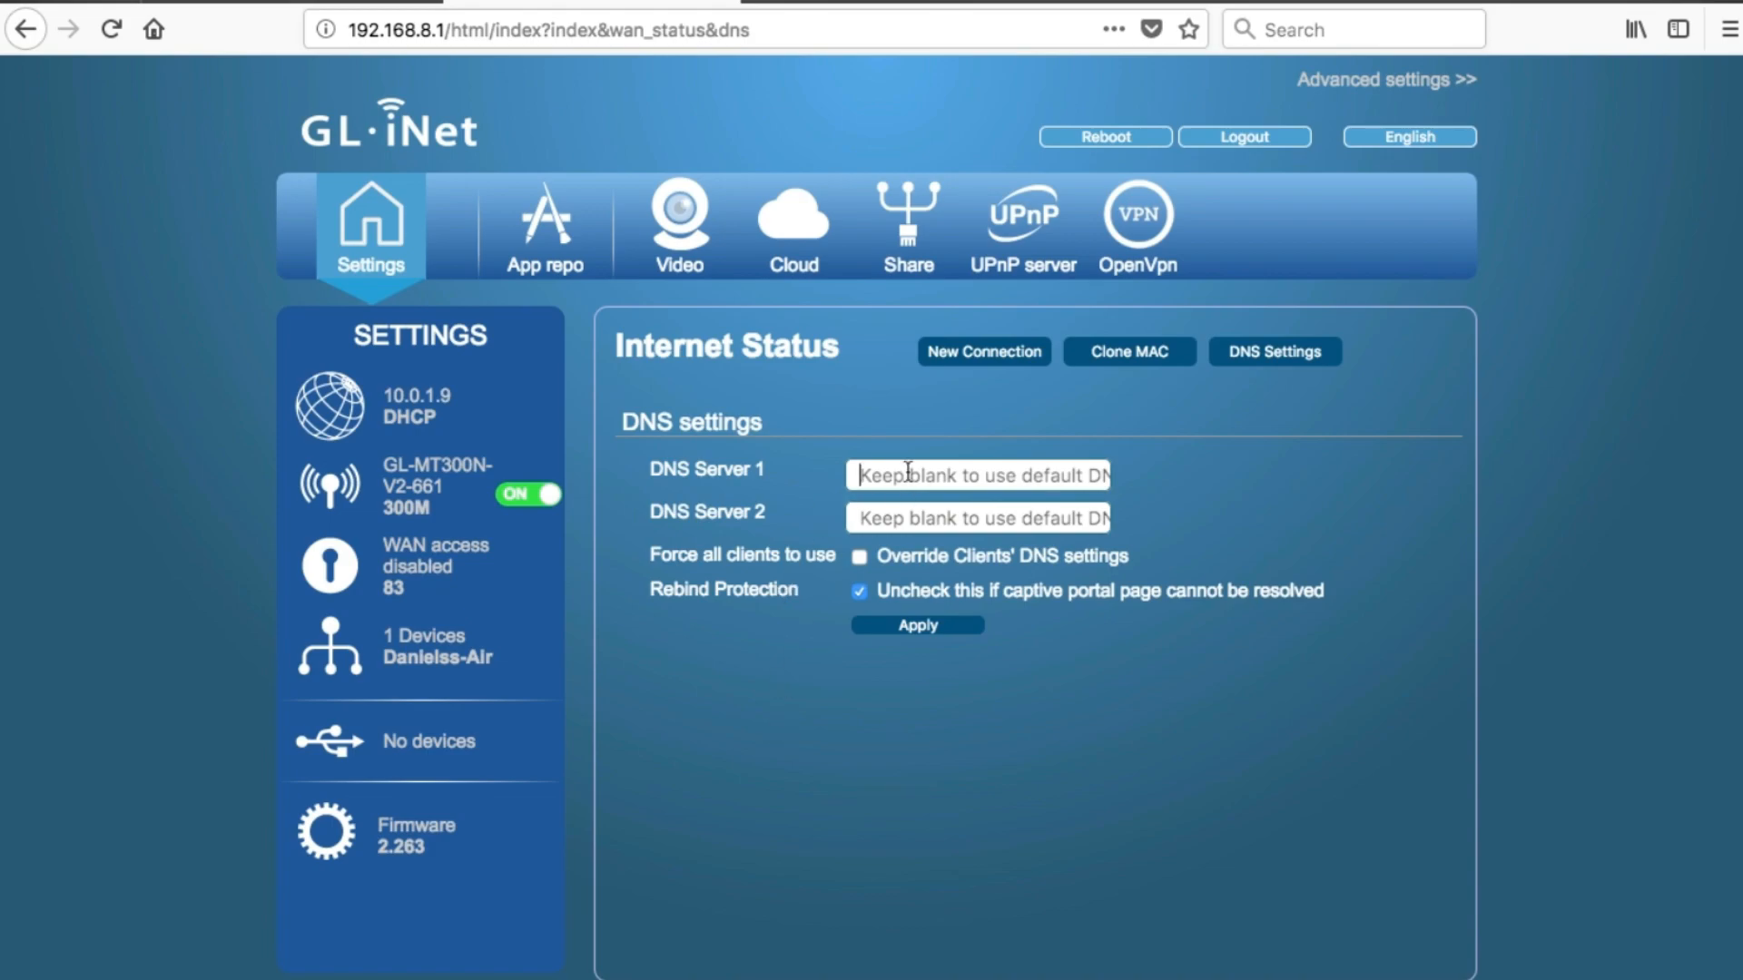
type("8")
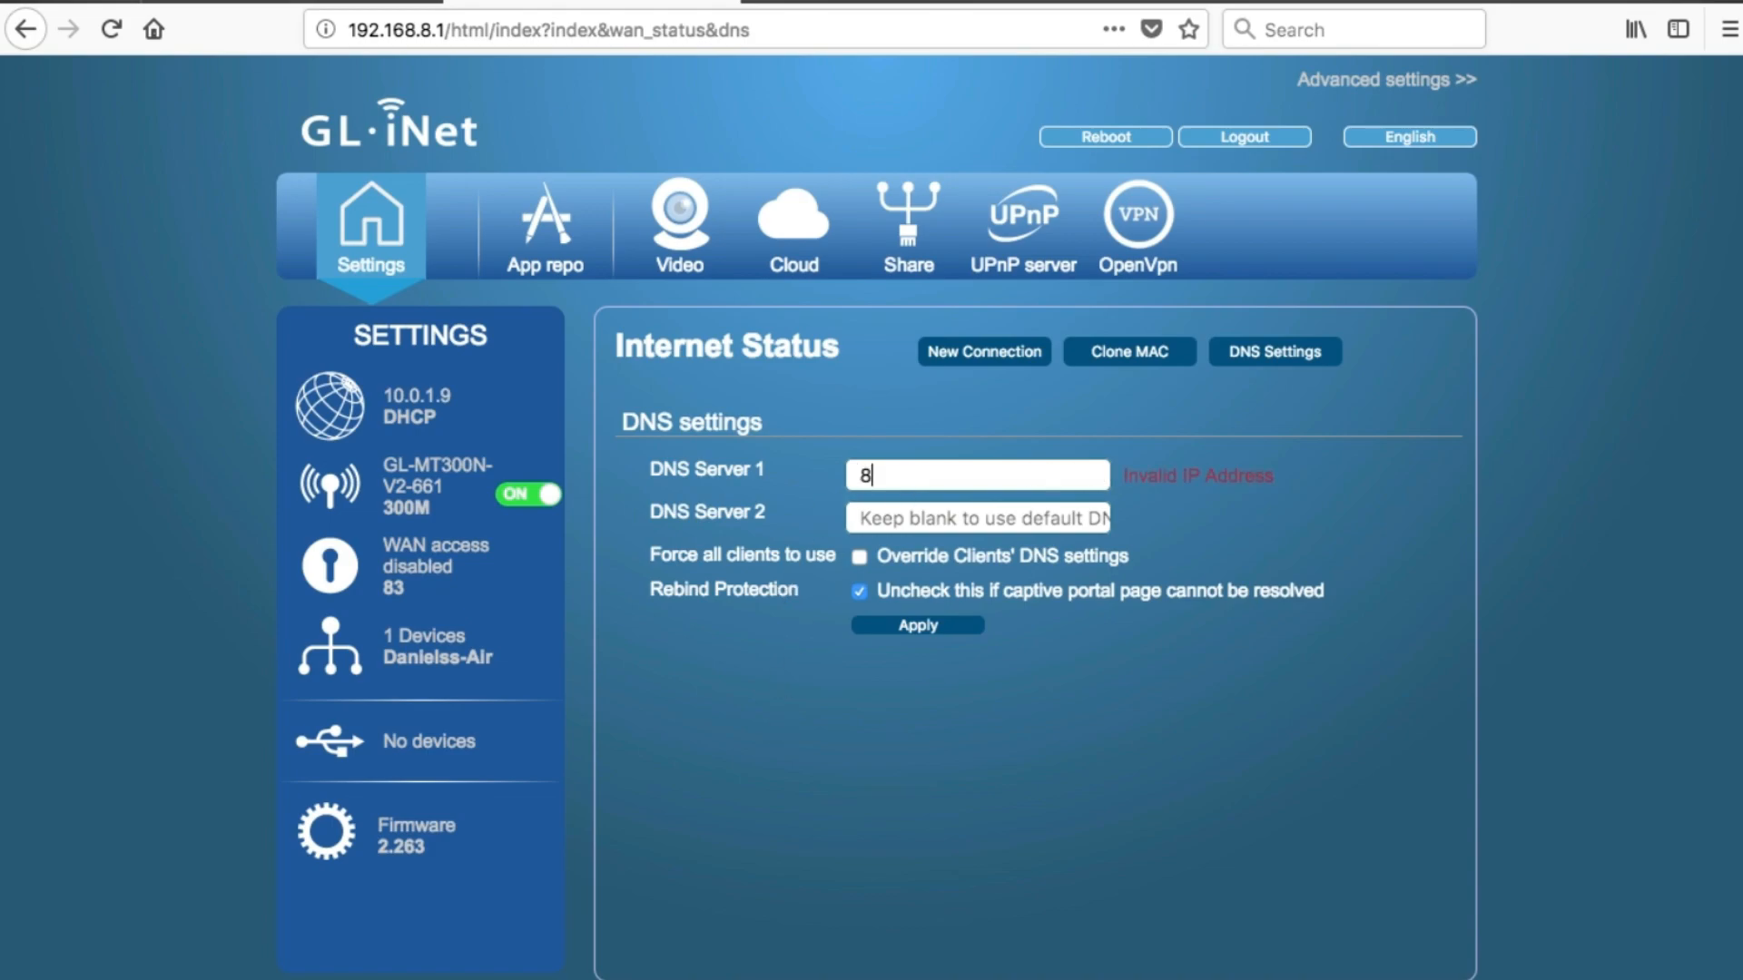
type(".8.")
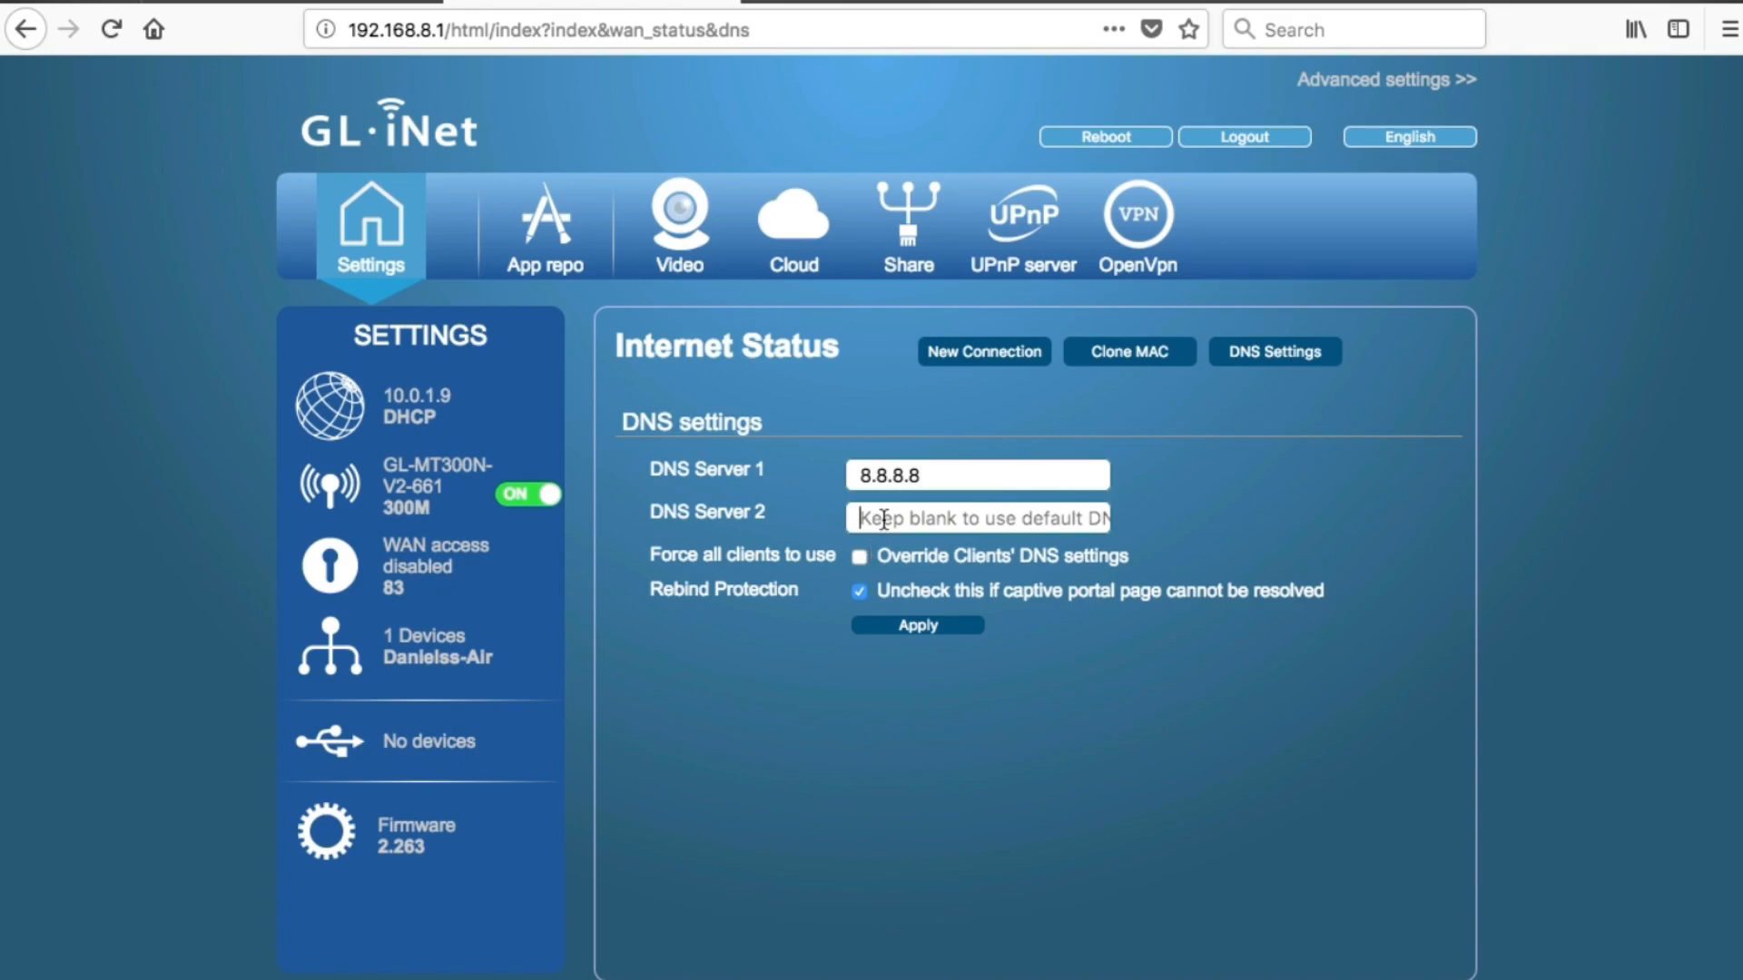
type("8")
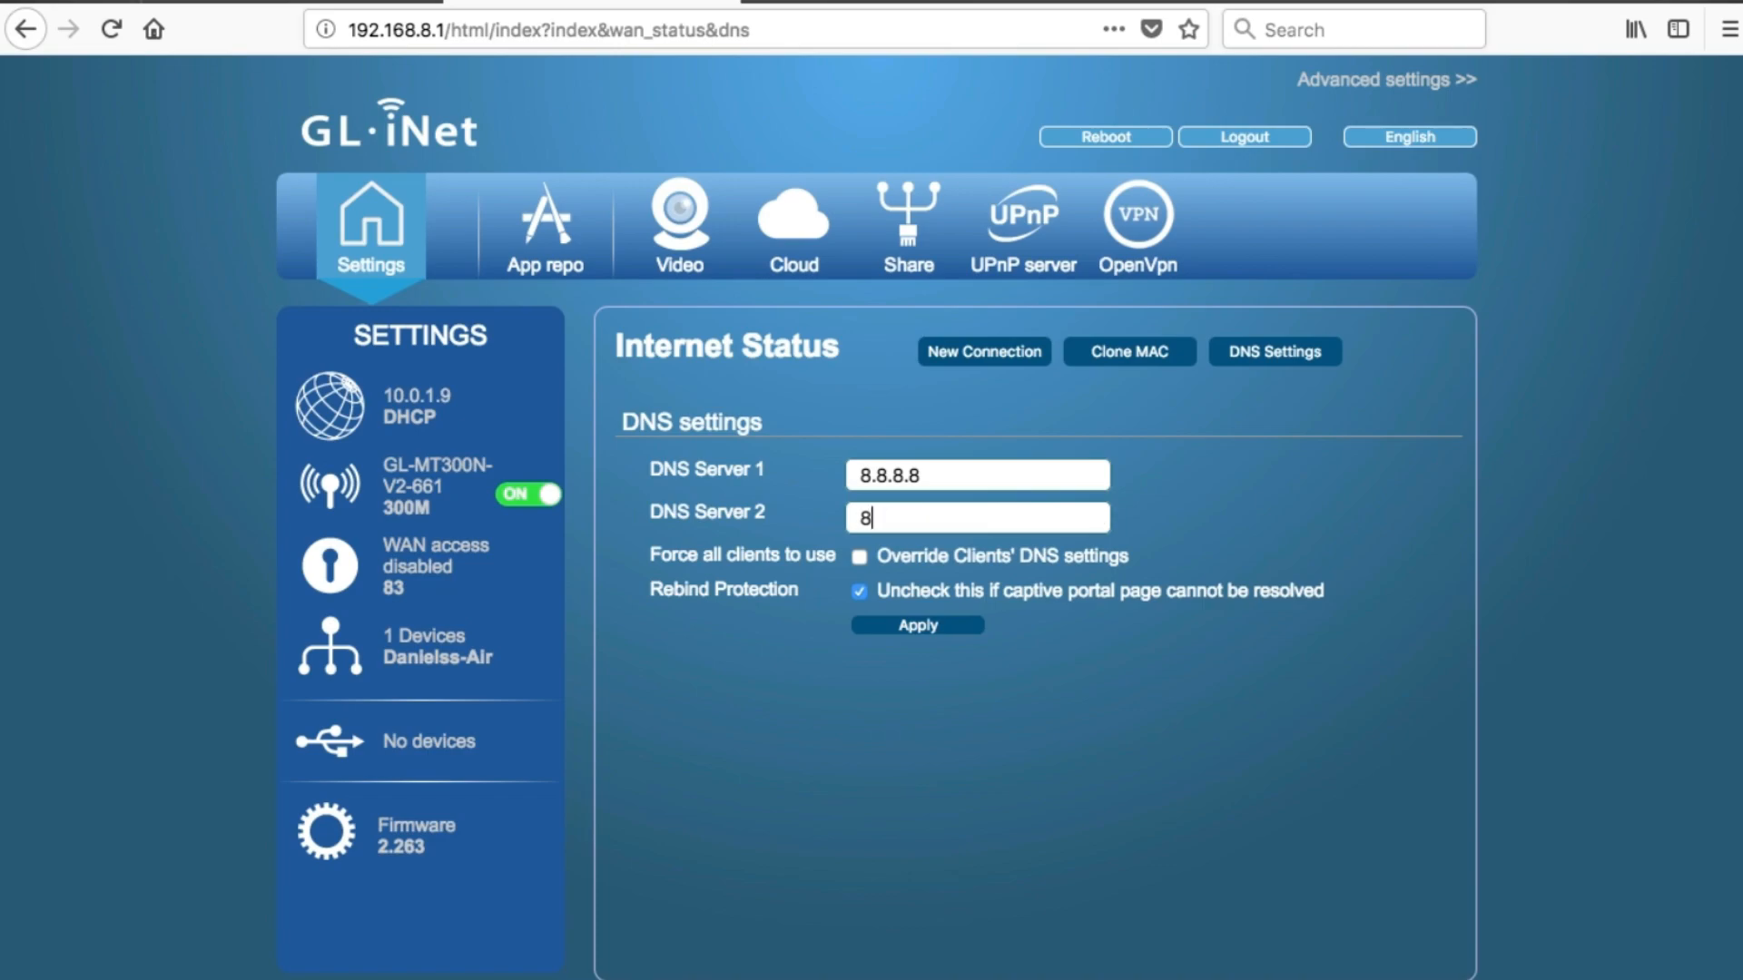
type(".8.")
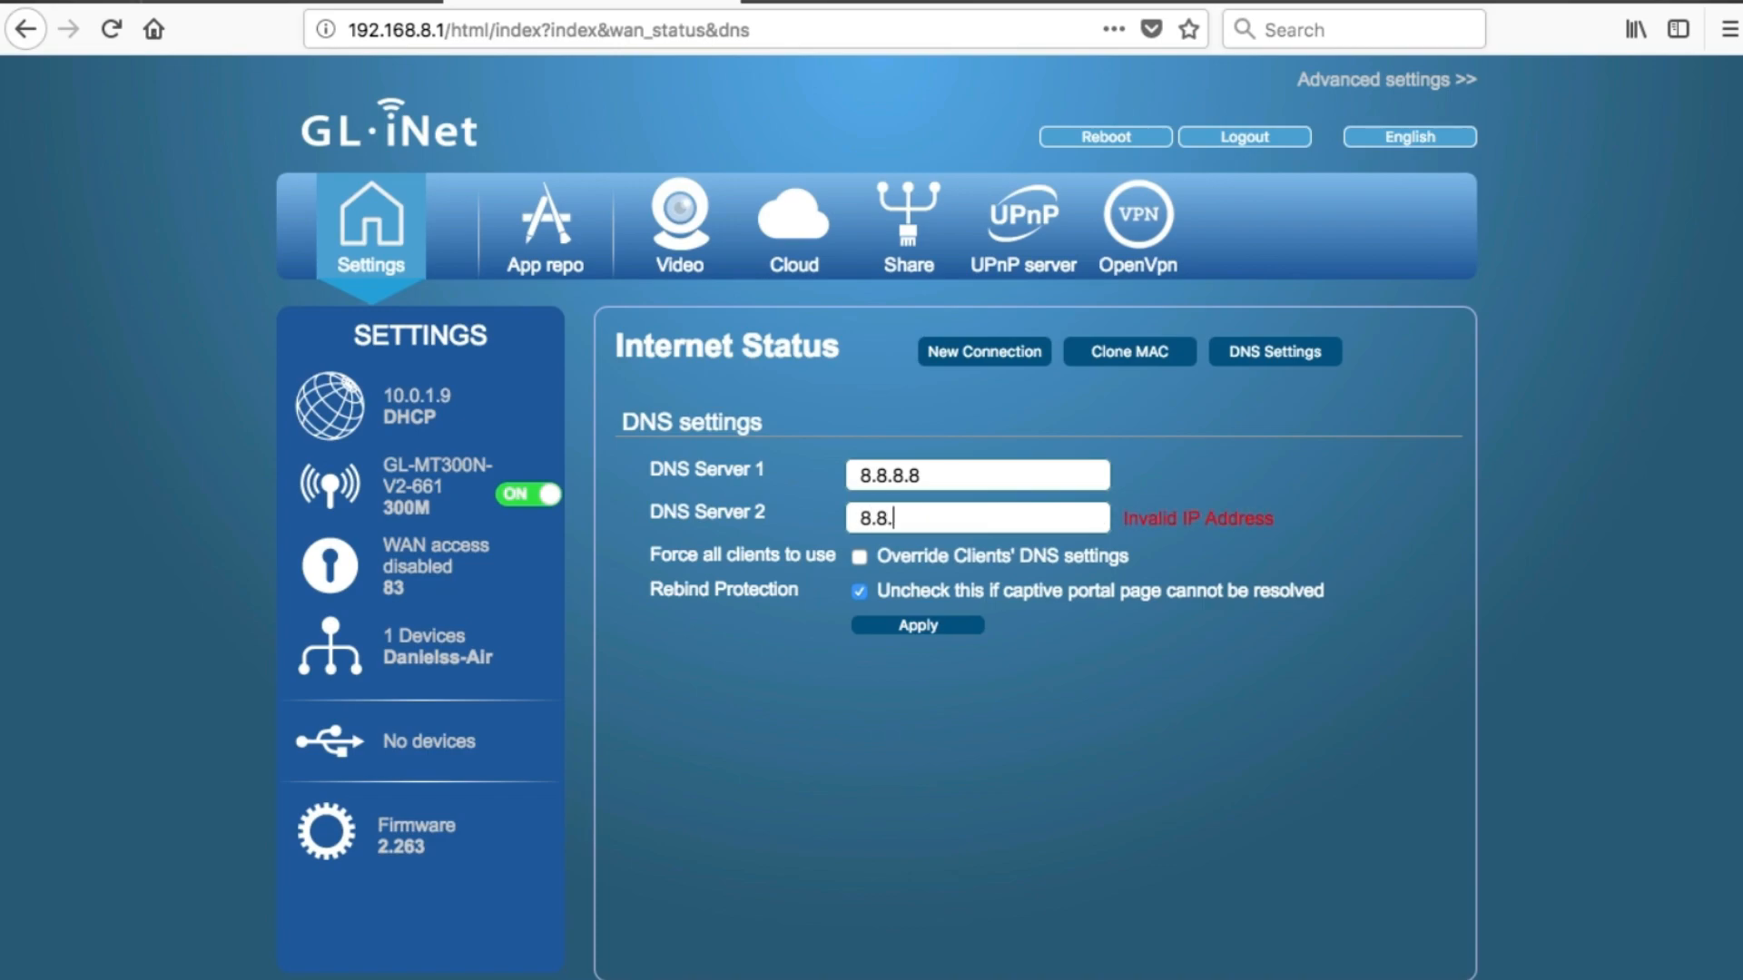
type("4.4")
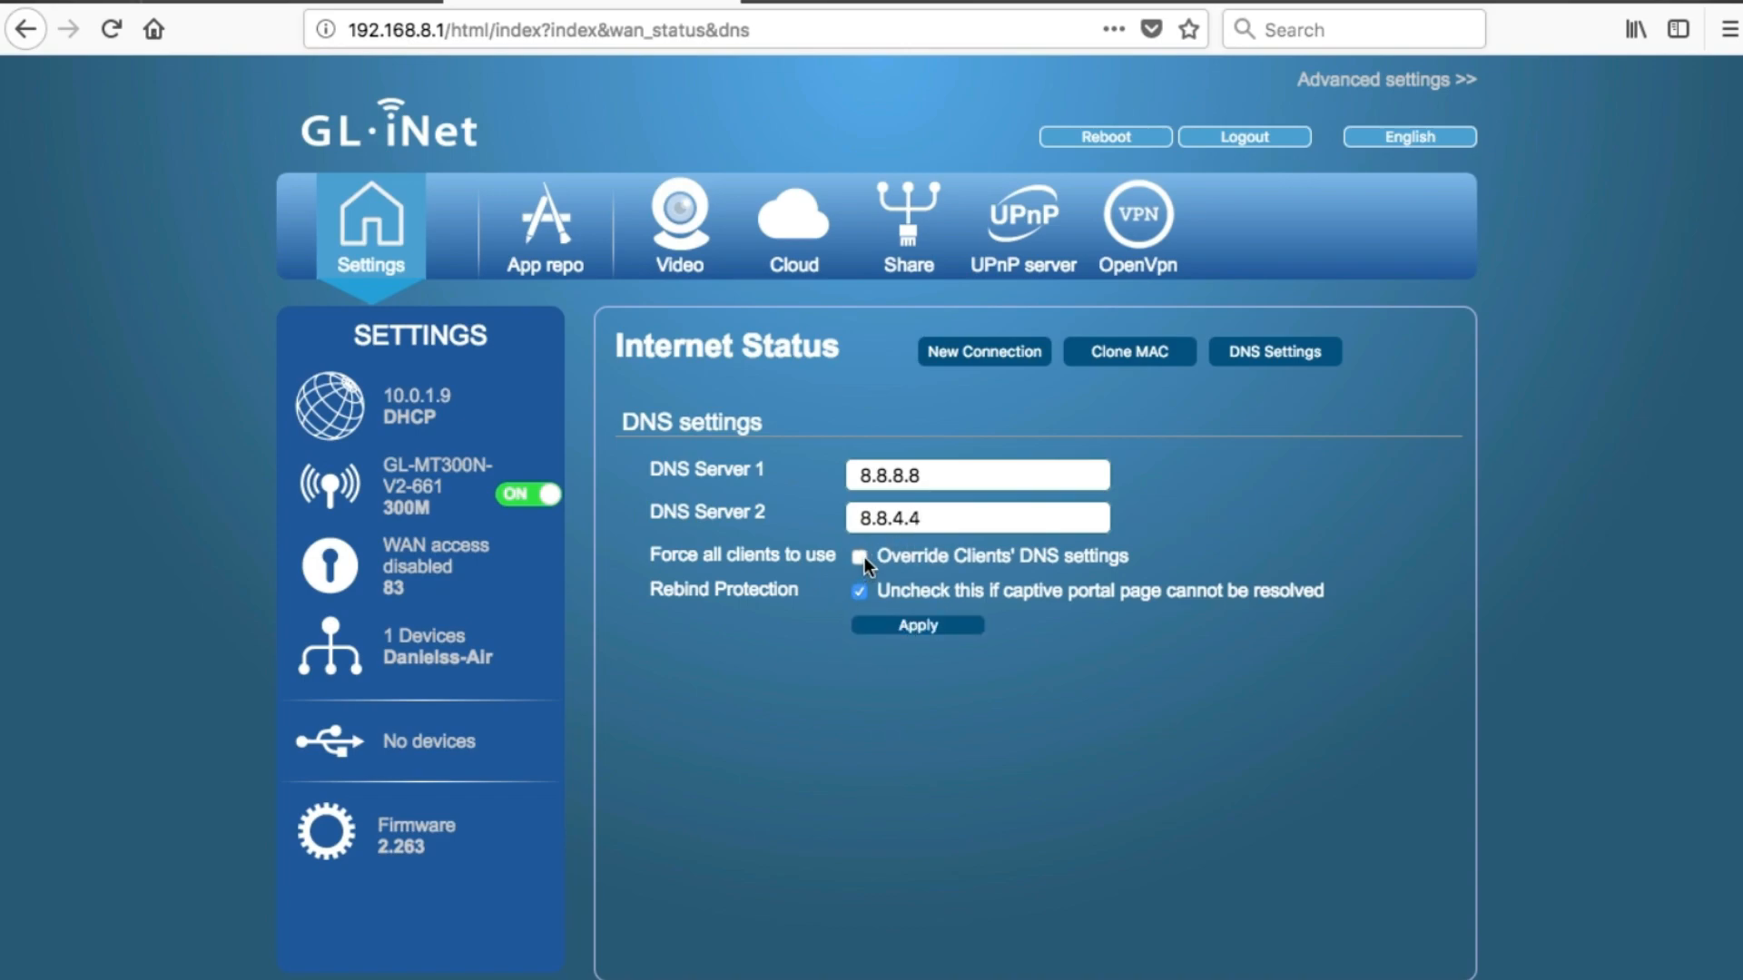
left_click(860, 555)
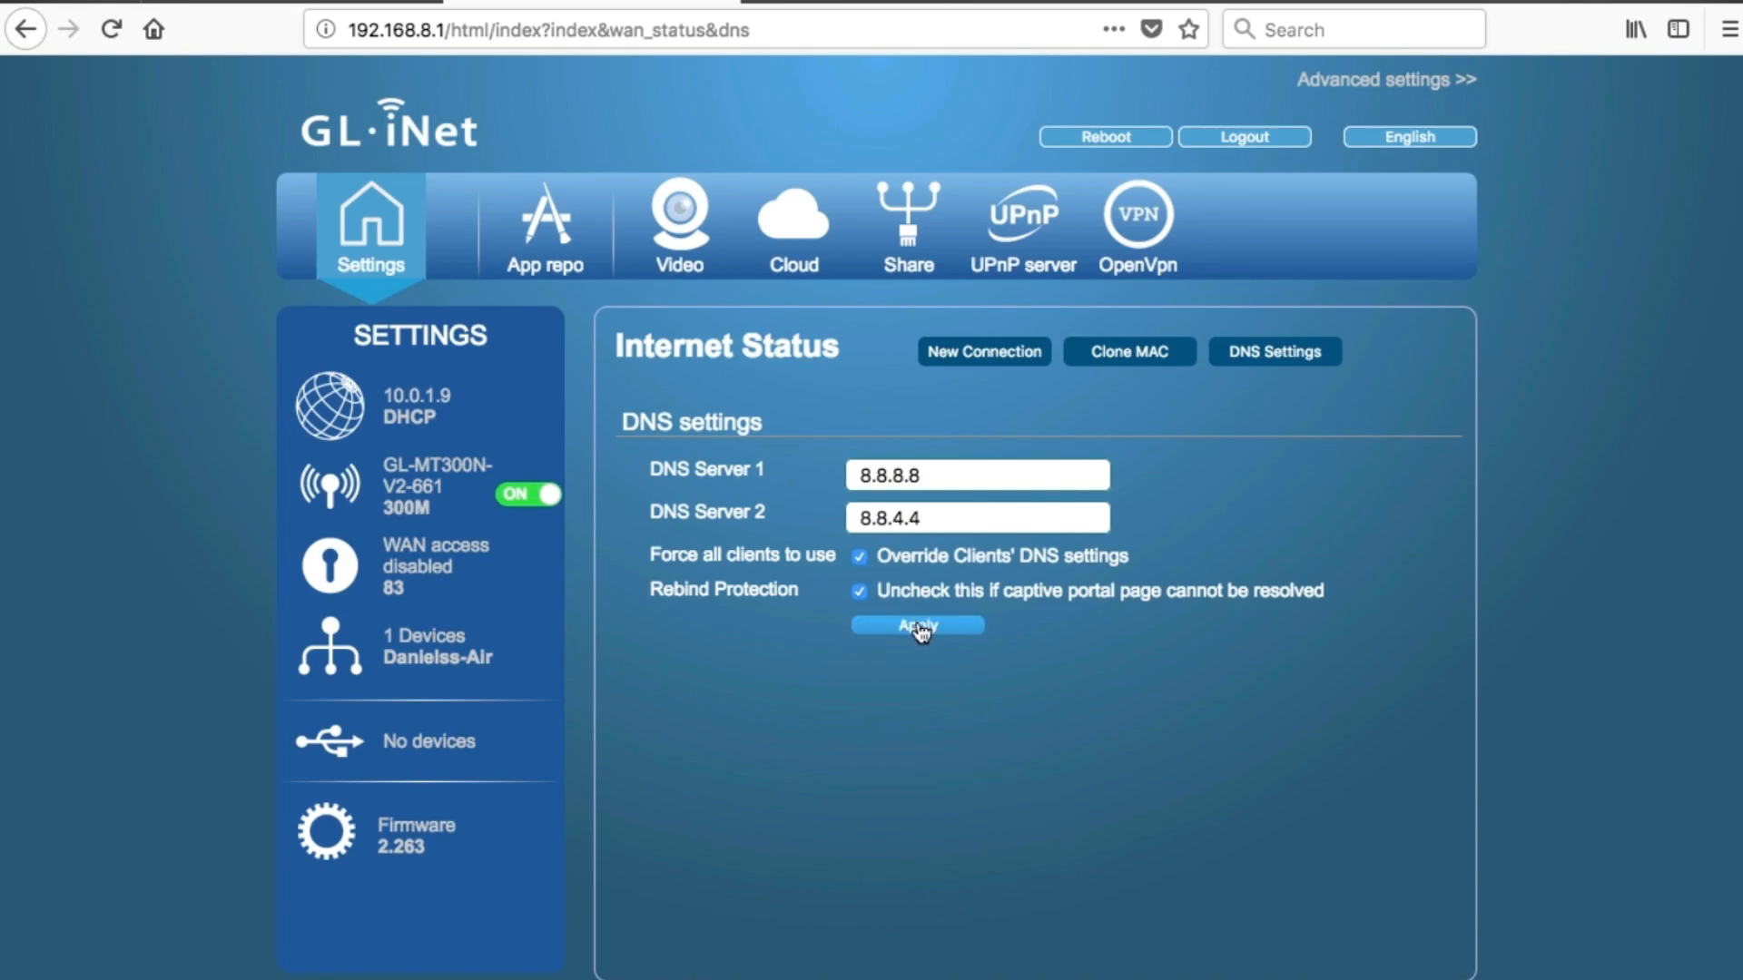
left_click(916, 624)
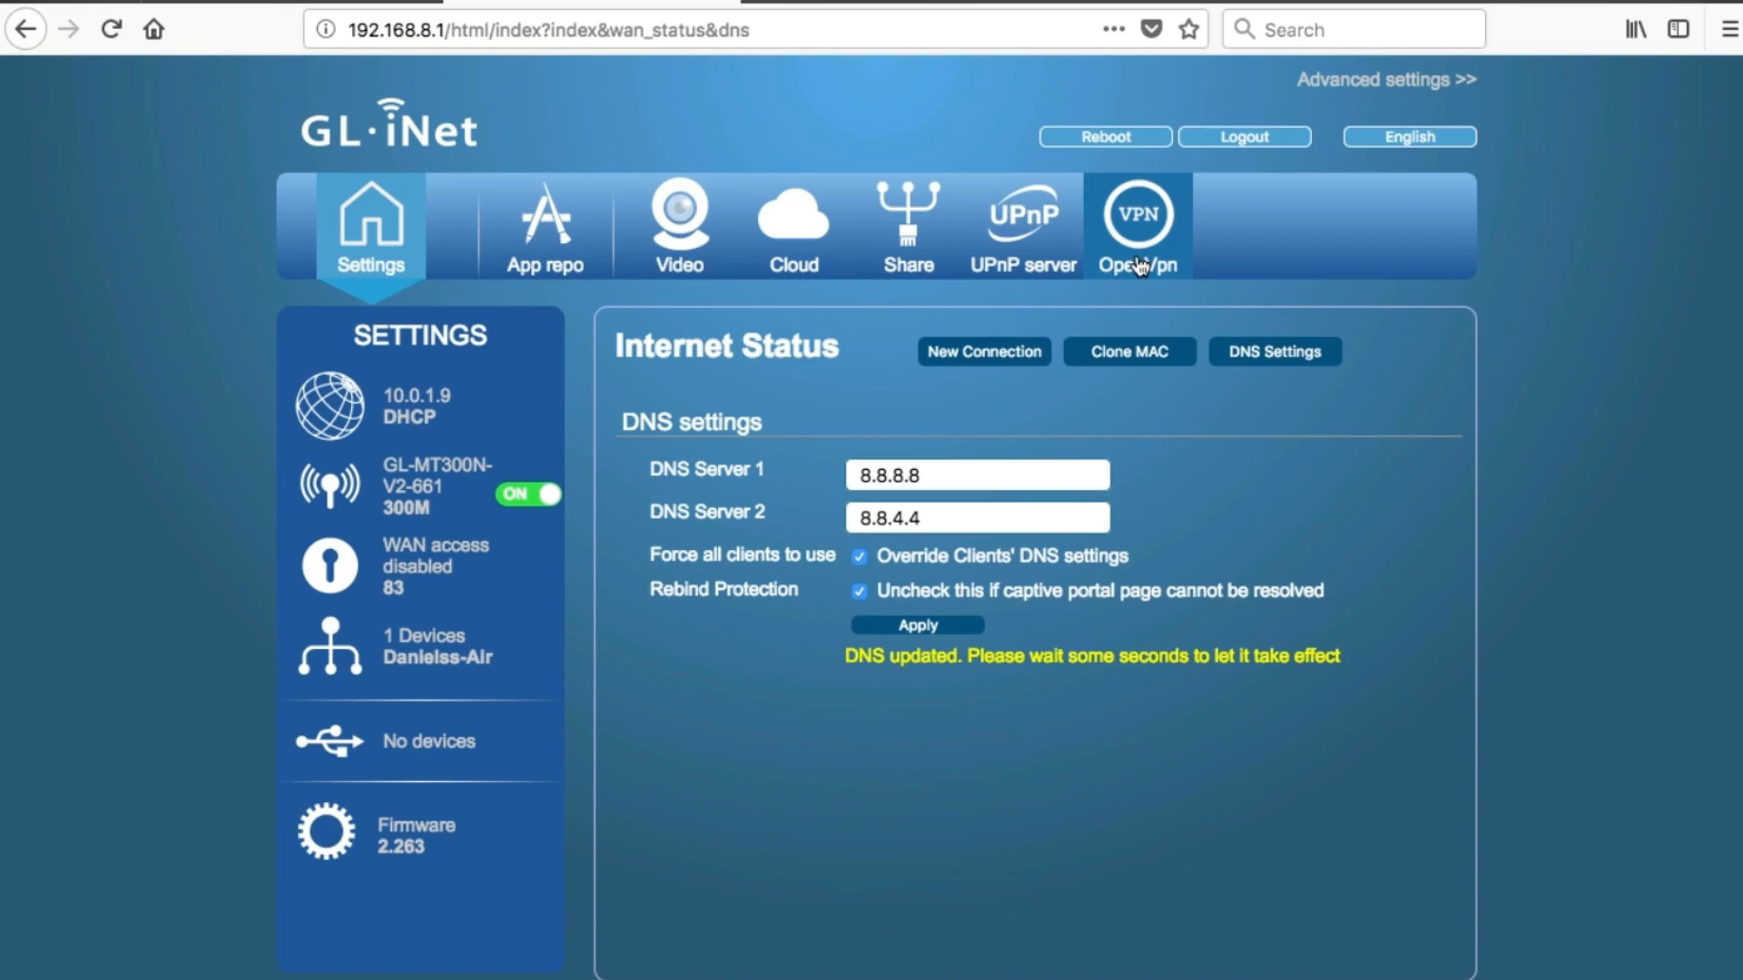
Step: Open the OpenVpn tab to confirm USA - New York is connected with an IP
left_click(1137, 226)
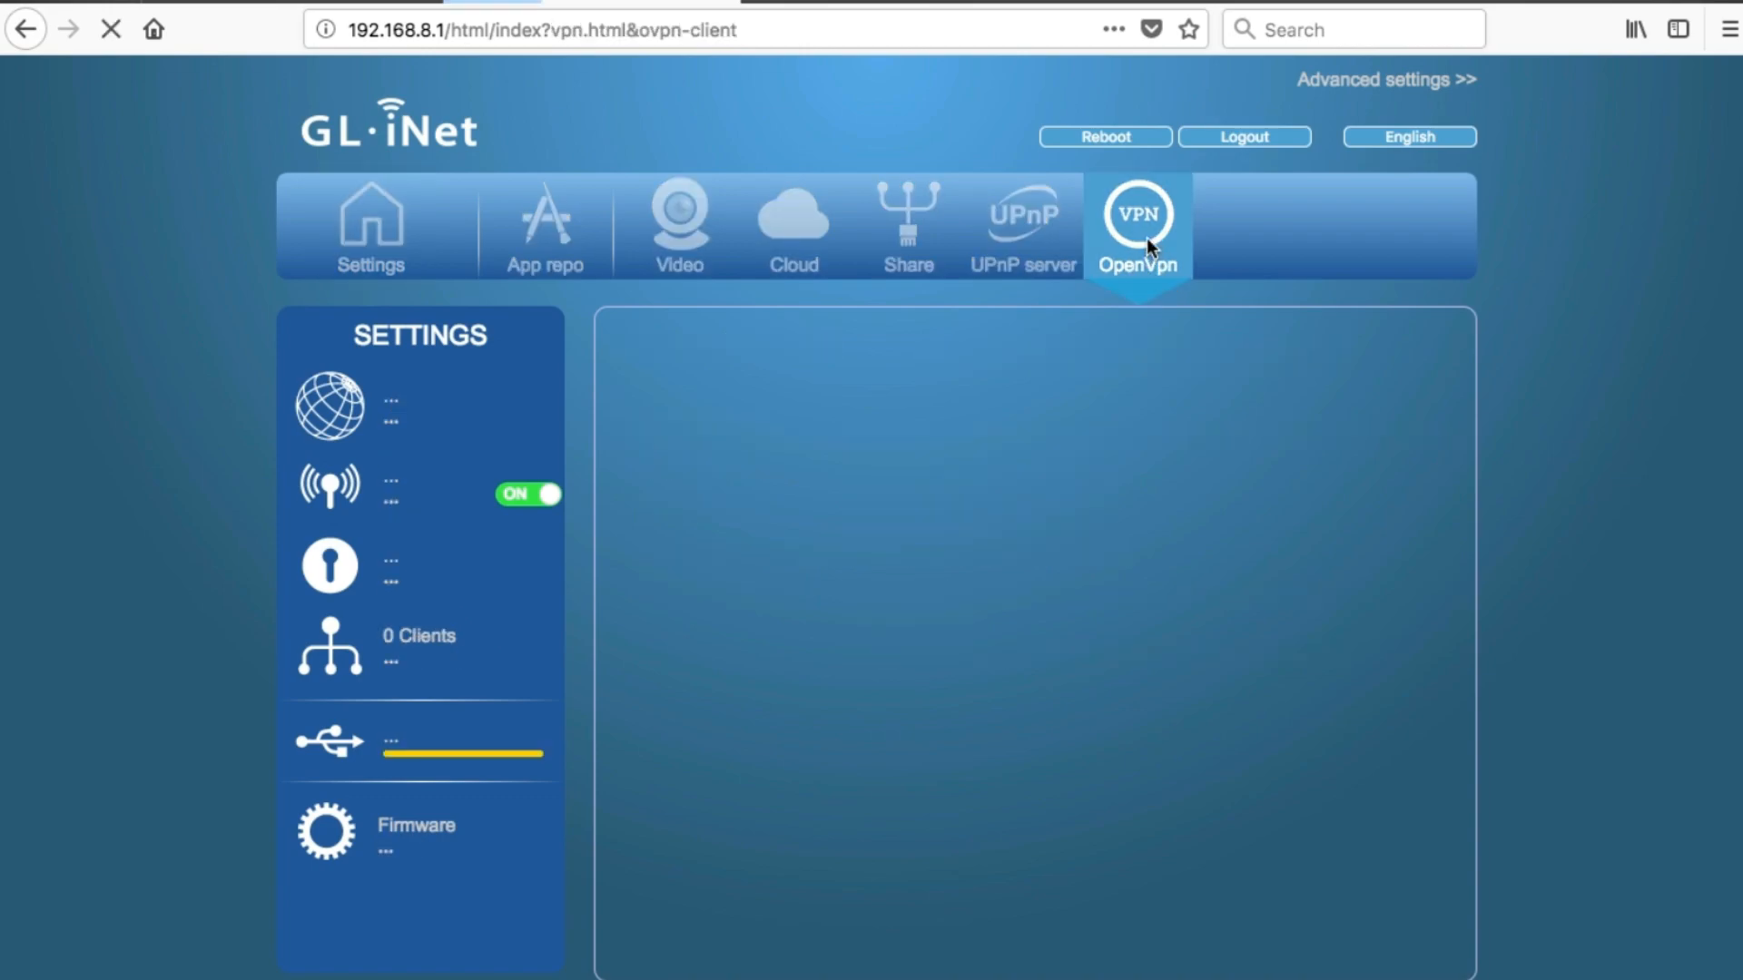
left_click(1135, 228)
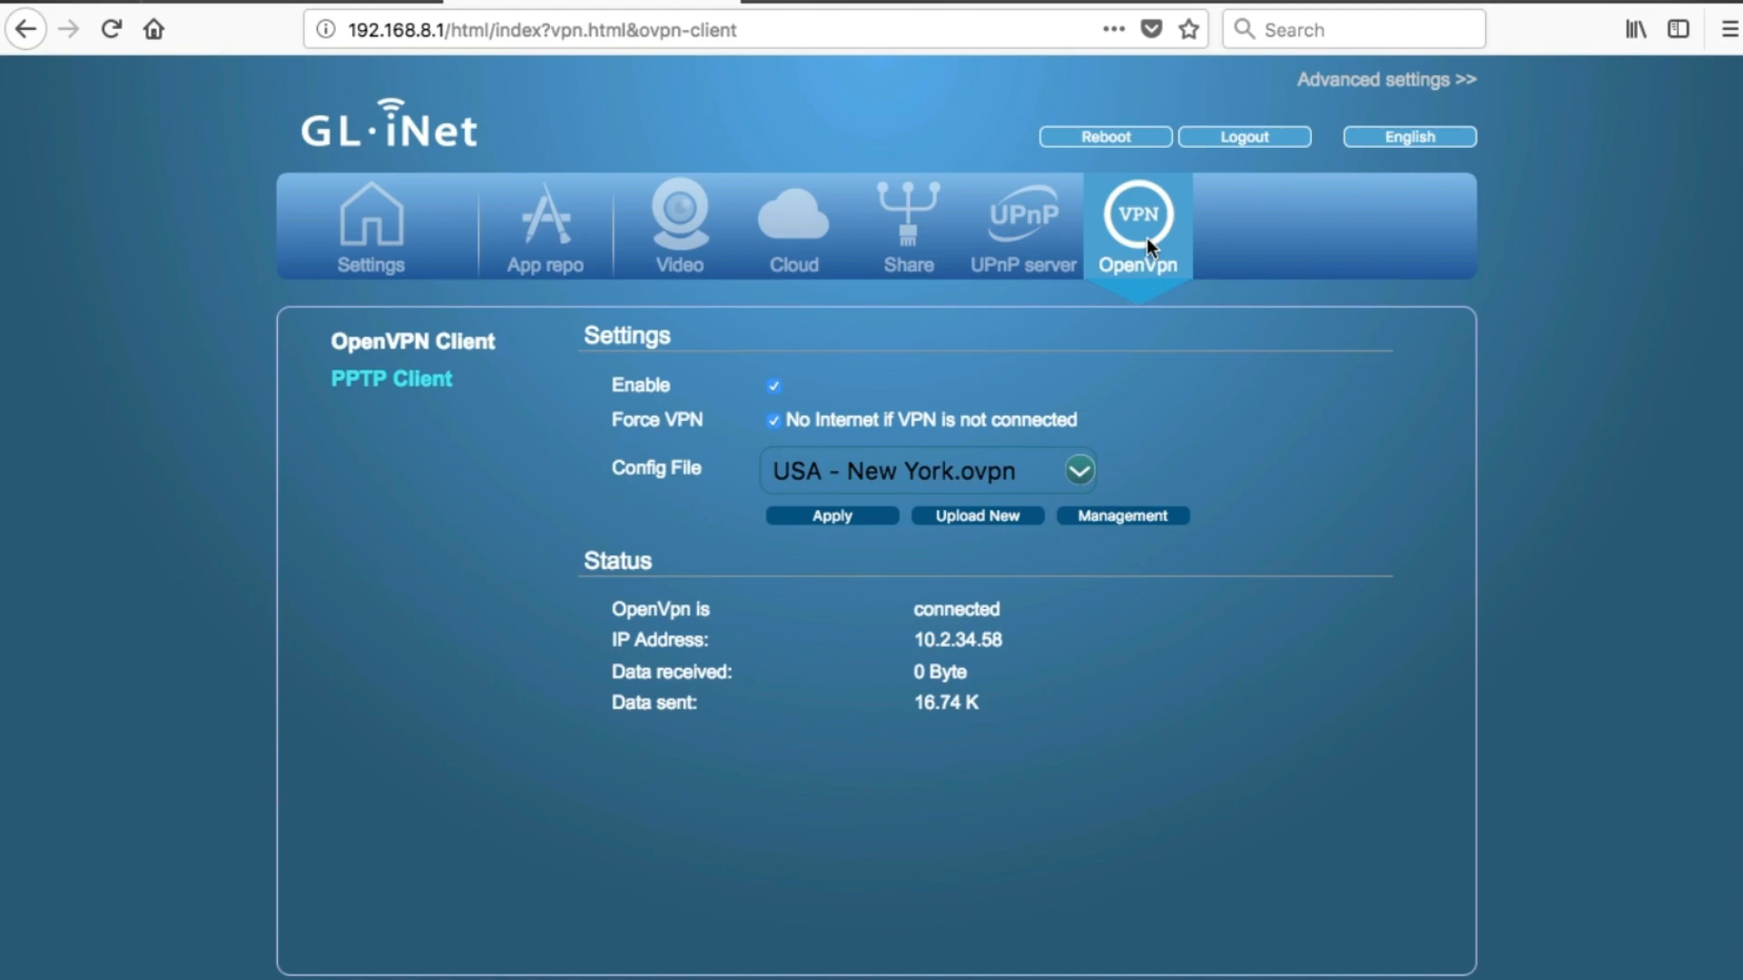
mouse_move(1536, 255)
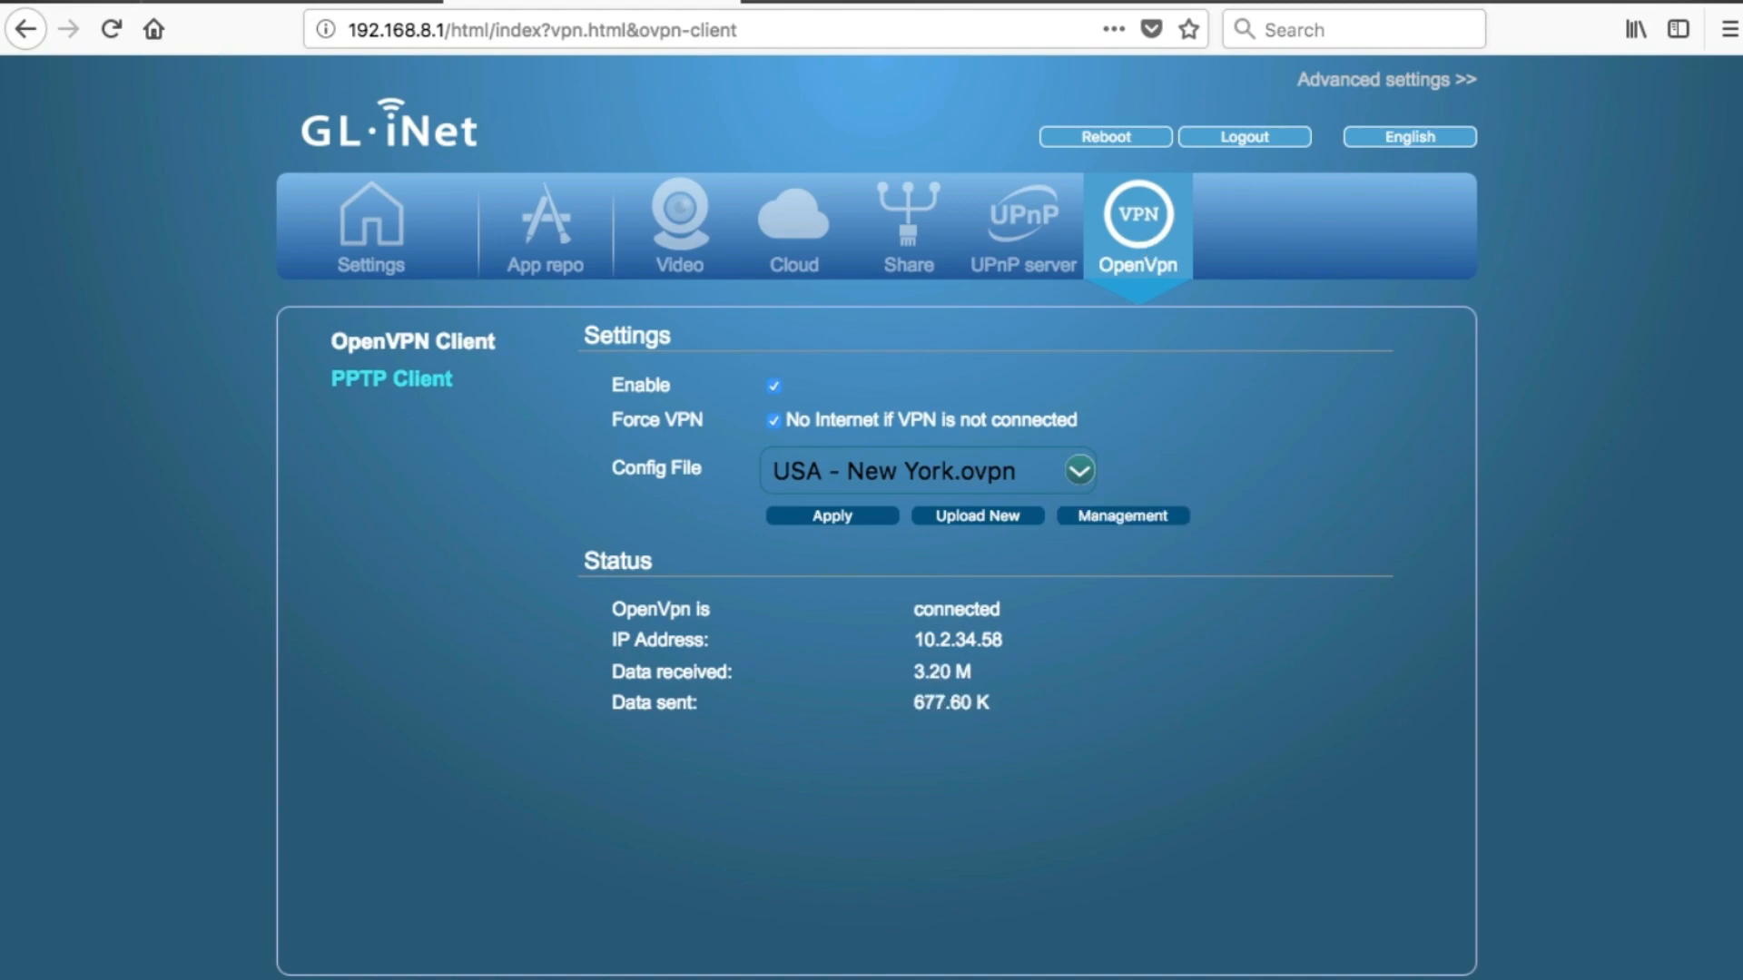
Step: Set the Switch Button Configuration to OpenVpn Toggle (On/Off) and apply it
left_click(370, 222)
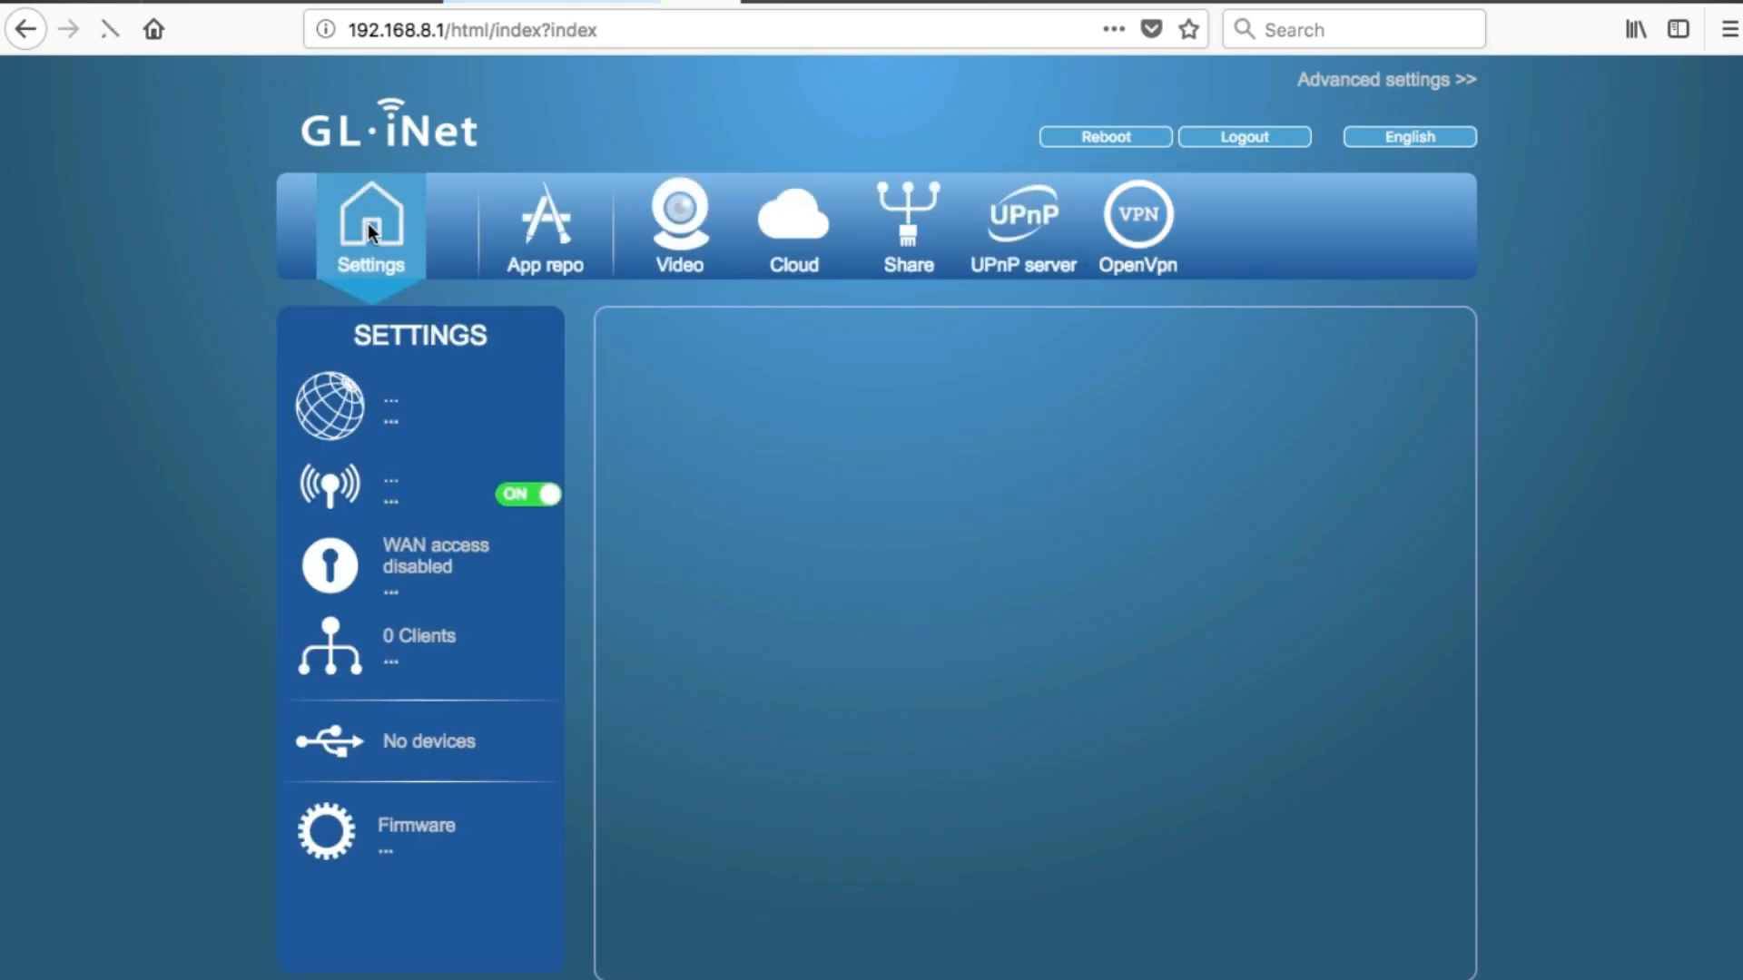
left_click(370, 224)
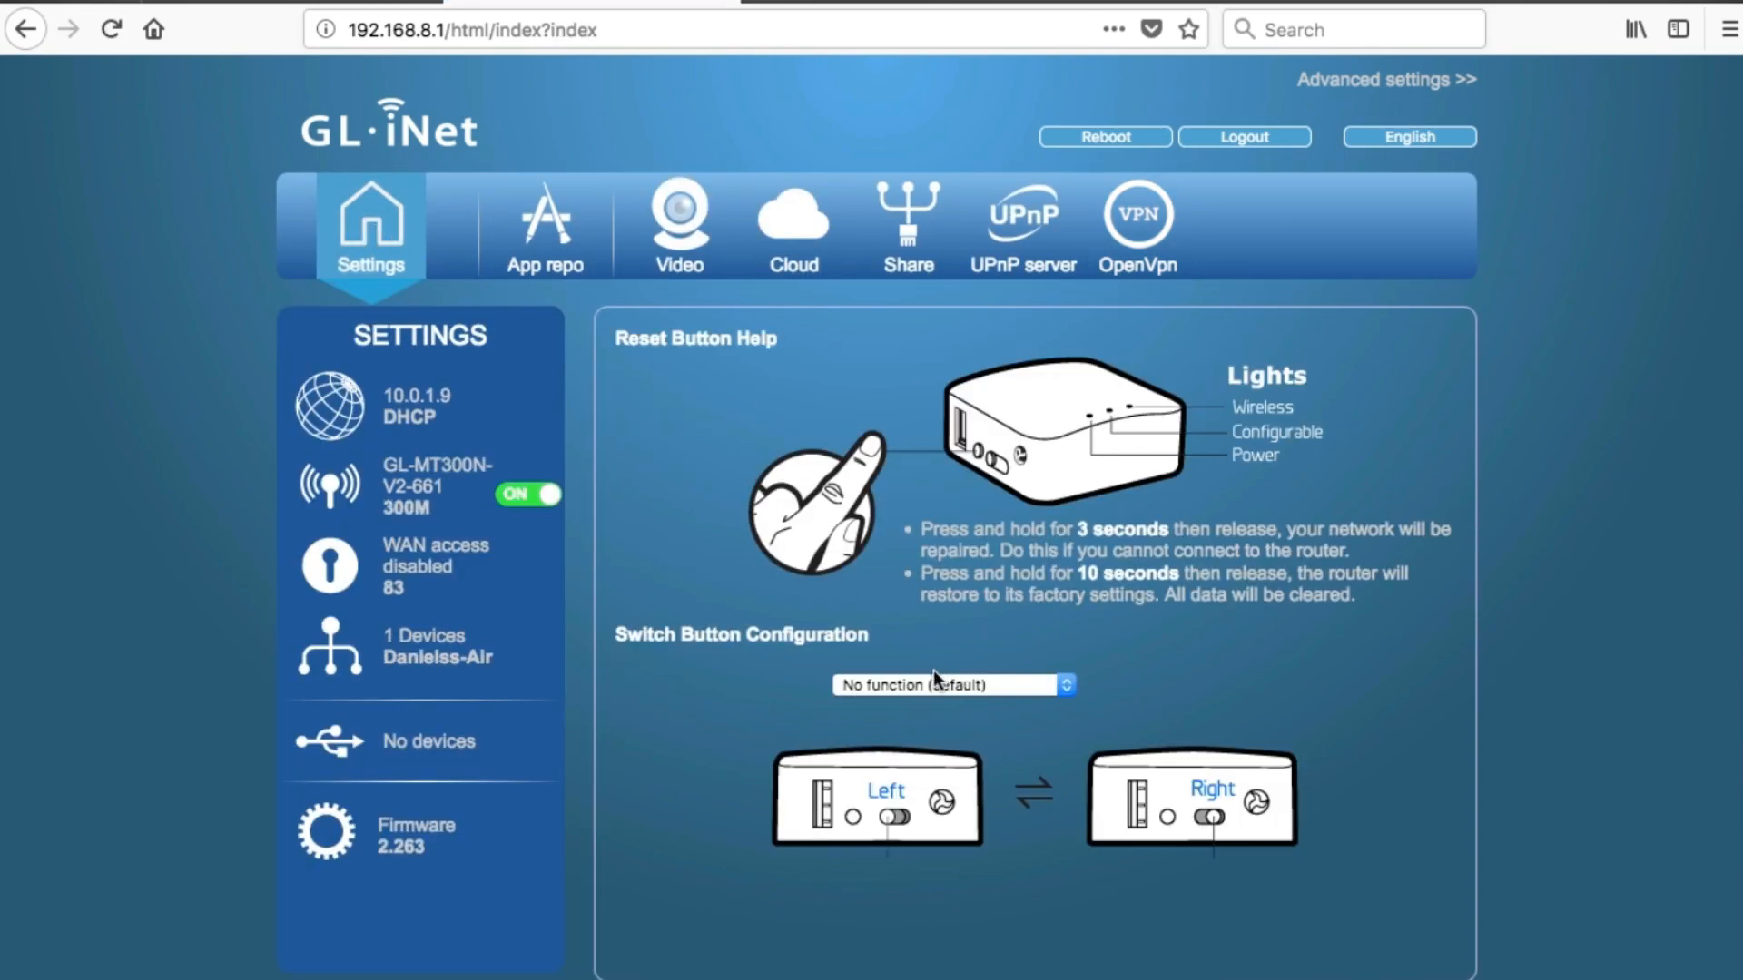
left_click(952, 684)
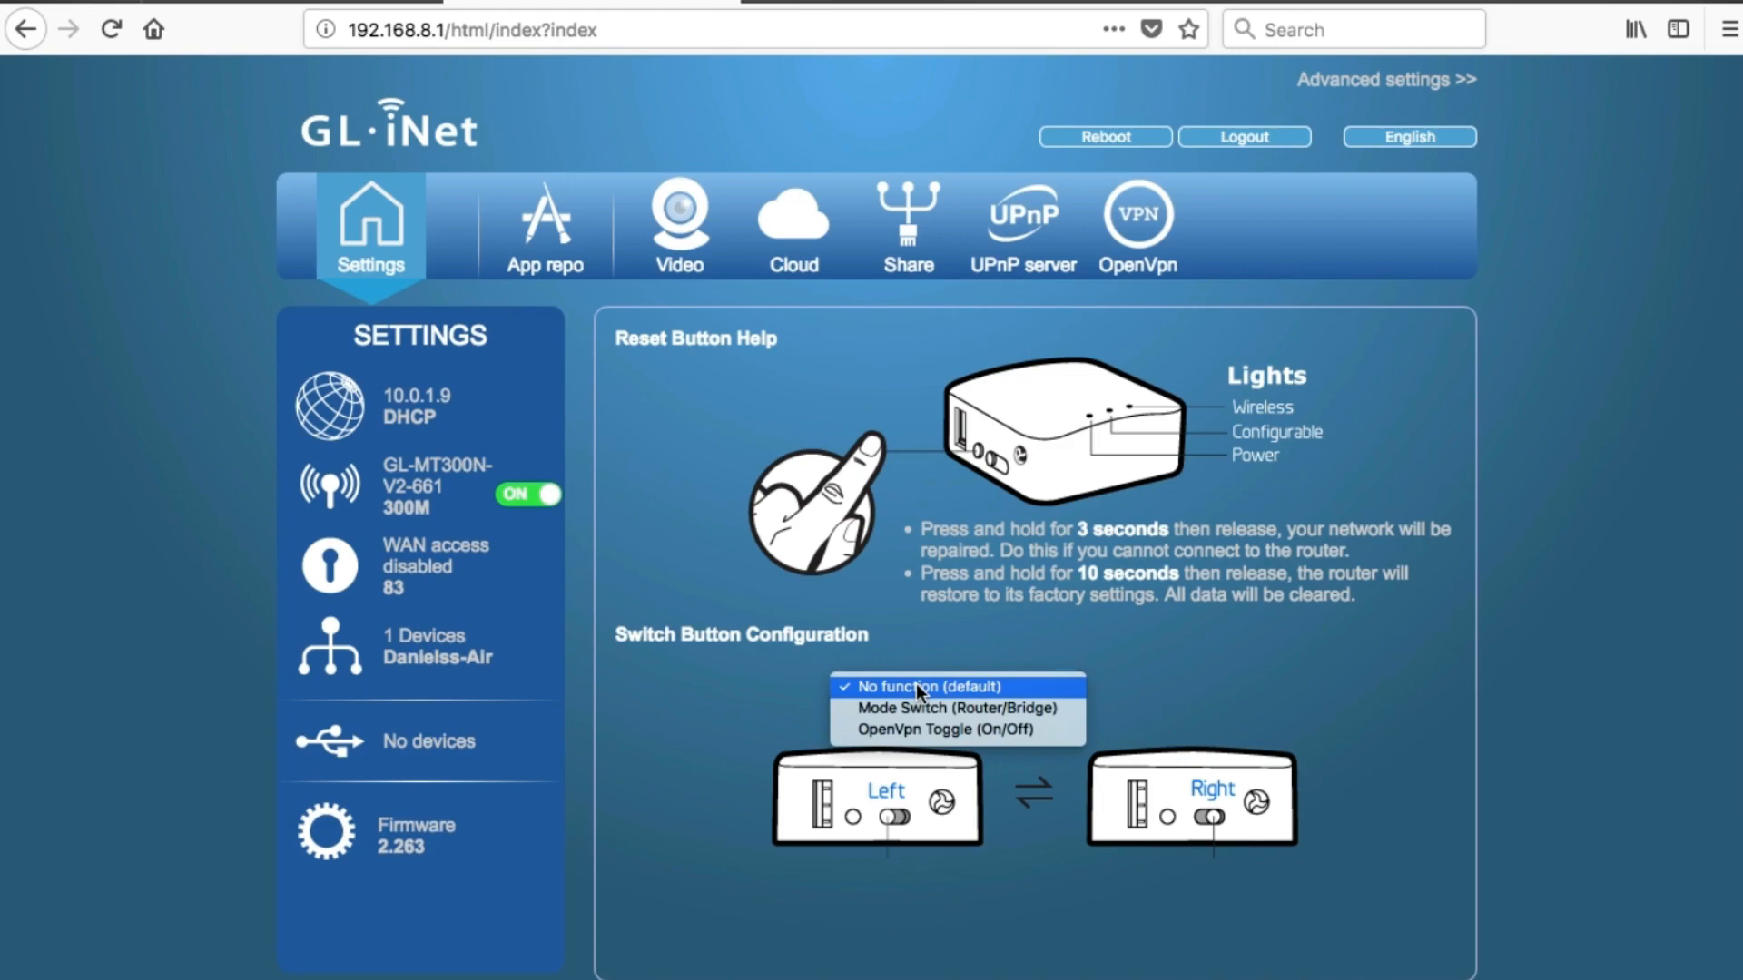
mouse_move(931, 730)
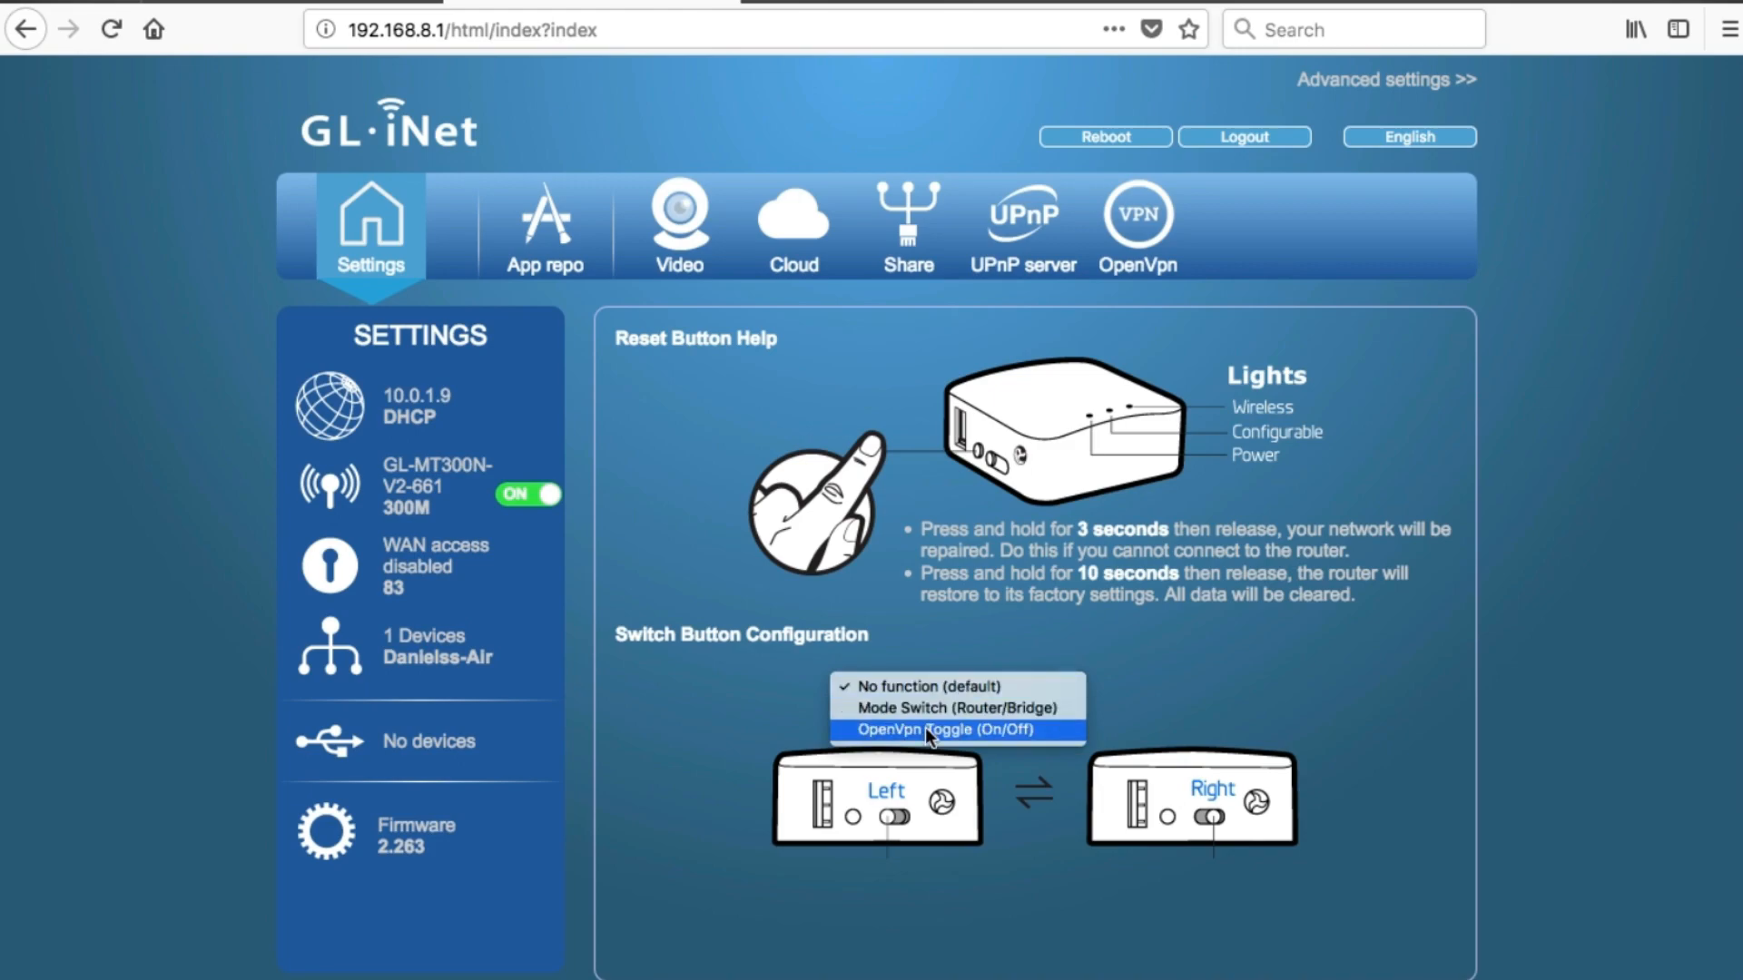
left_click(941, 730)
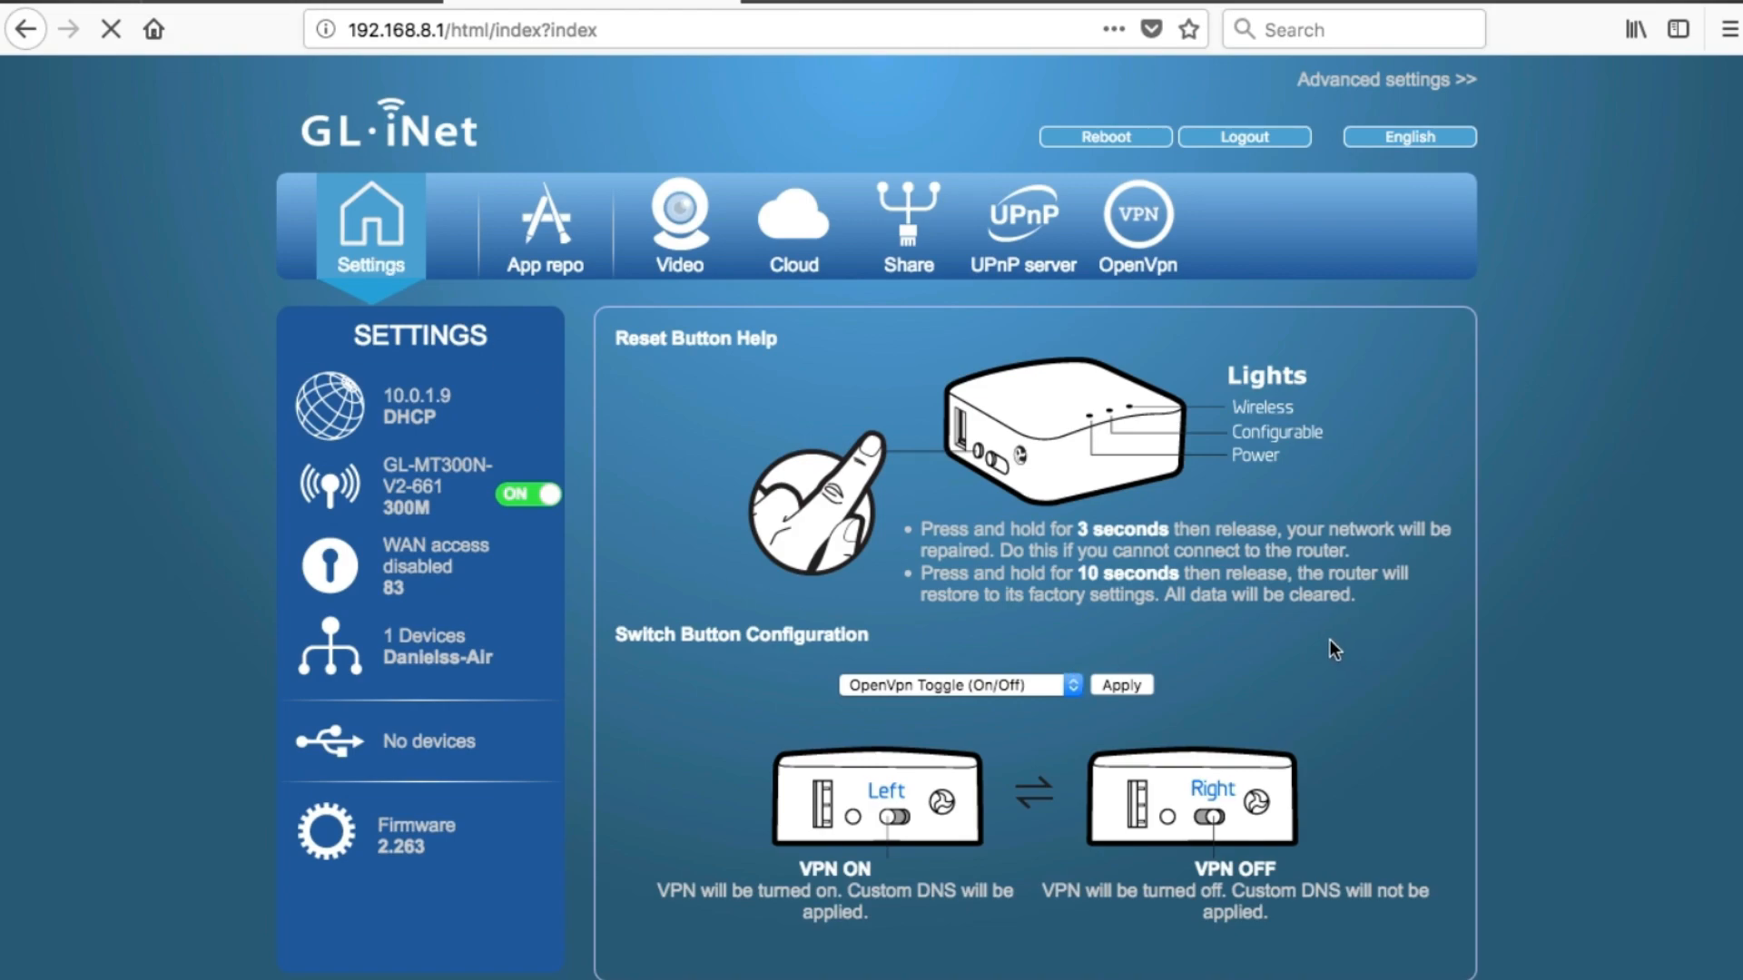
mouse_move(1332, 464)
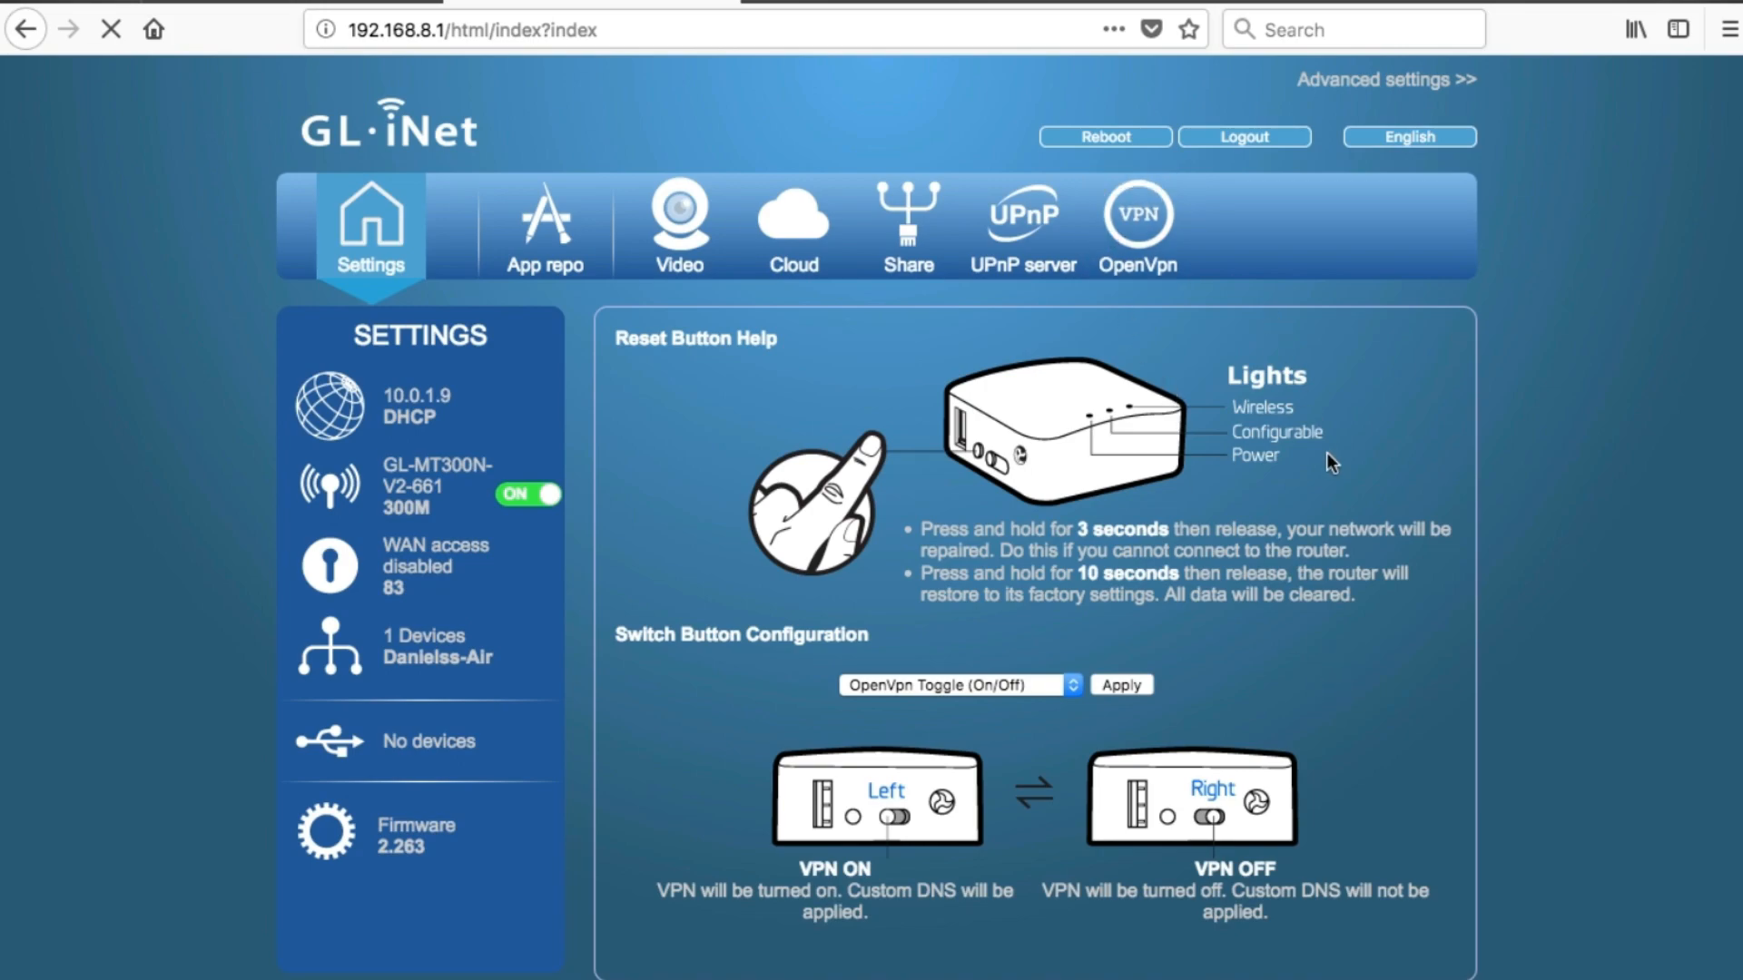
left_click(1135, 223)
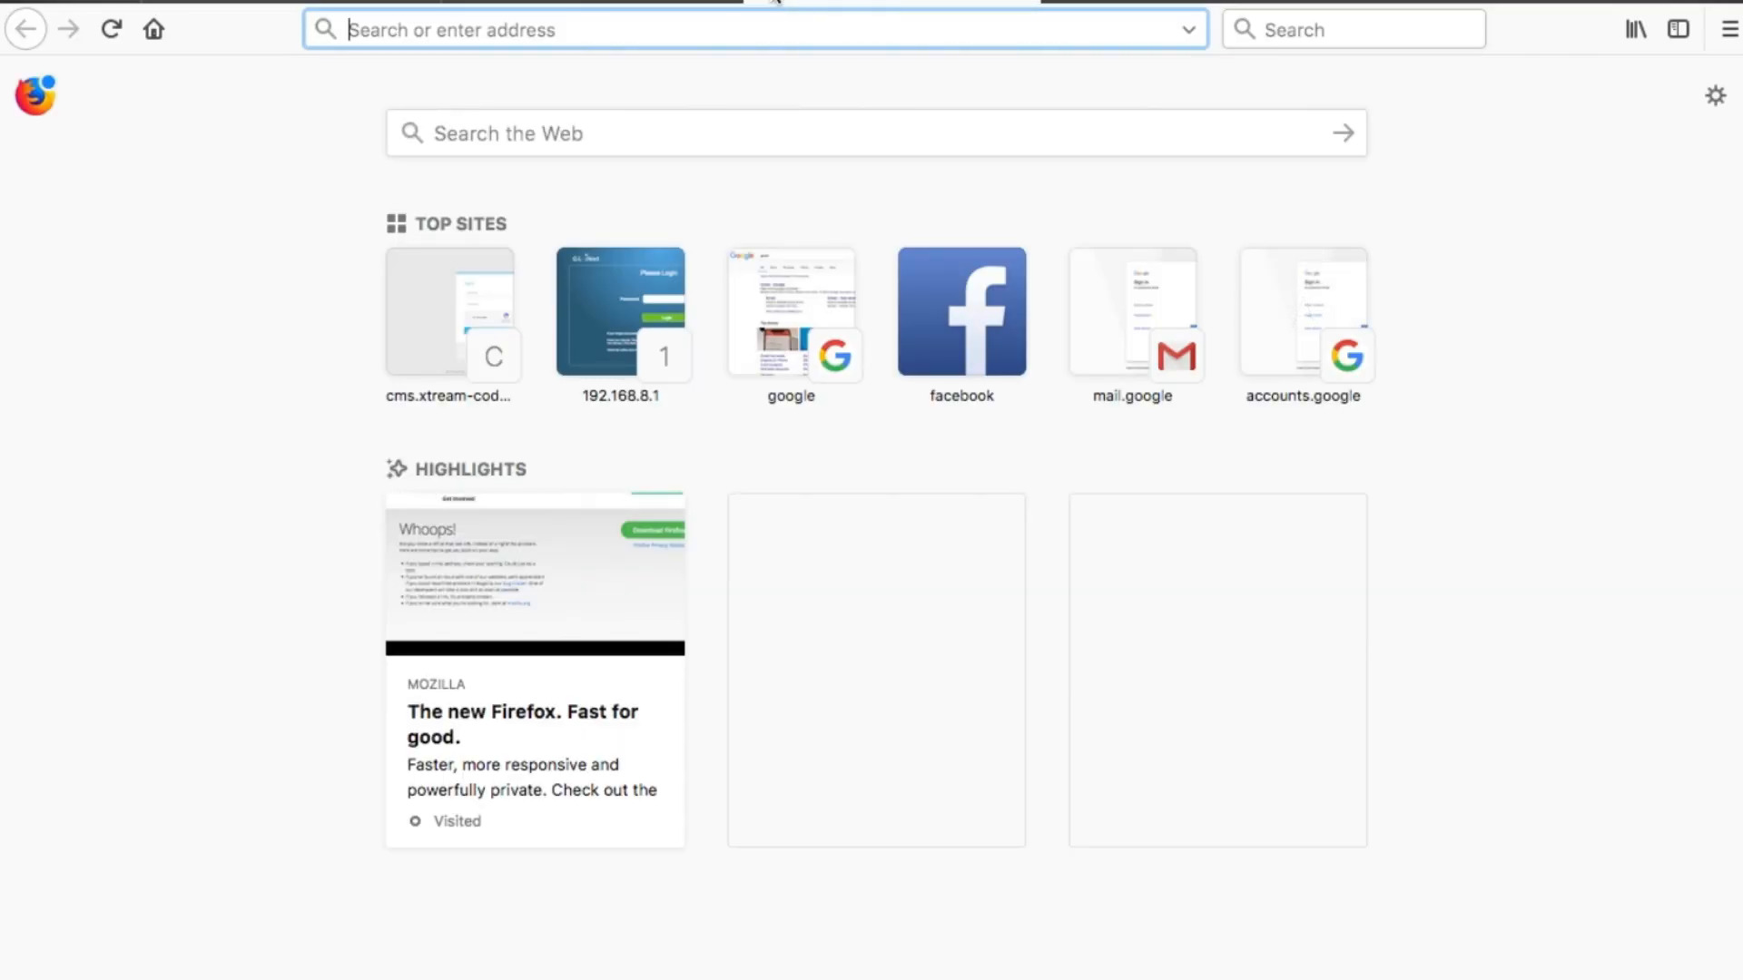
Step: Search Google for 'what is my ip address' to see public IP 69.167.19.154
type("what is")
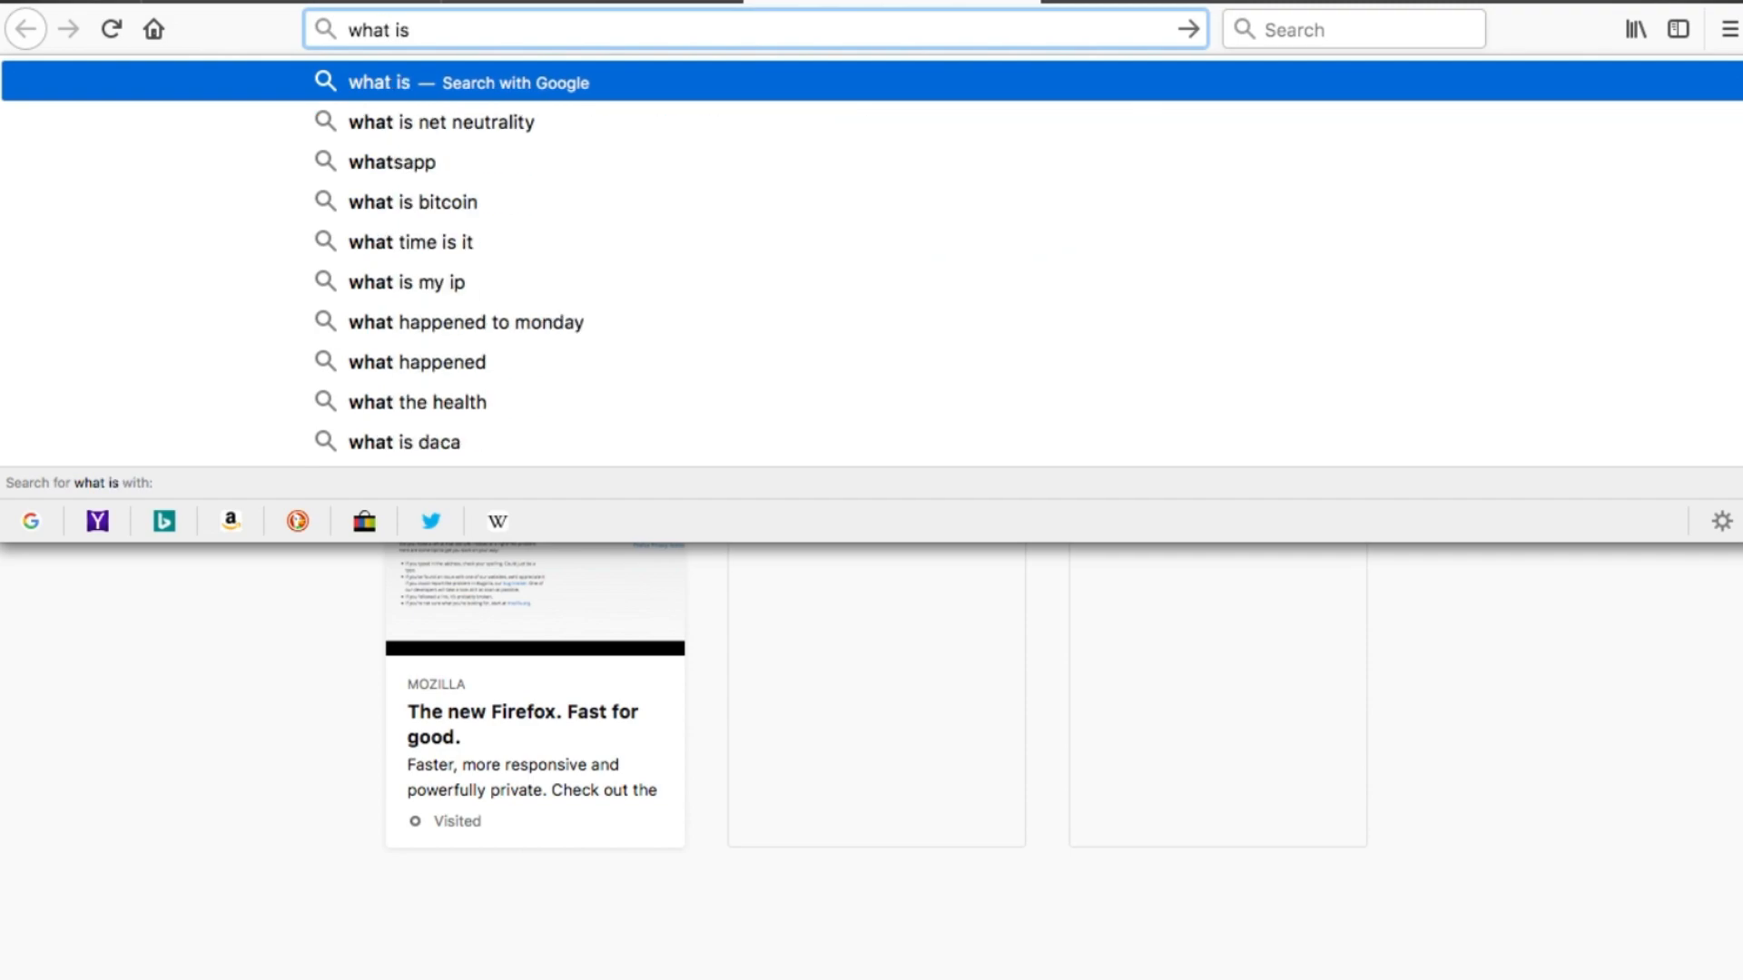
type("my")
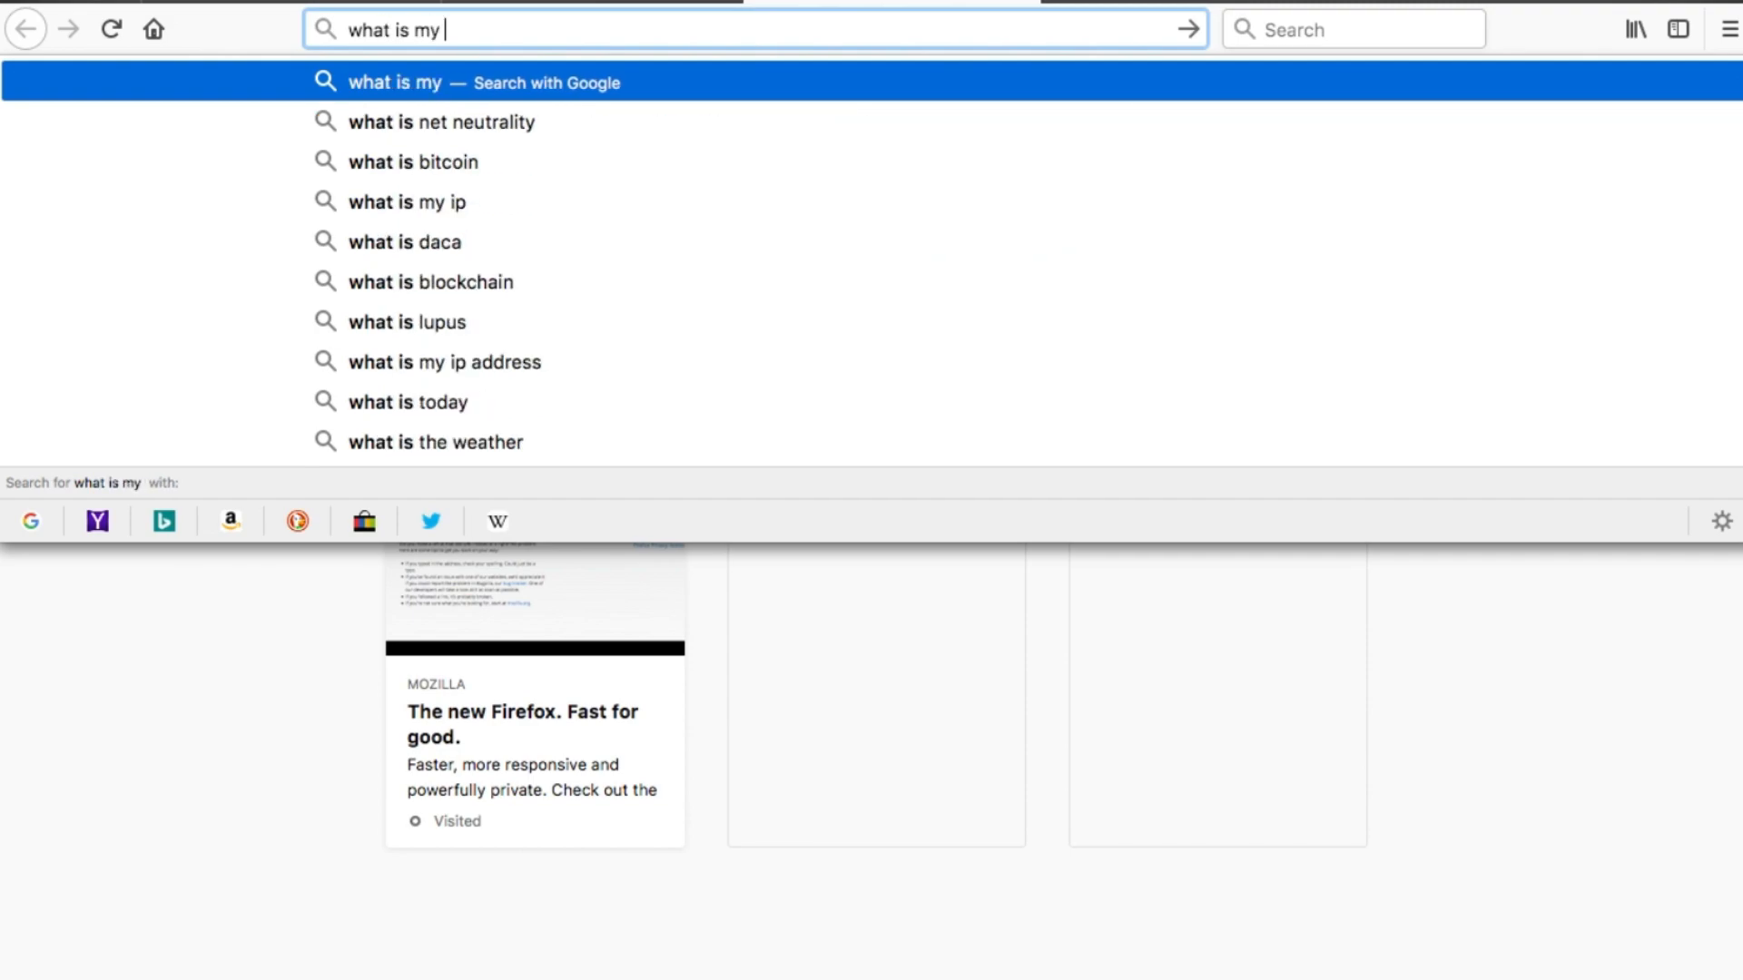
type("ip")
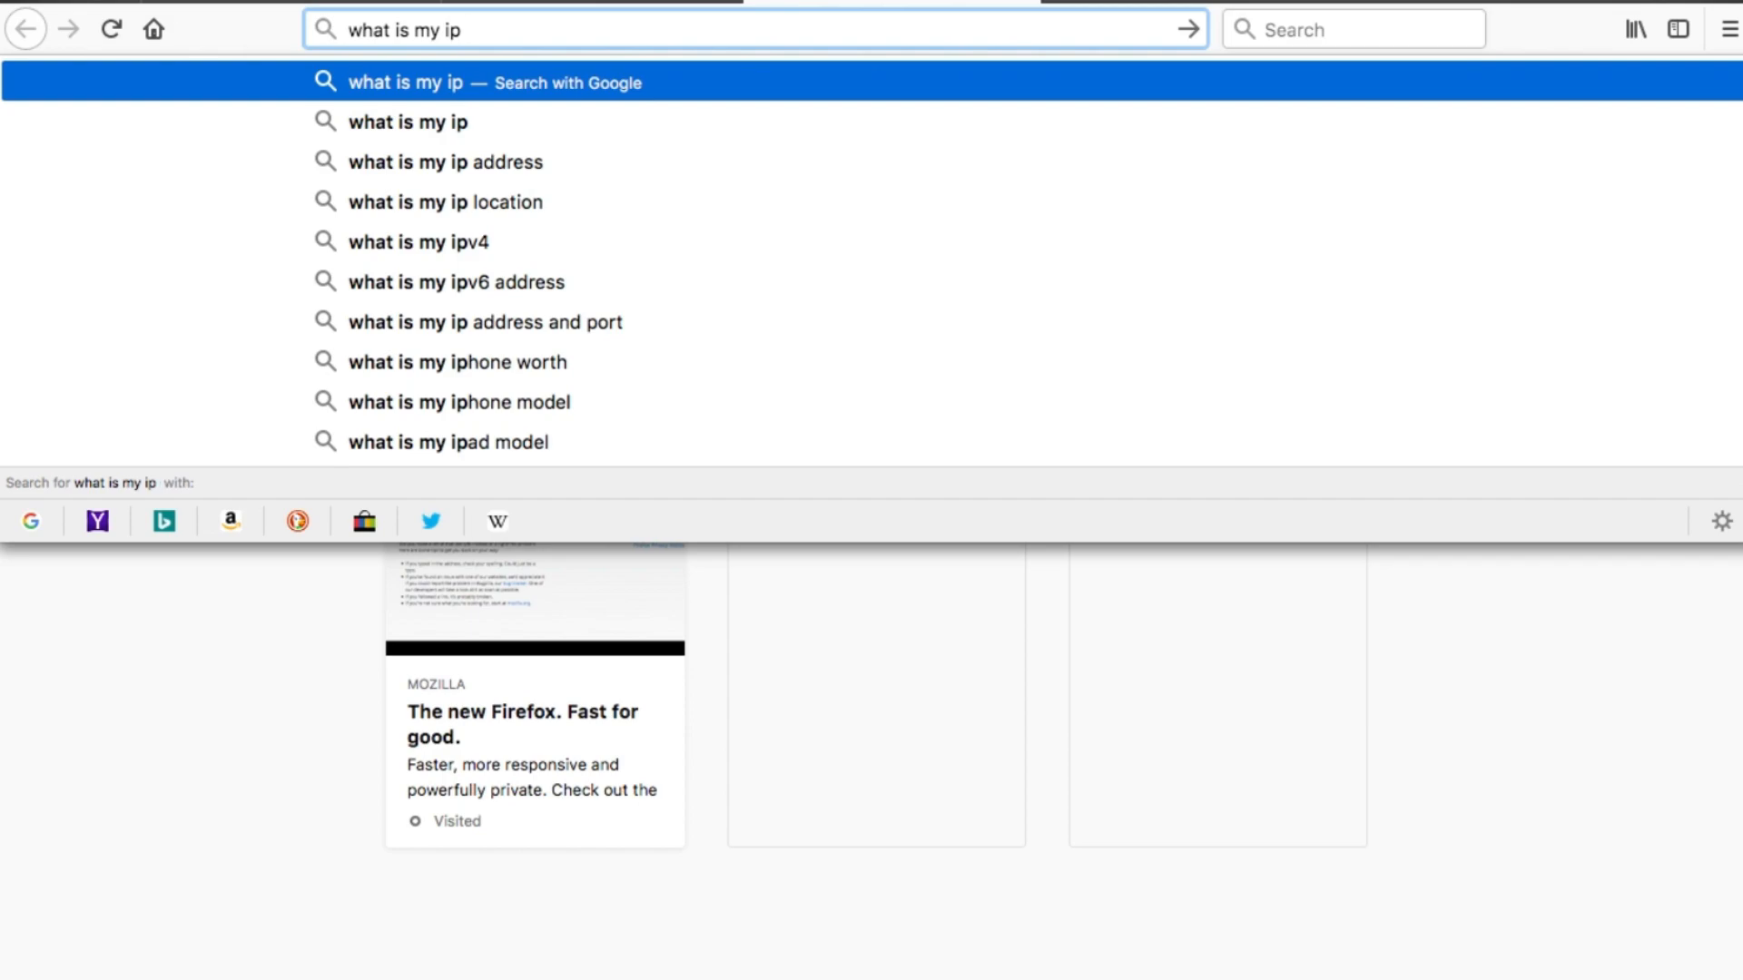
left_click(444, 161)
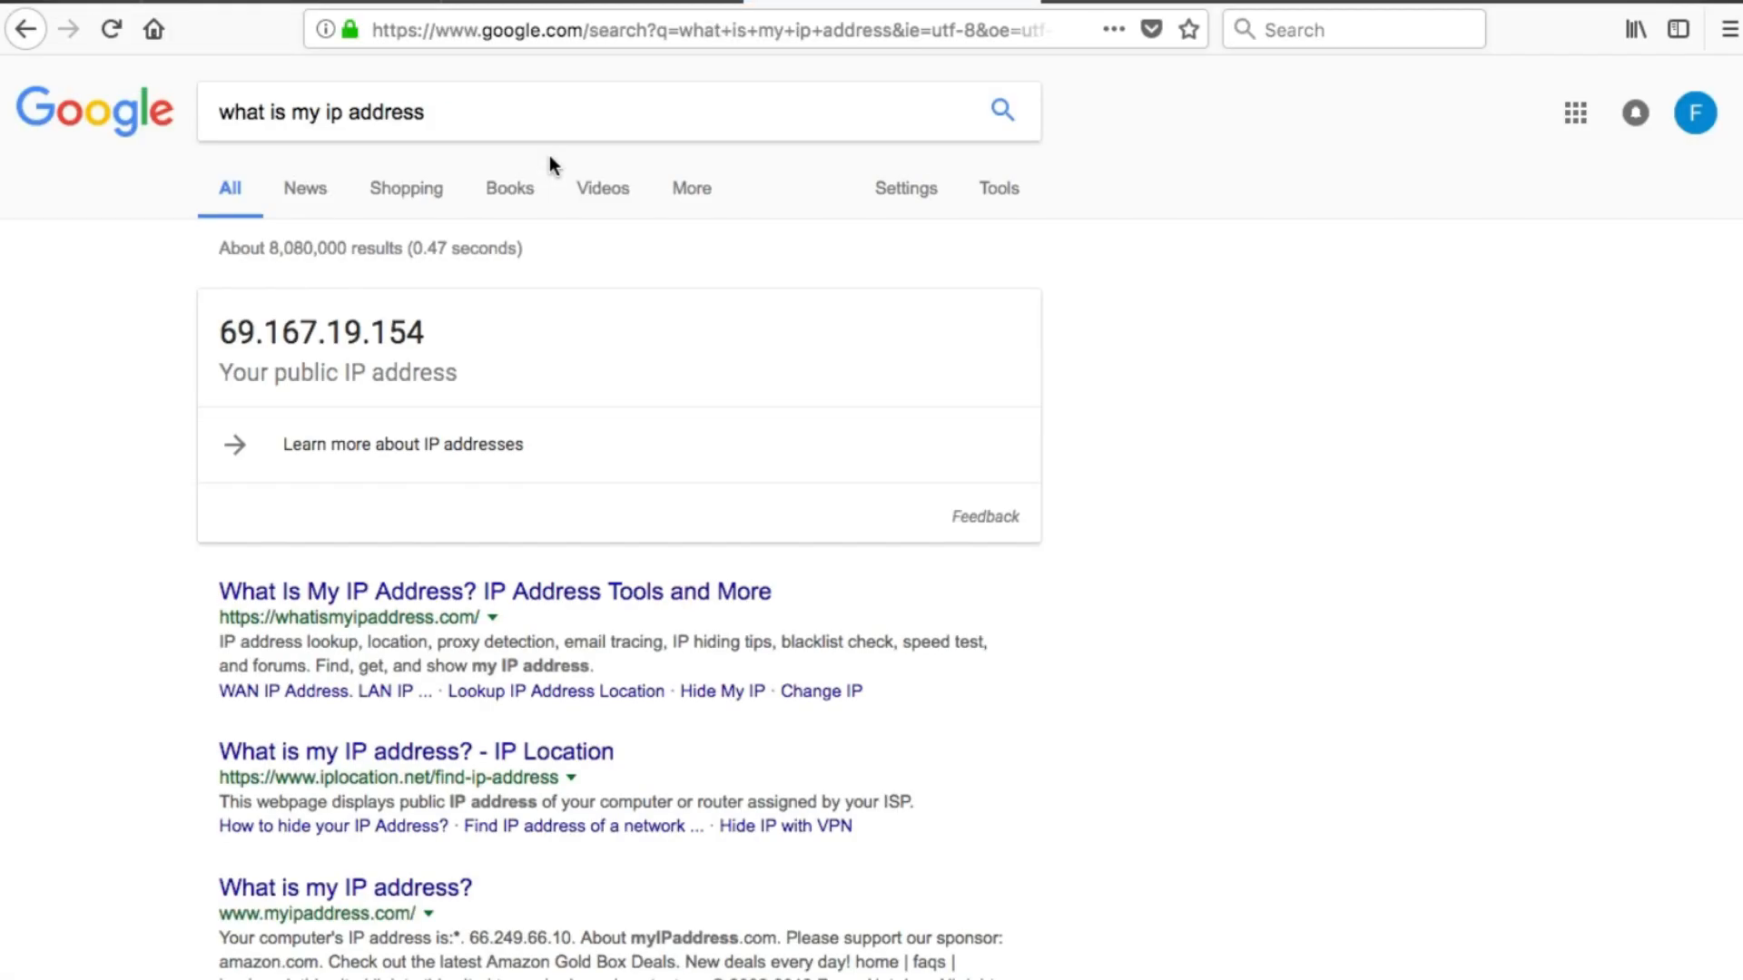
mouse_move(700, 715)
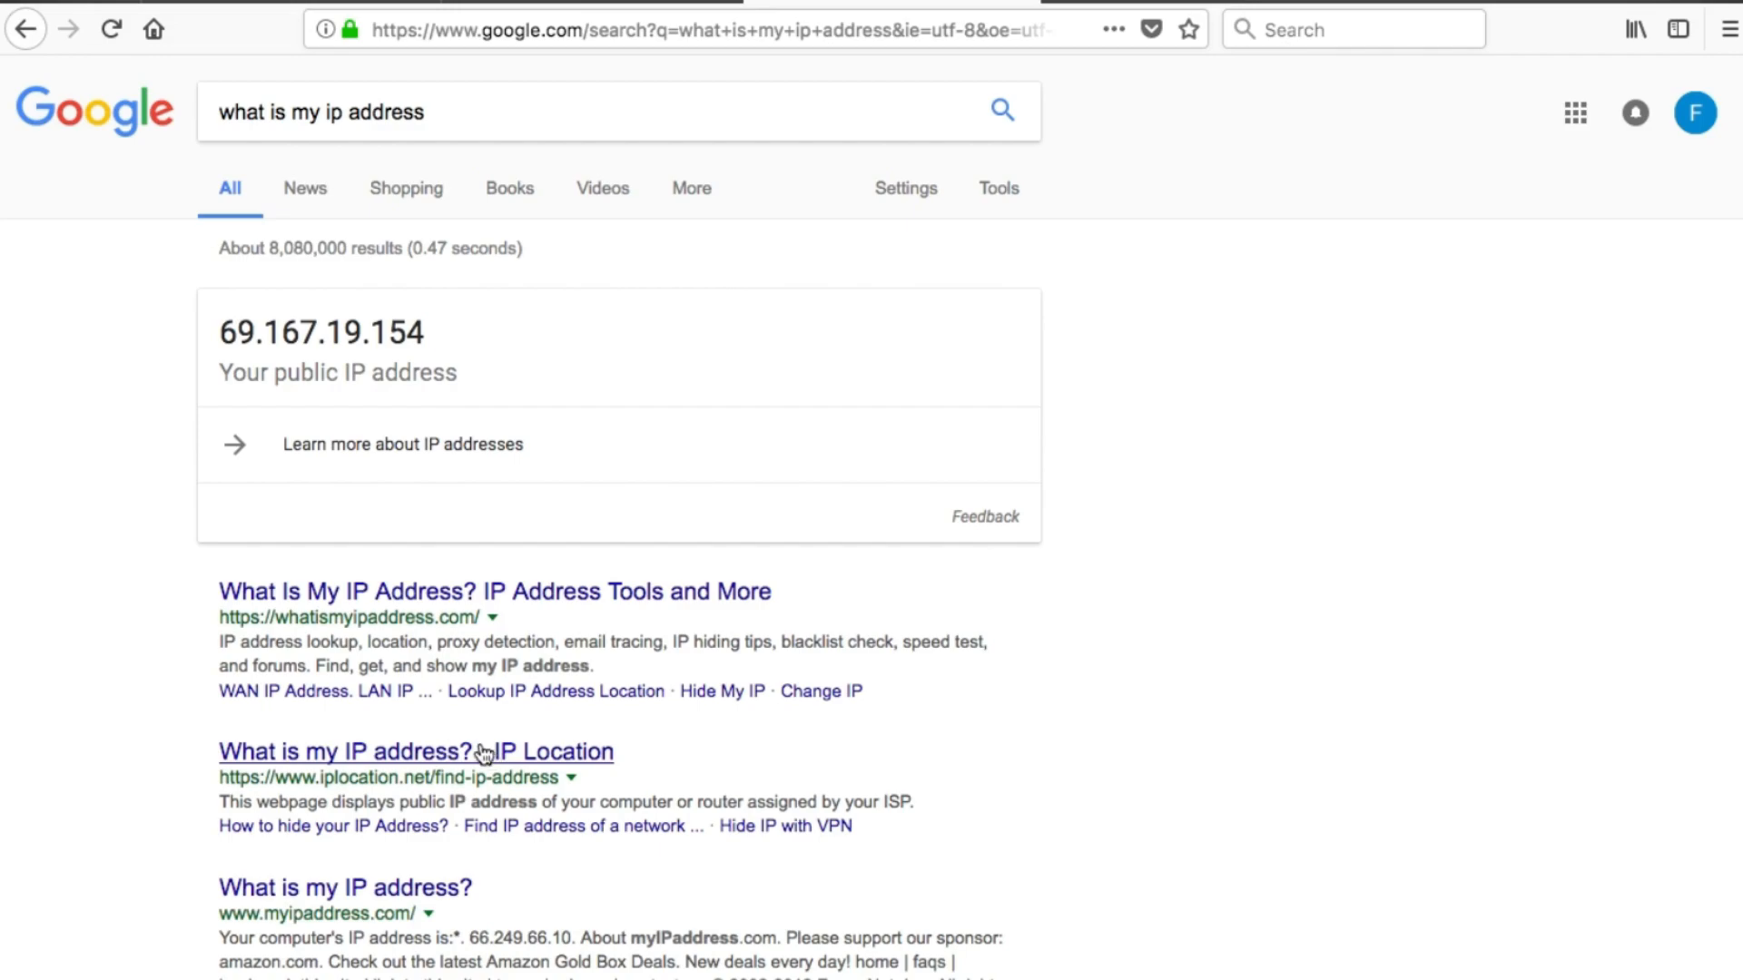
Step: Open the WhatIsMyIPAddress.com result showing 69.167.19.154 located in New York, United States
left_click(492, 590)
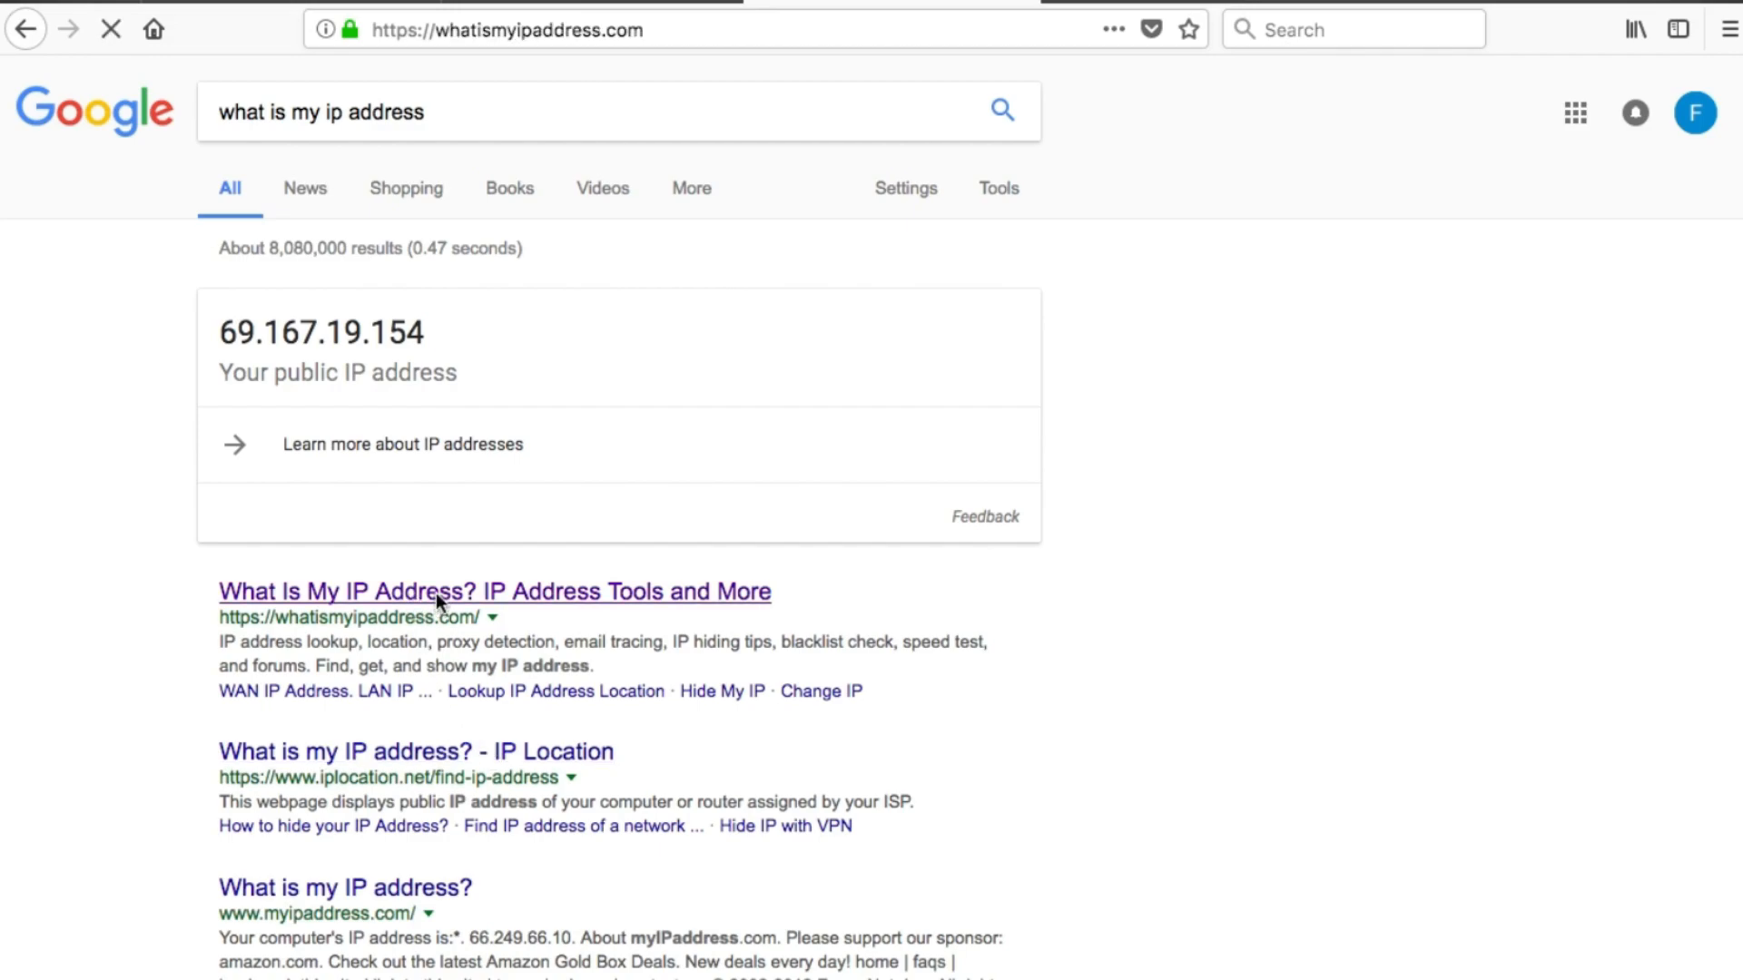
left_click(492, 591)
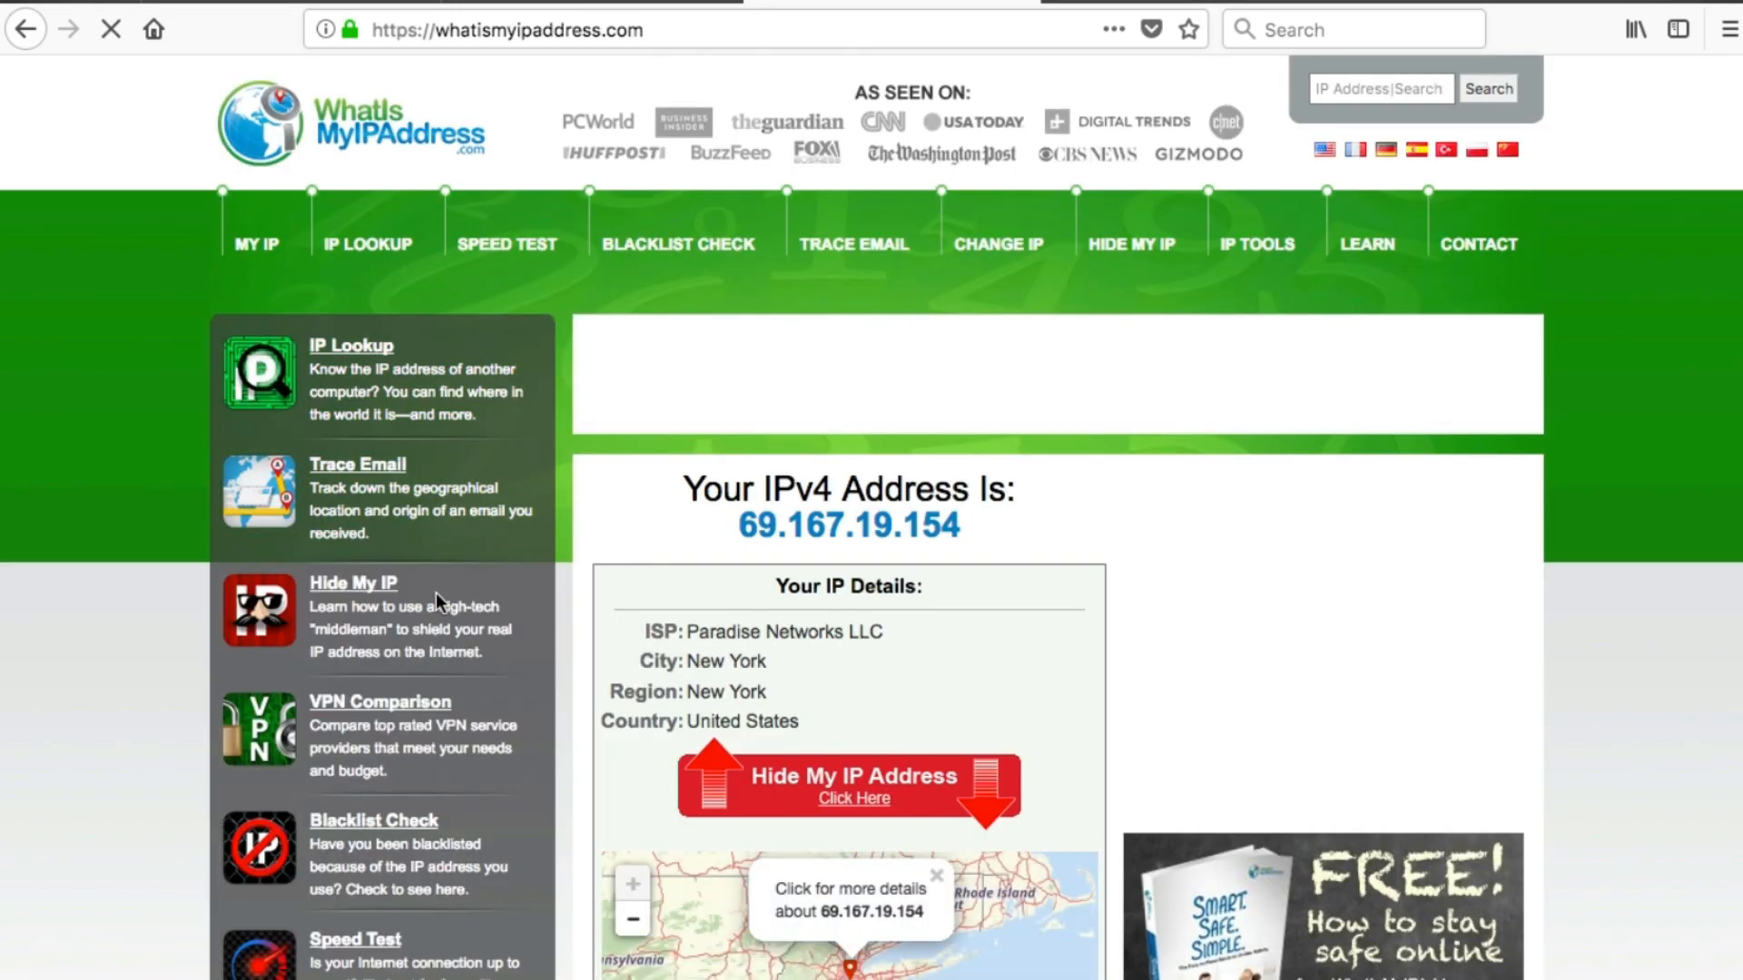
scroll("down", 3)
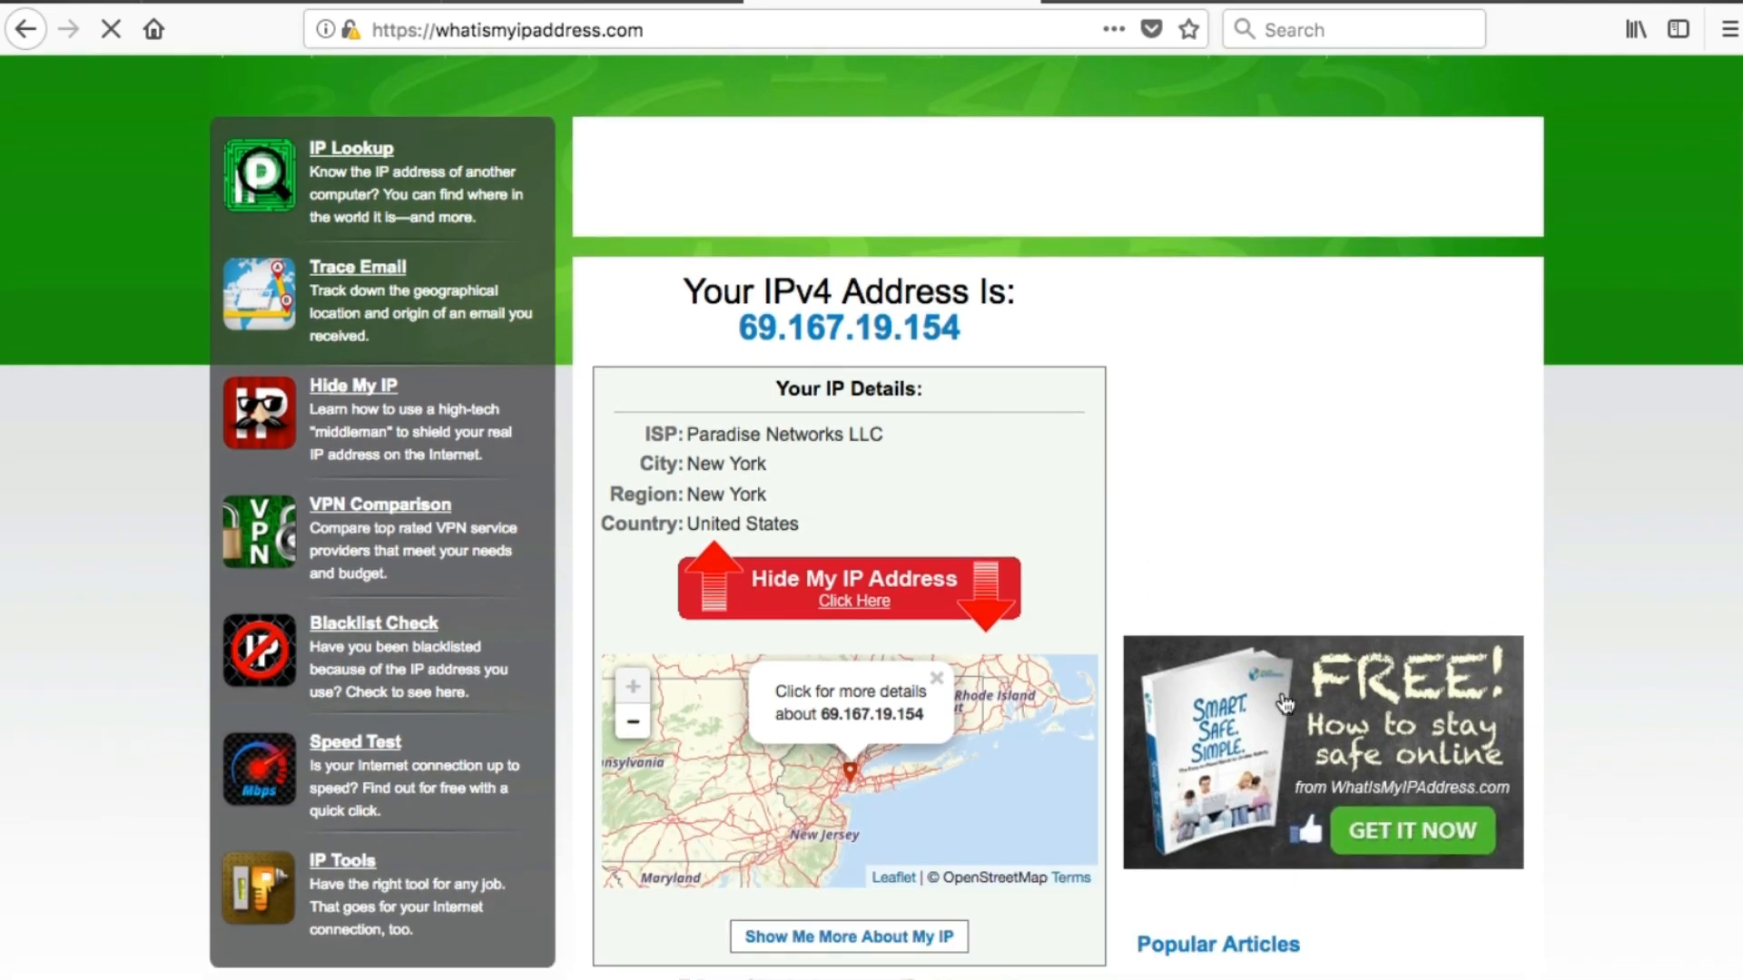
scroll("up", 3)
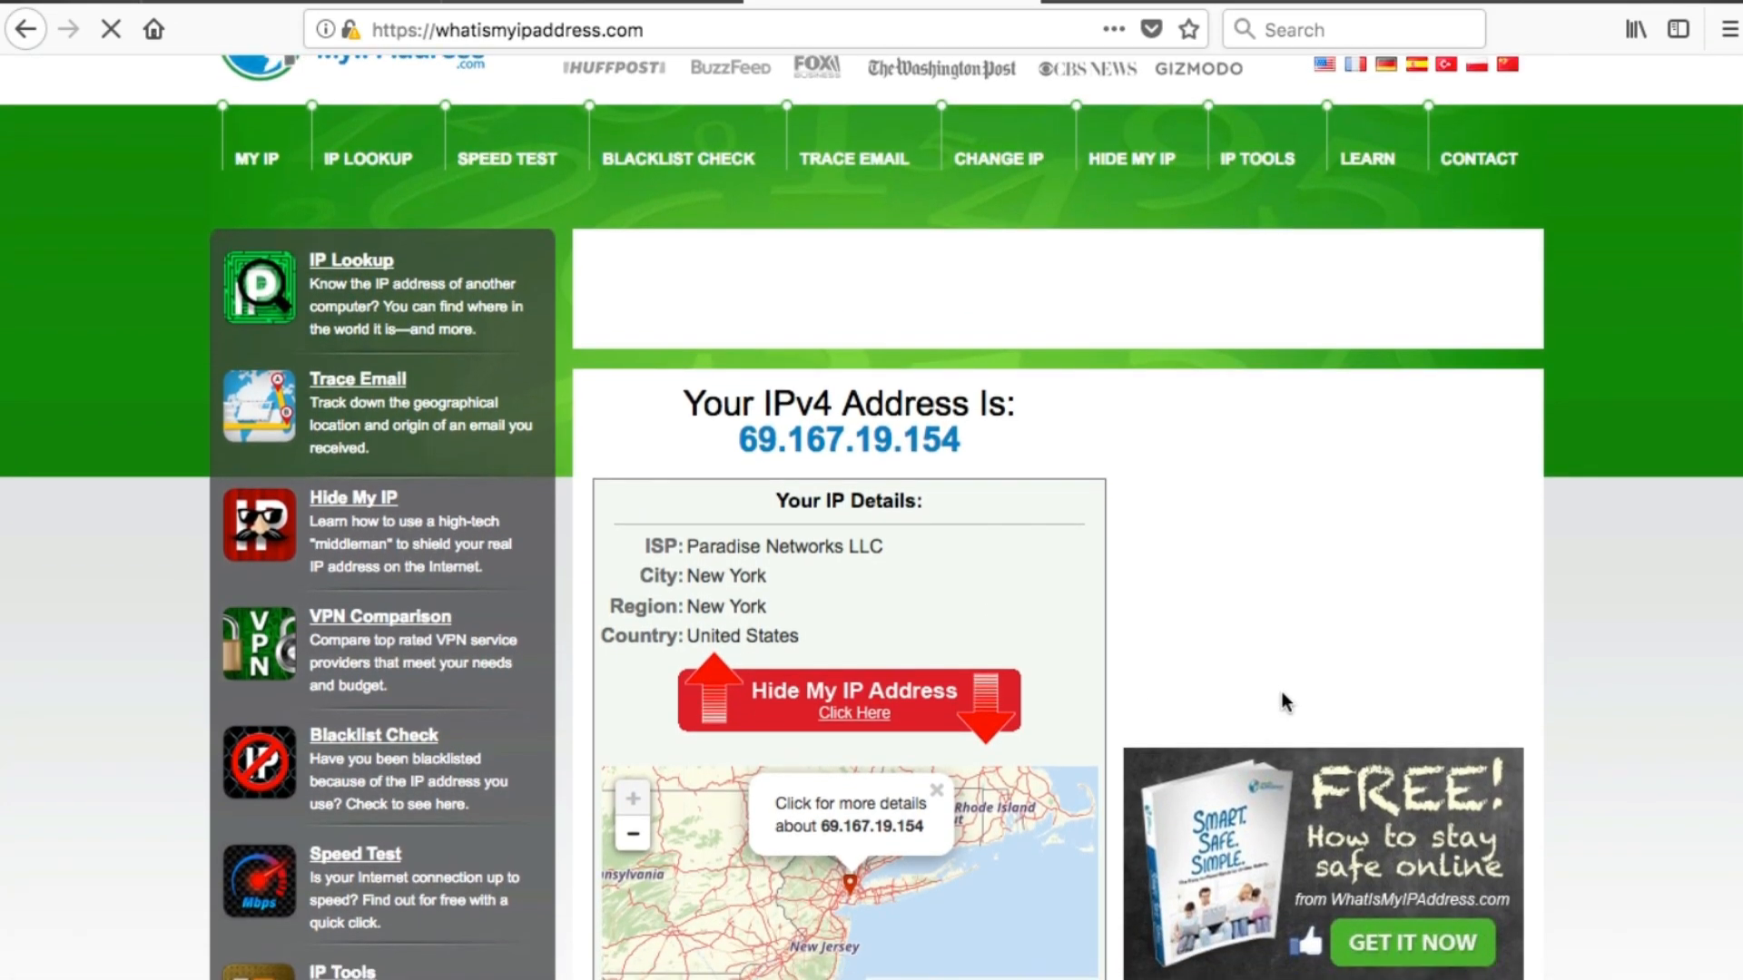
scroll("up", 3)
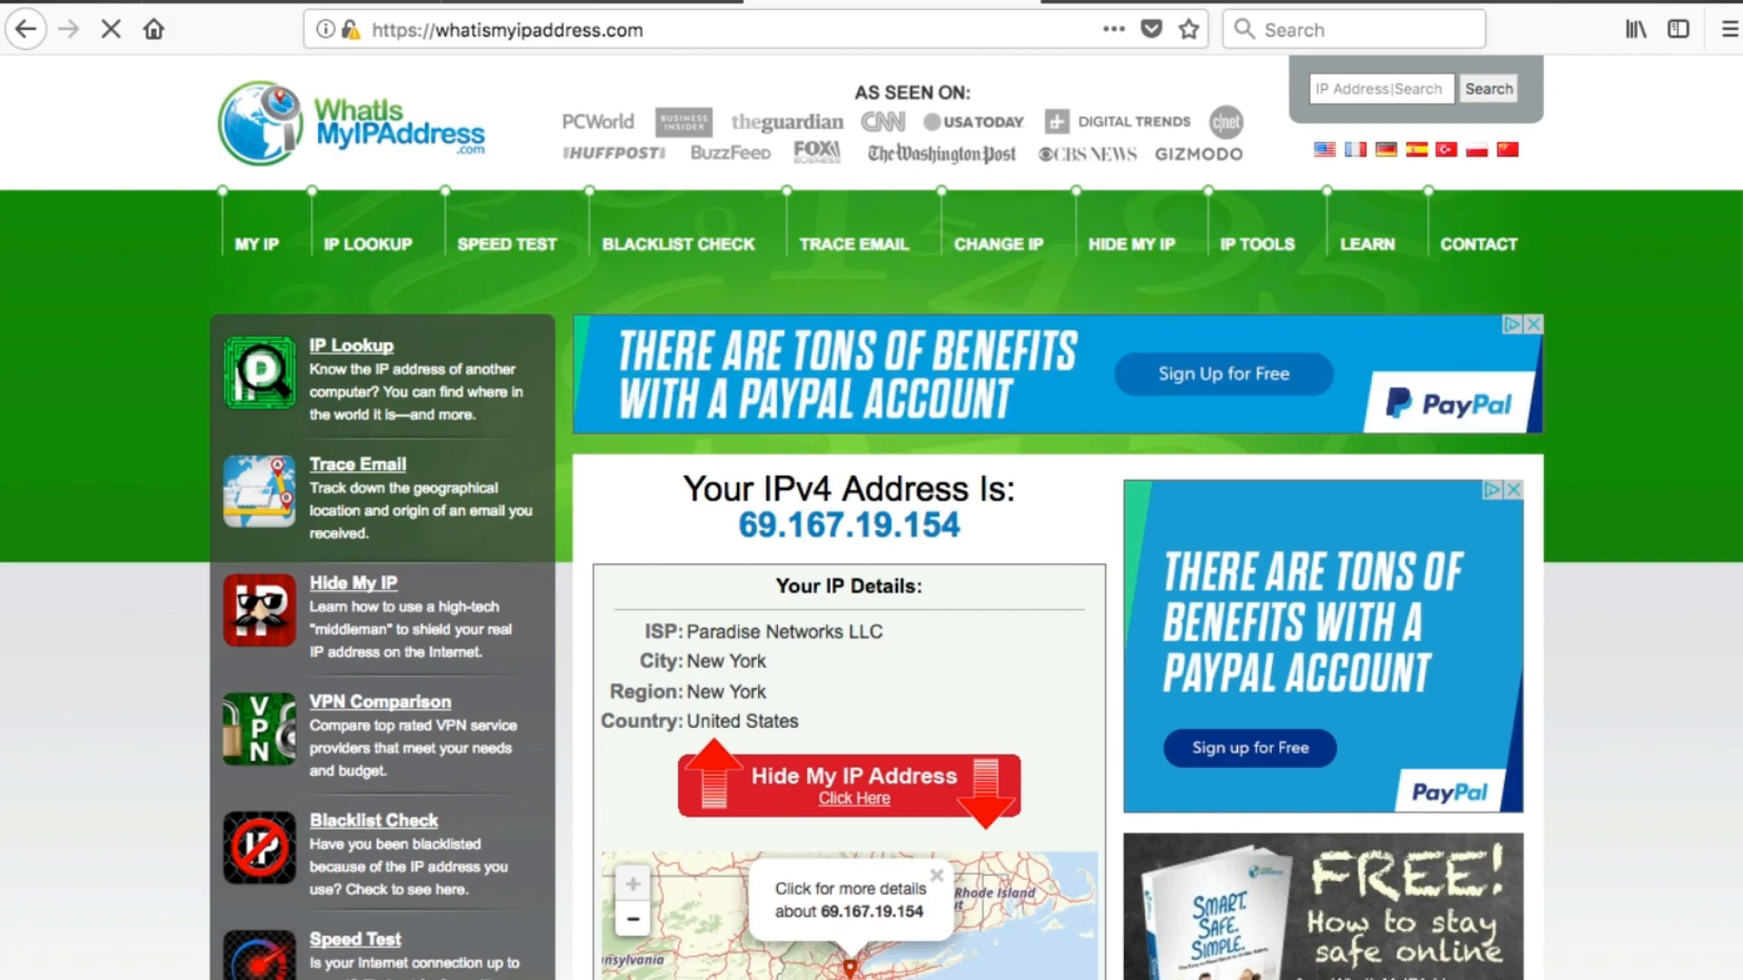